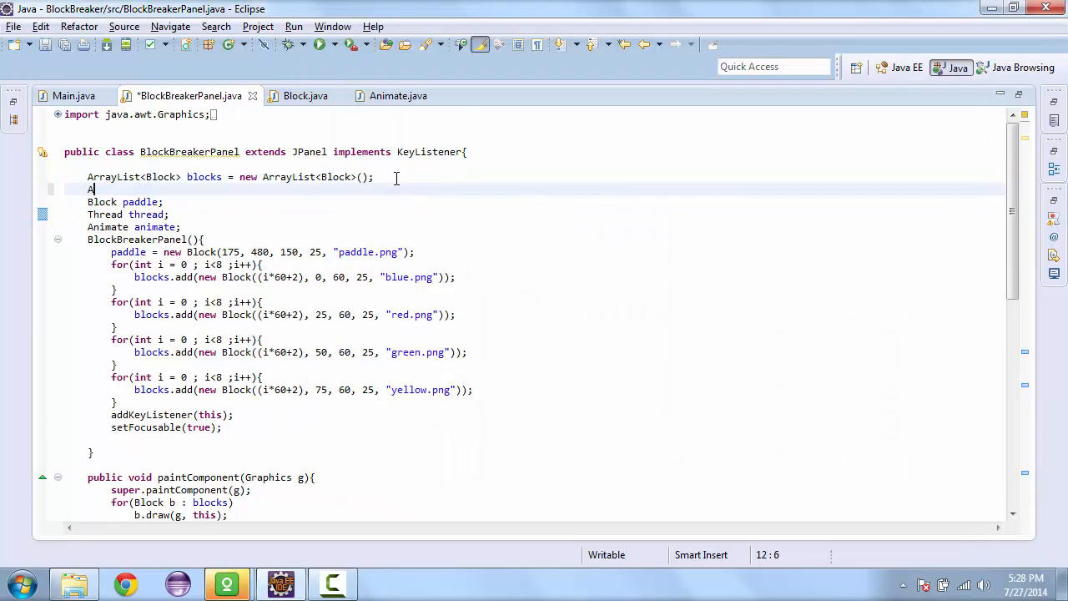
- Declare the field ArrayList<Block> ball = new ArrayList<Block>(); beside the blocks list
type("rray")
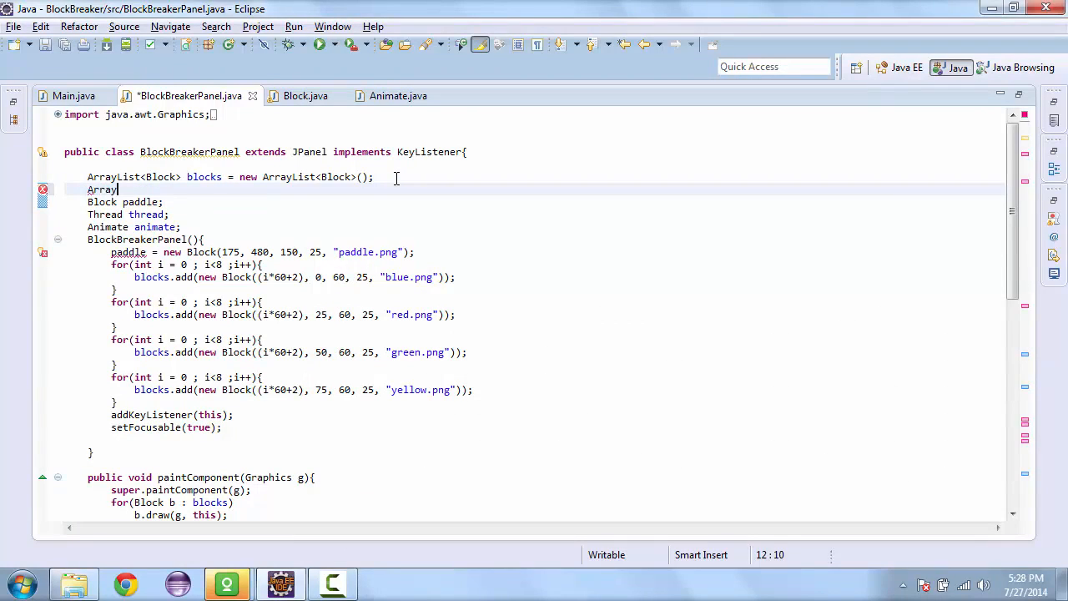
type("List<b")
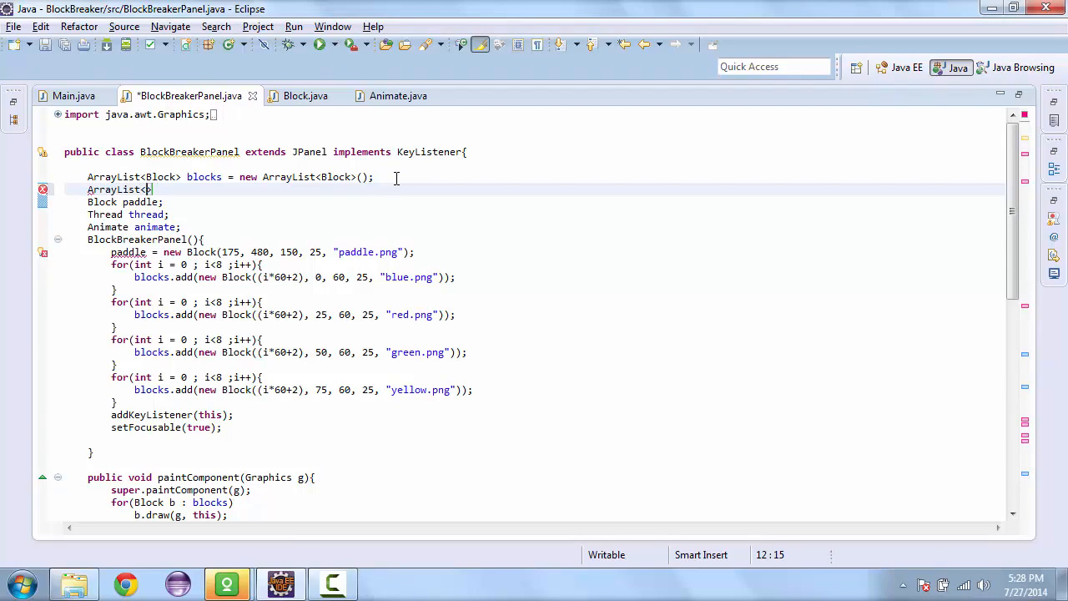
type("Block>")
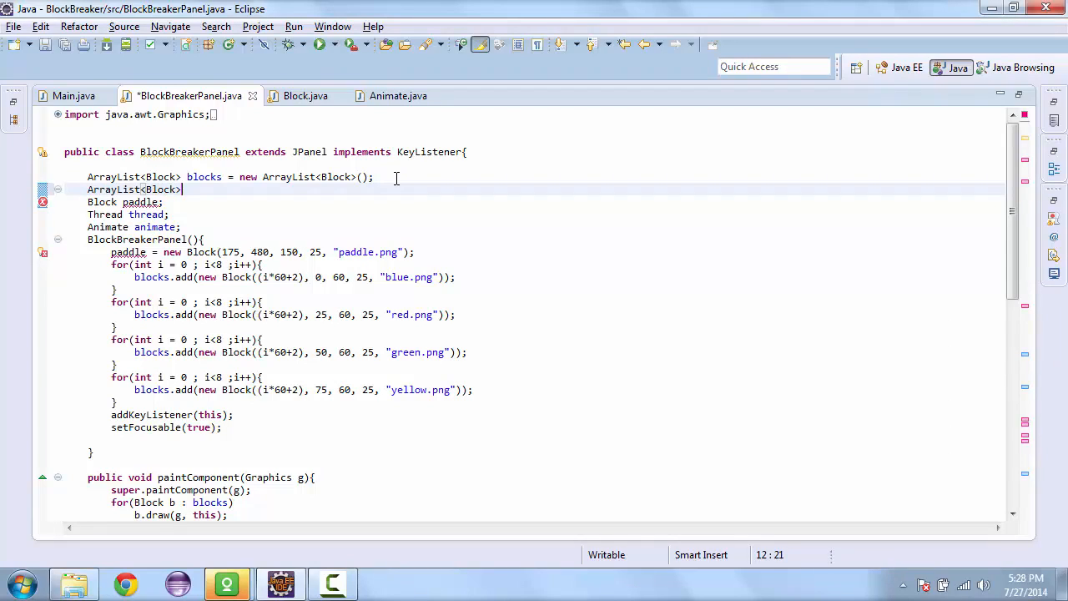
type("ball = new")
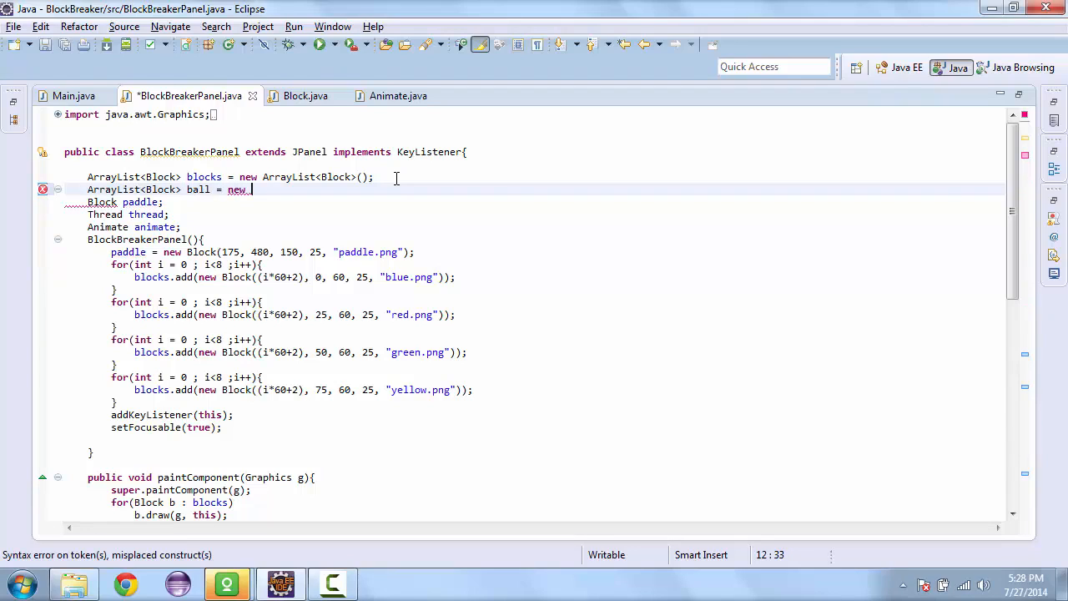
type("ArrayList")
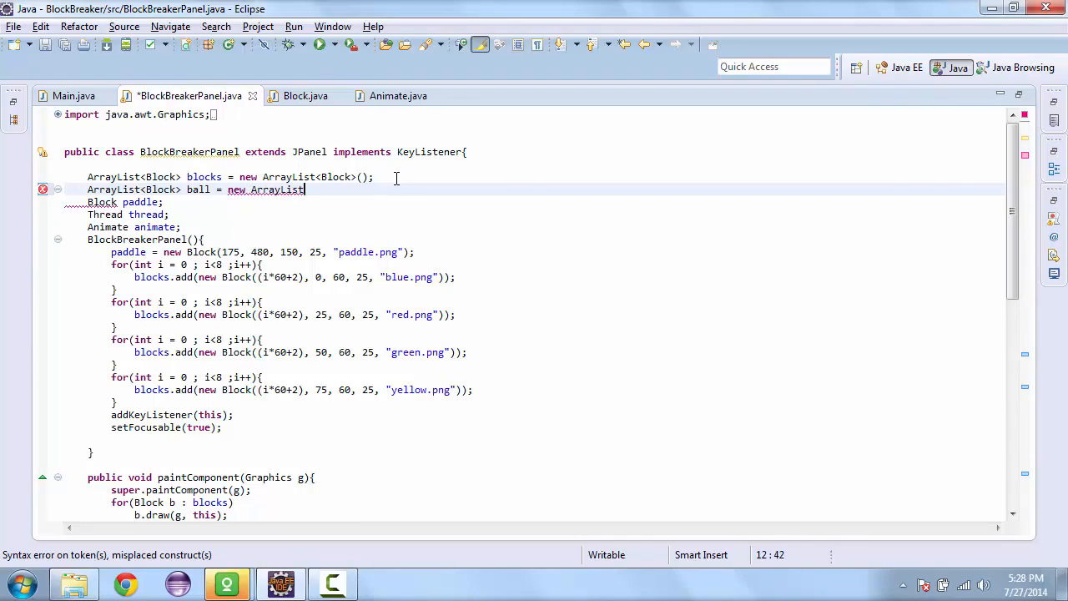
type("<Bl")
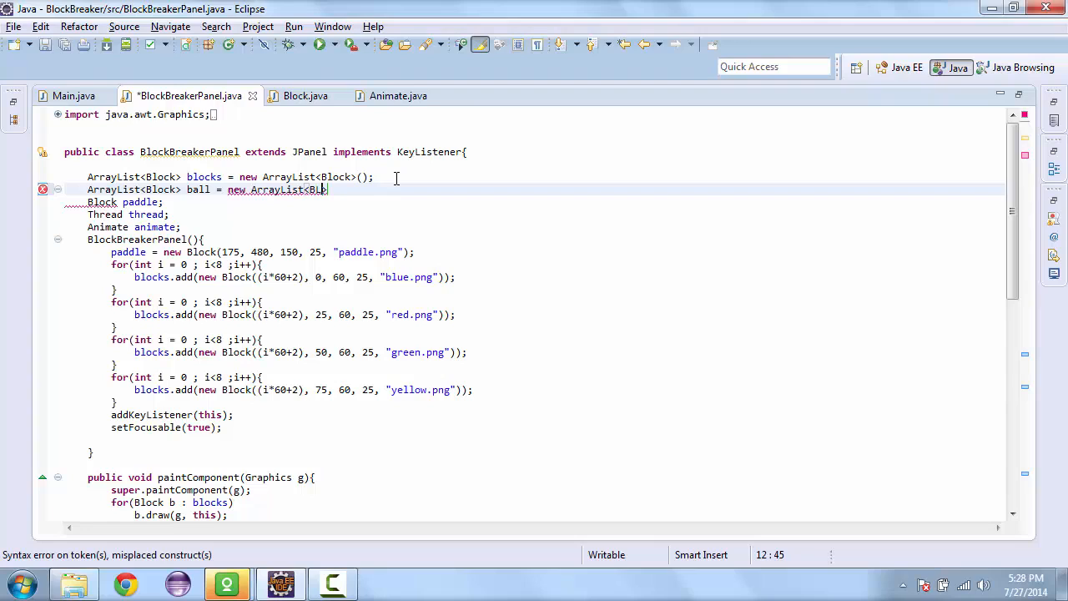
type("ock>();")
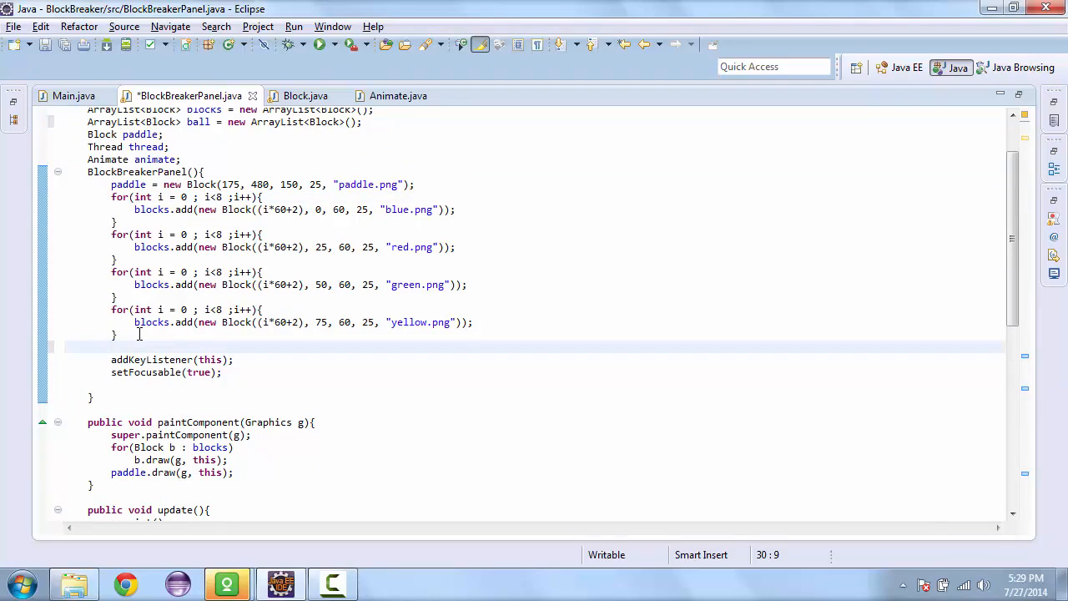
- Add ball.add(new Block(237, 437, 25, 25, "ball.png")); after the yellow block loop
type("A")
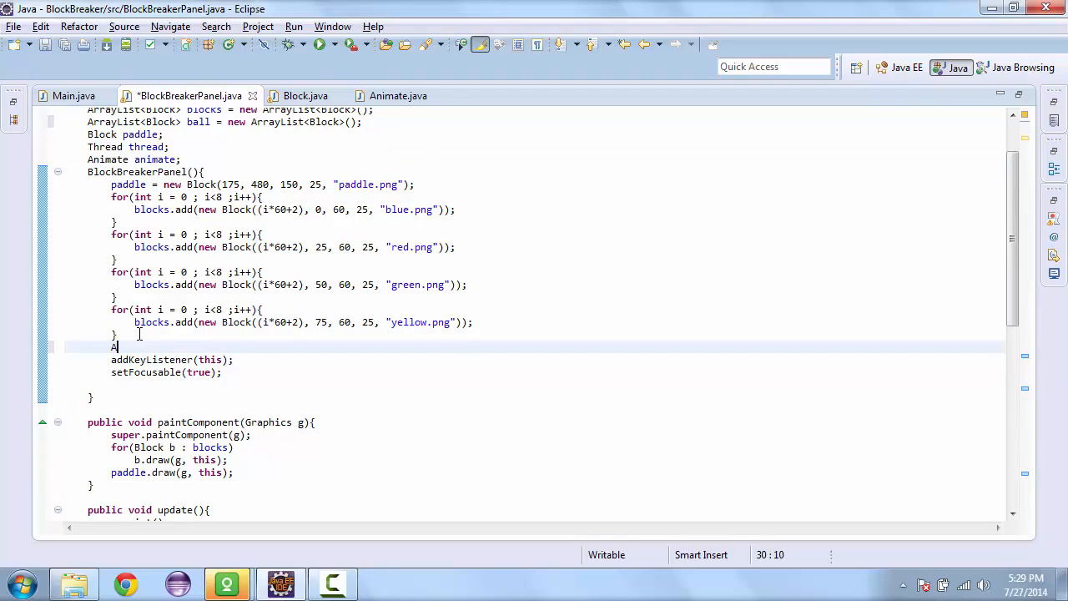
type("rrayLis")
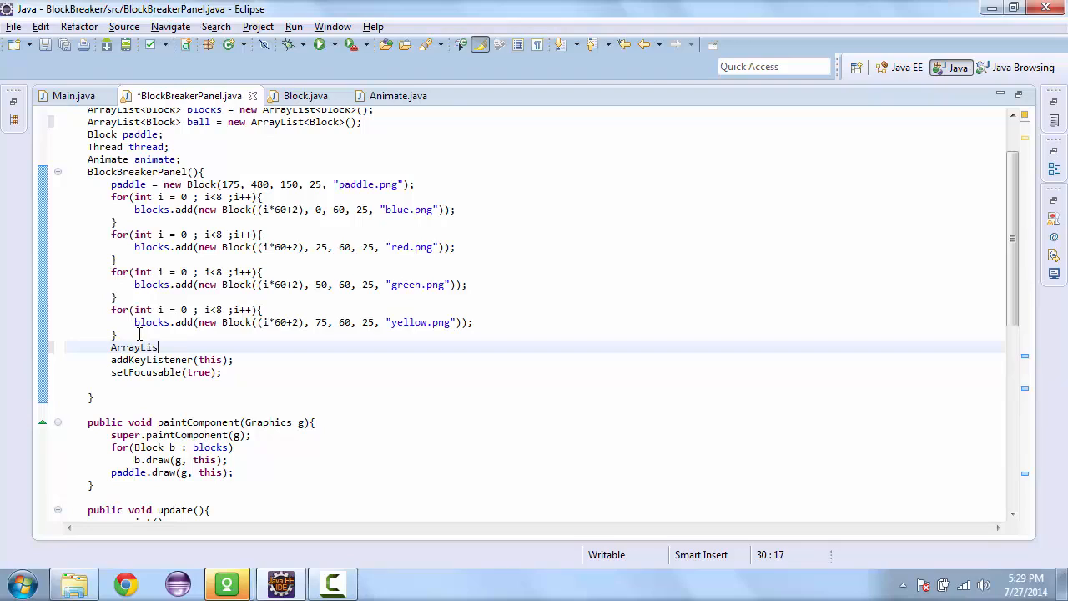
type("t<Block>")
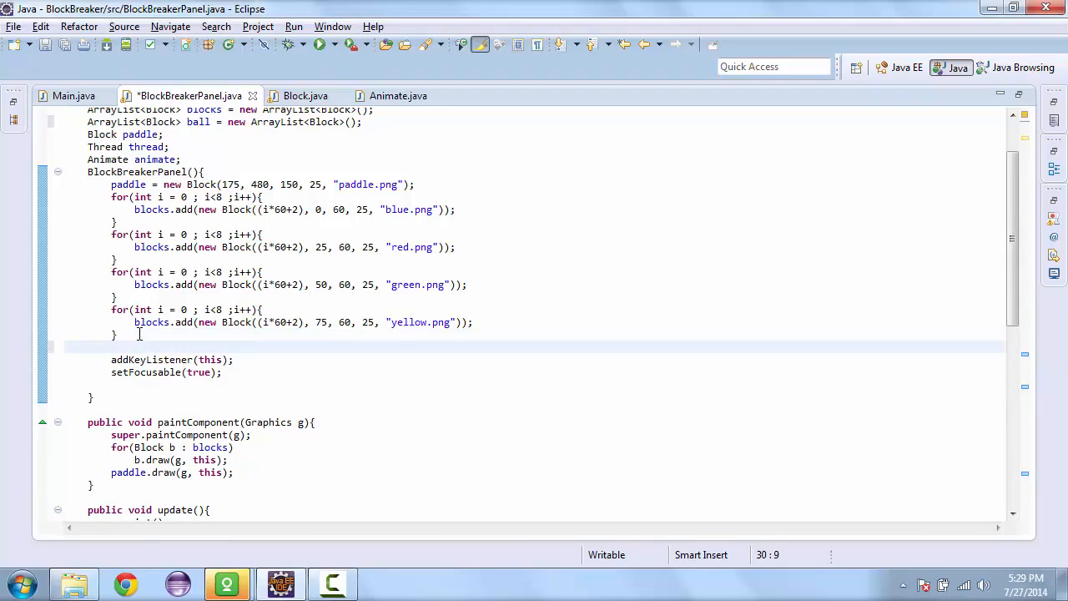
type("ball")
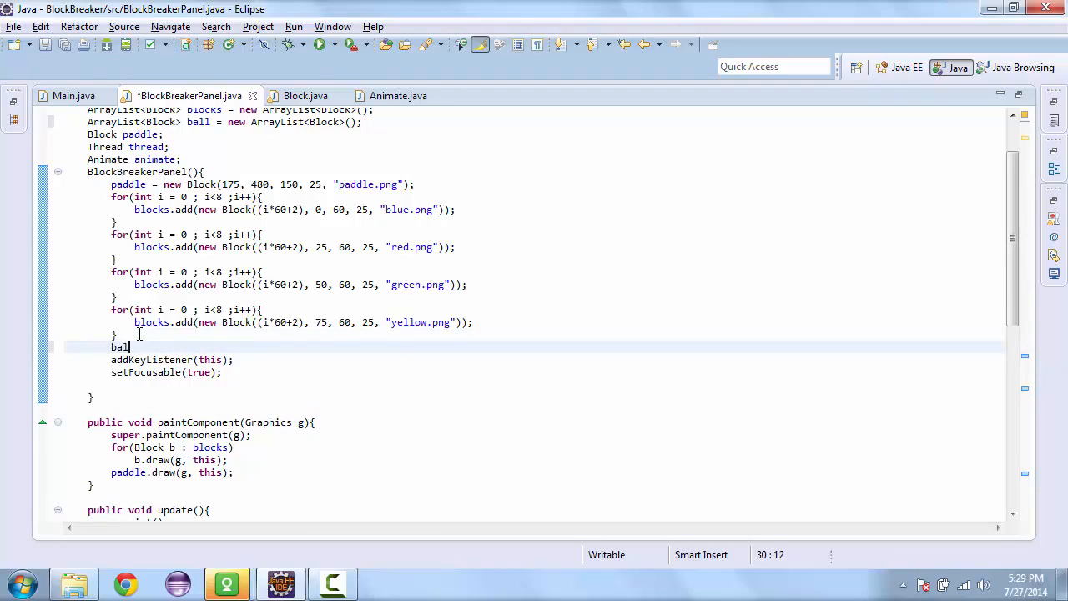
type(".add(new")
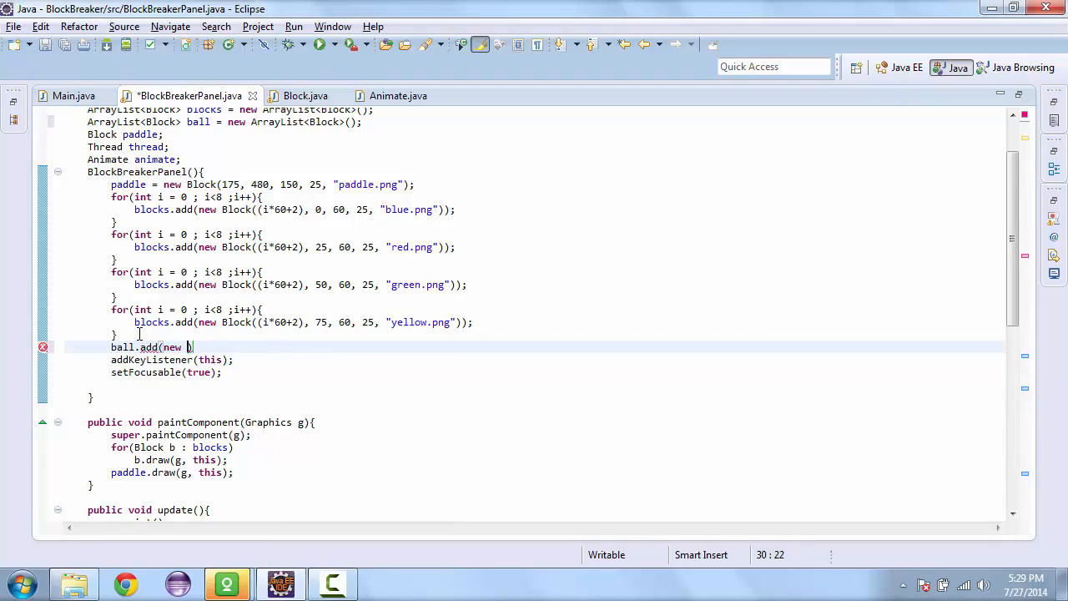
type("Block(")
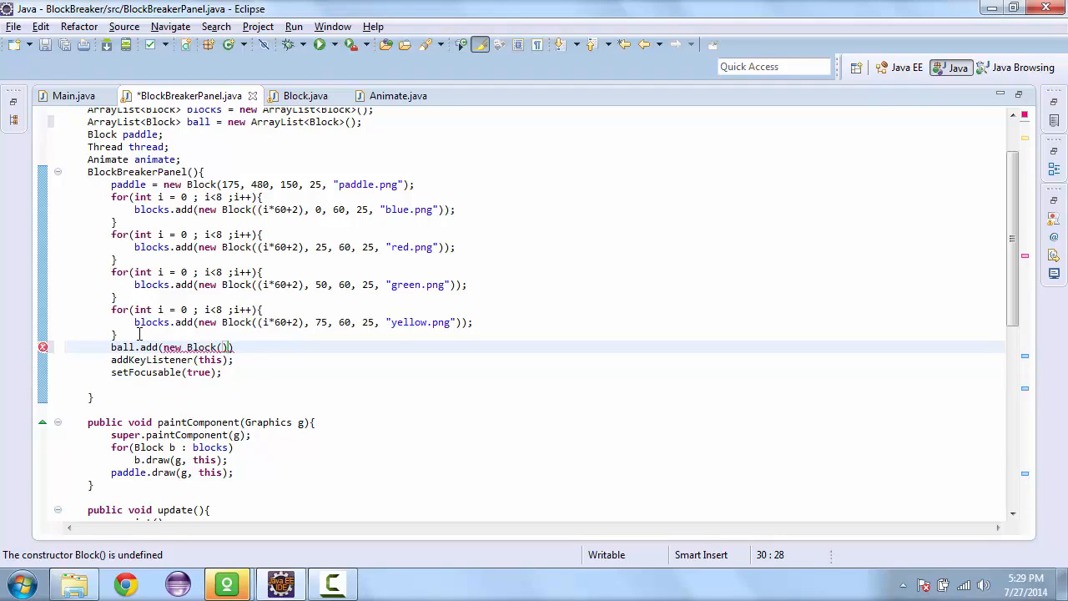
type("2")
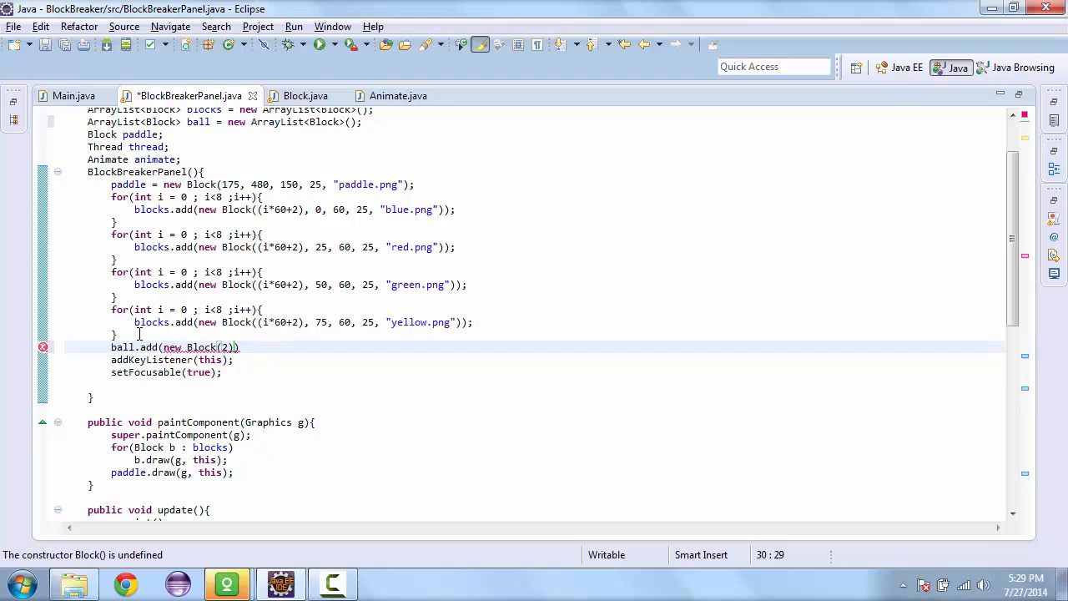
type("37")
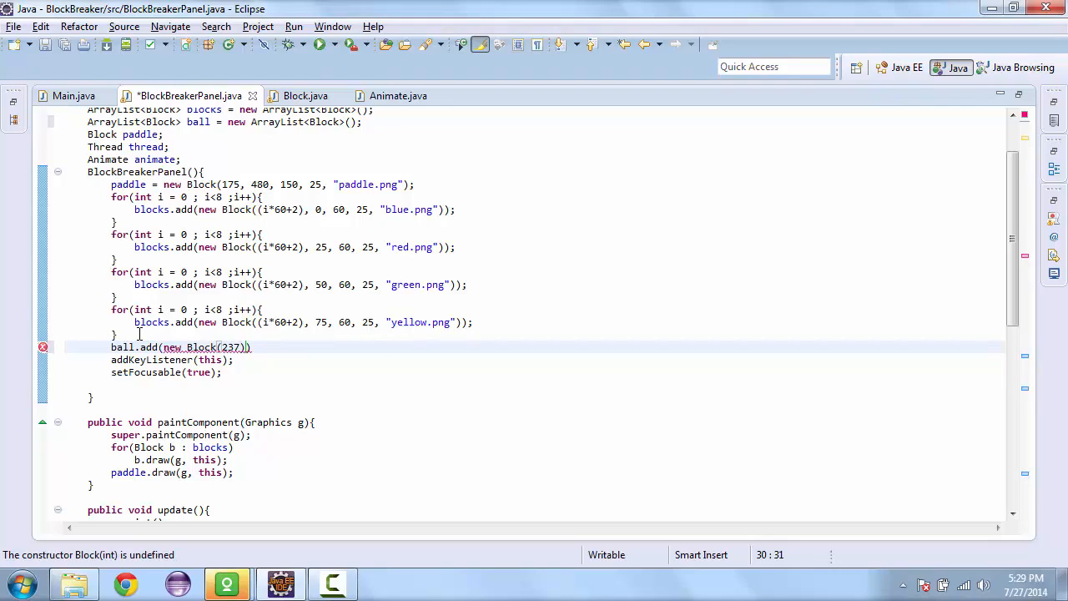
type(", 437")
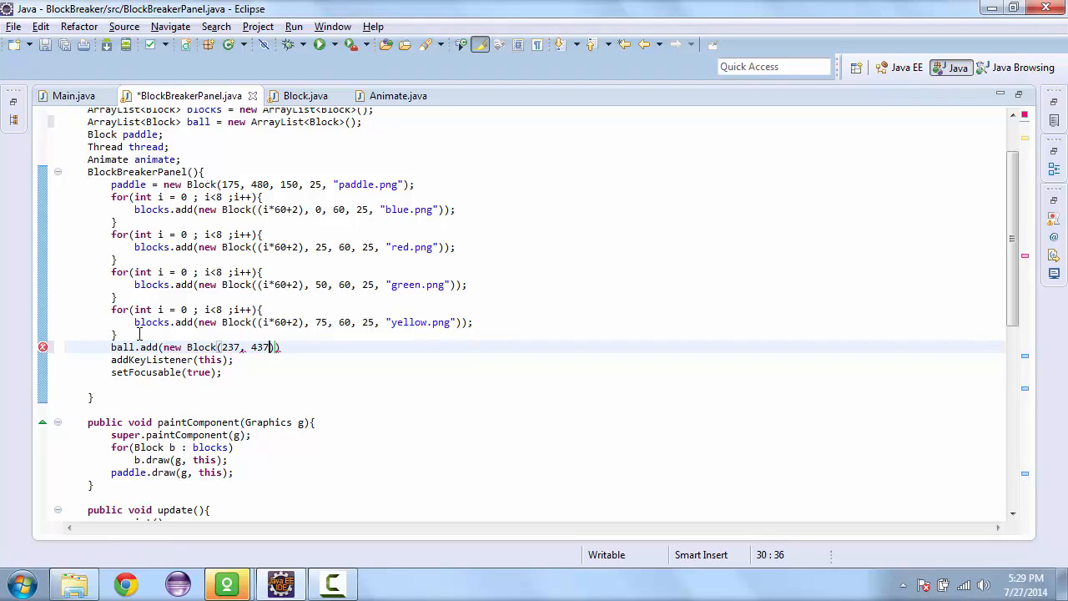
type(", 25, 25")
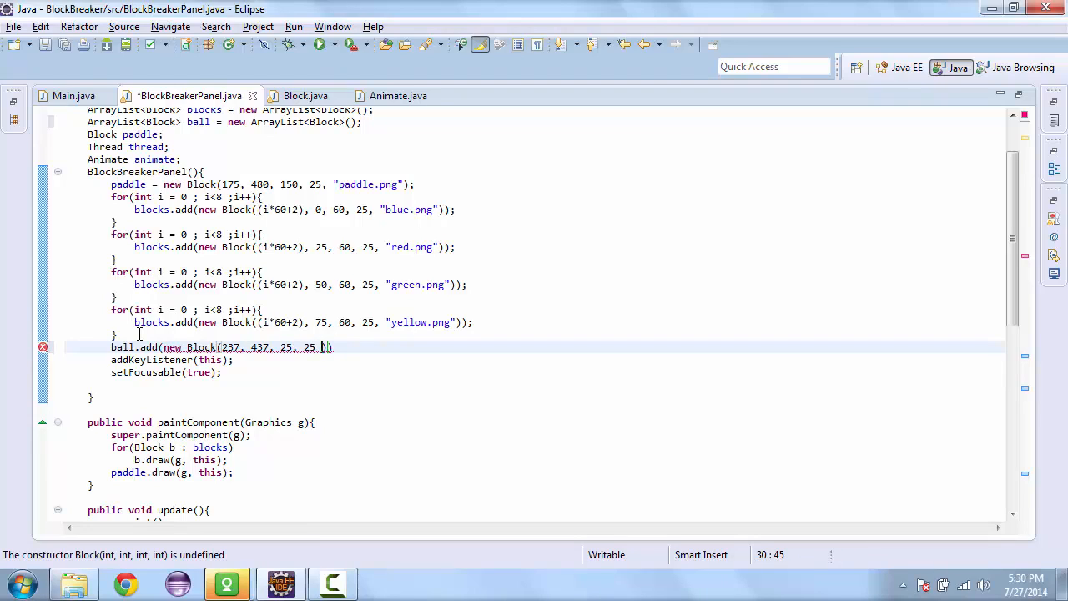
type("\"\"")
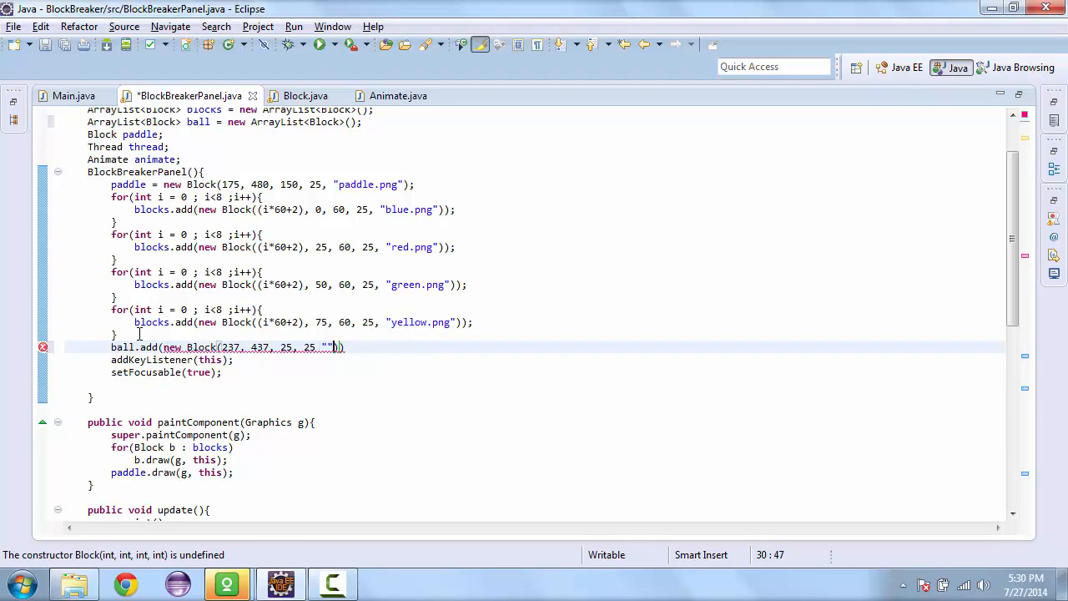
type("ball.png")
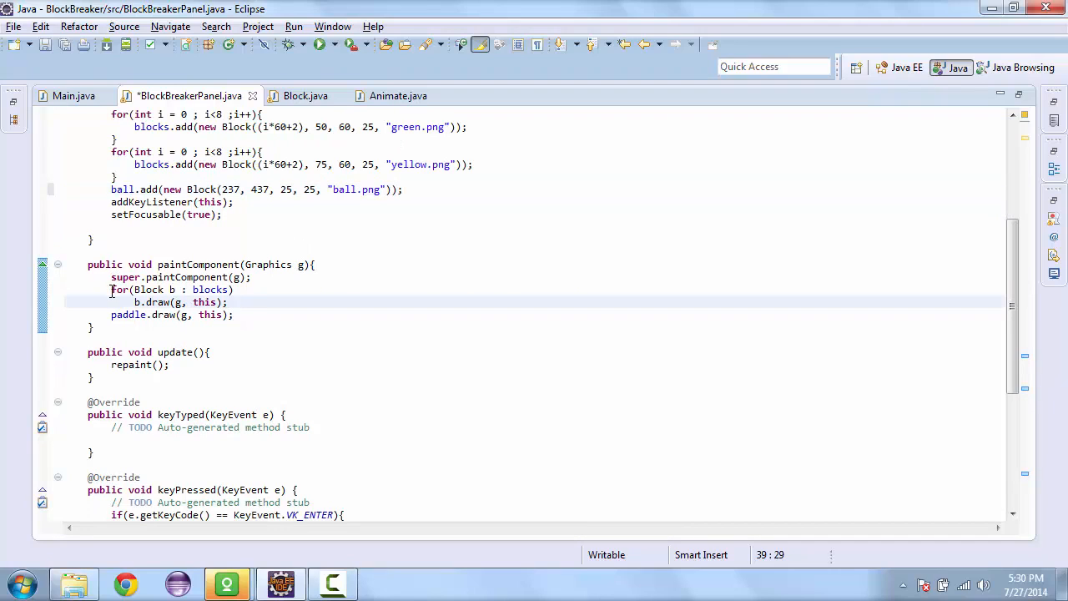
- Duplicate the blocks drawing loop in paintComponent so it draws the ball list
left_click_drag(111, 290, 228, 302)
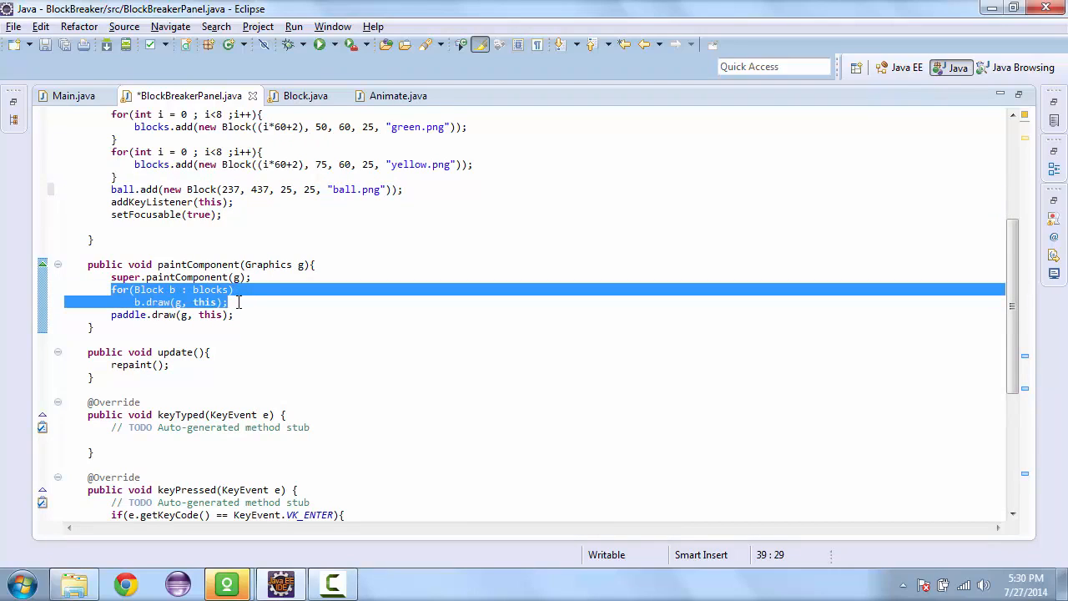
key("ctrl+v")
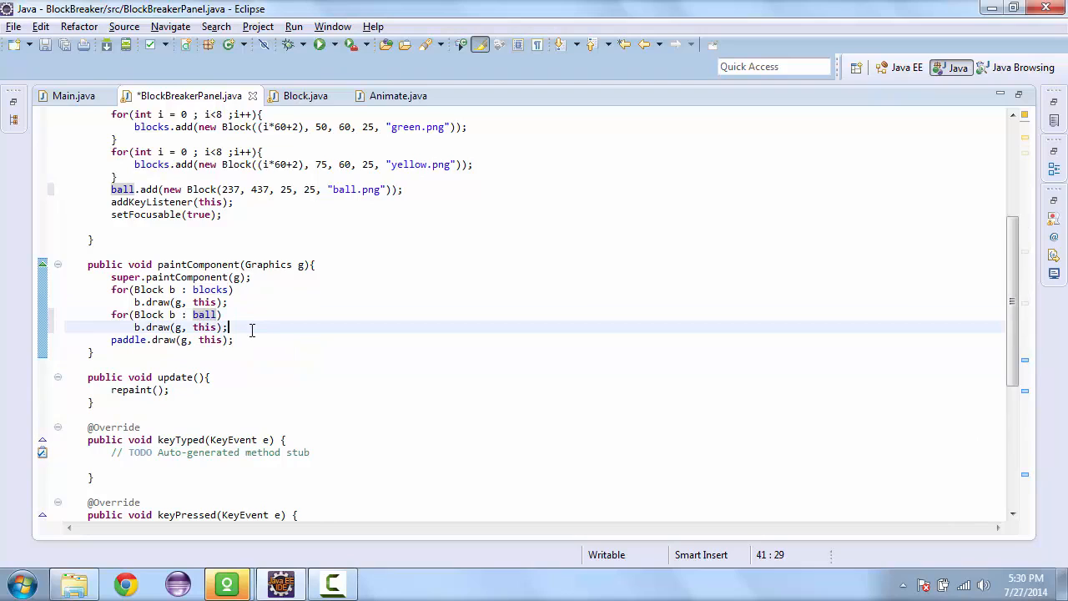
scroll("down", 3)
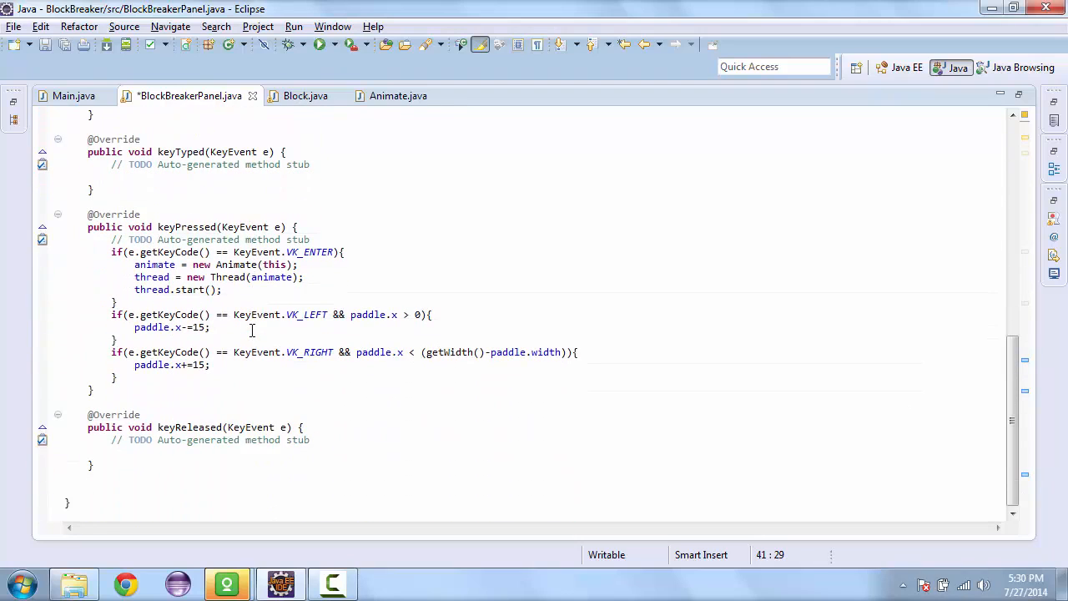
- Test-run the game to confirm the ball appears above the paddle
left_click(319, 44)
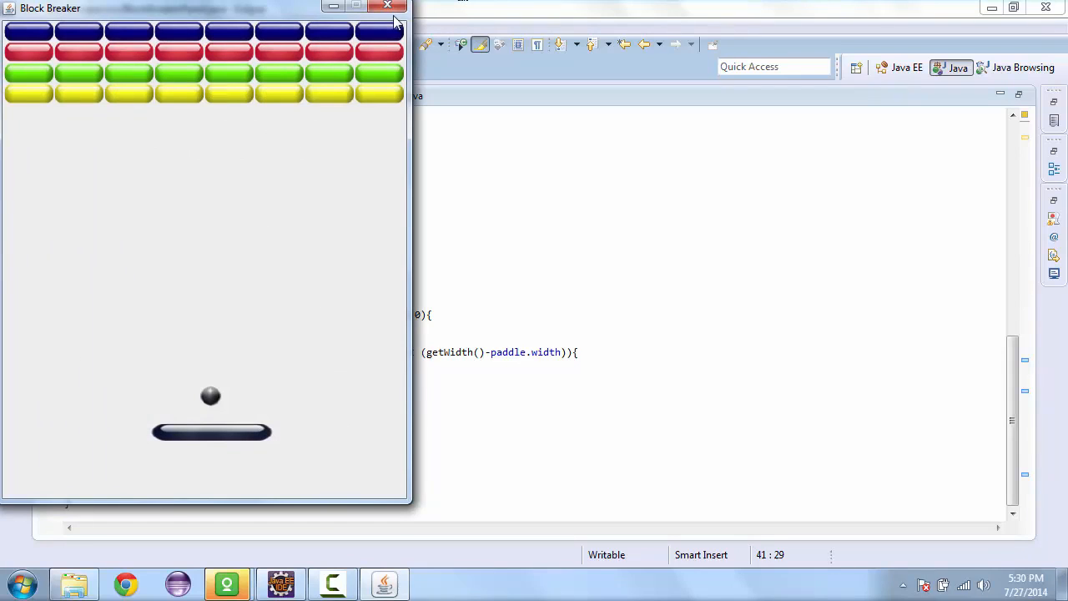
left_click(388, 5)
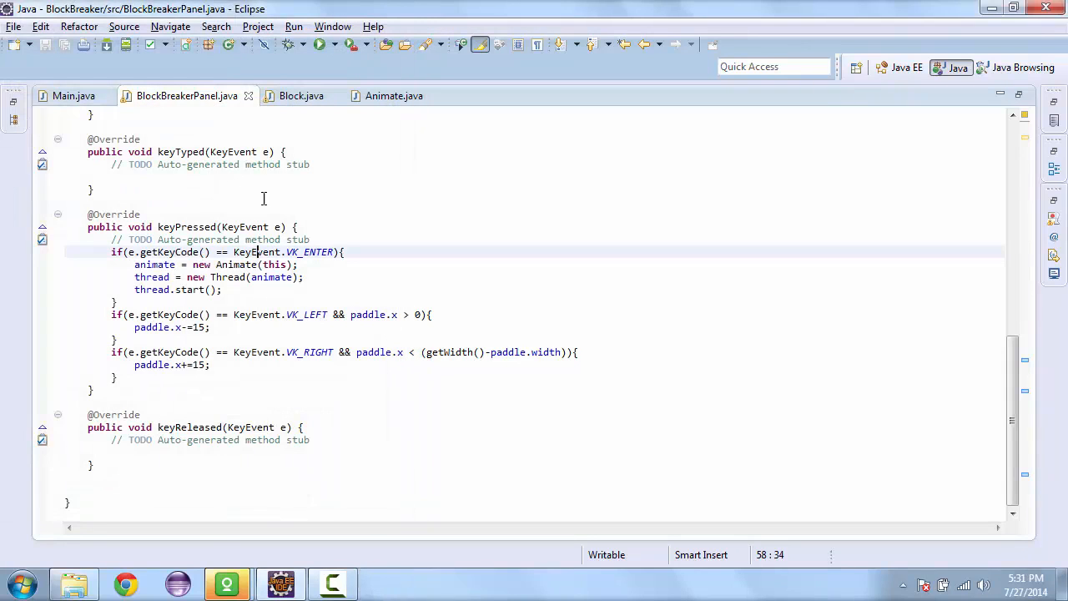
left_click(302, 96)
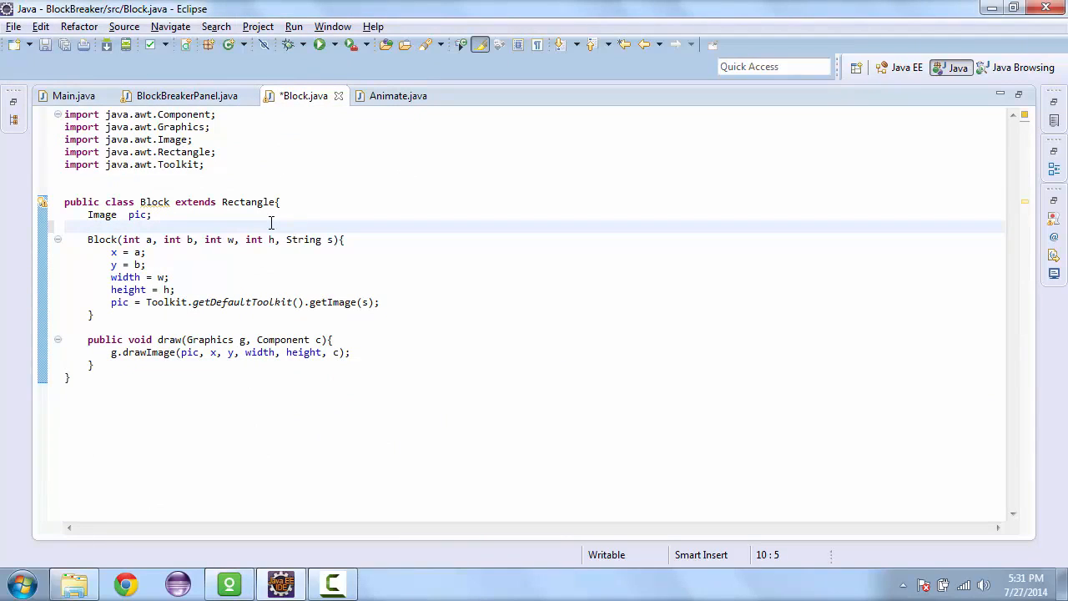
- Declare int dx = 3; and int dy = -3; below the Image field in Block.java
type("int")
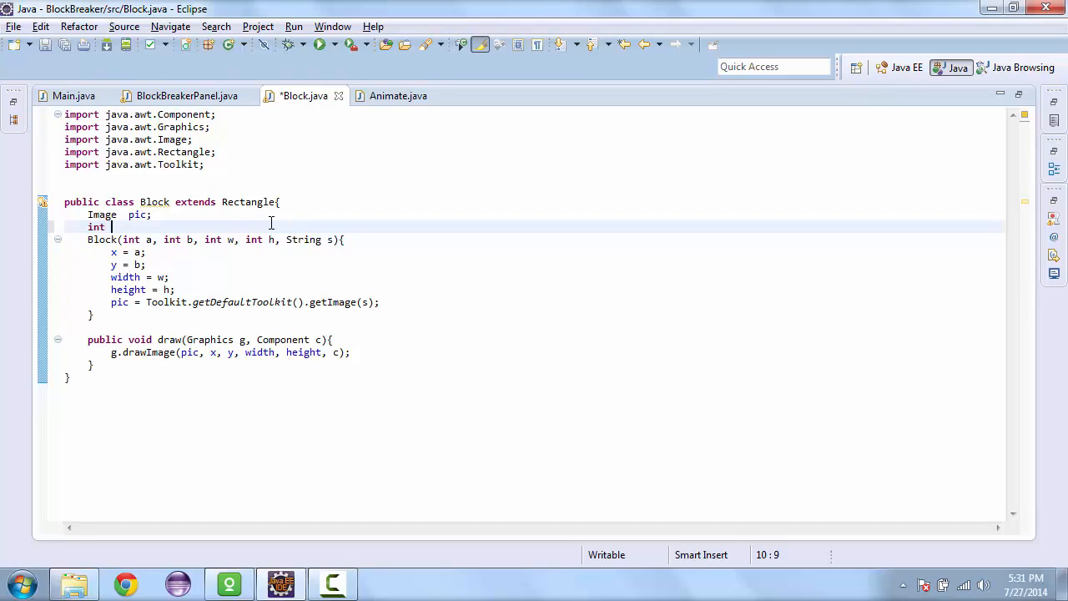
type("dx;")
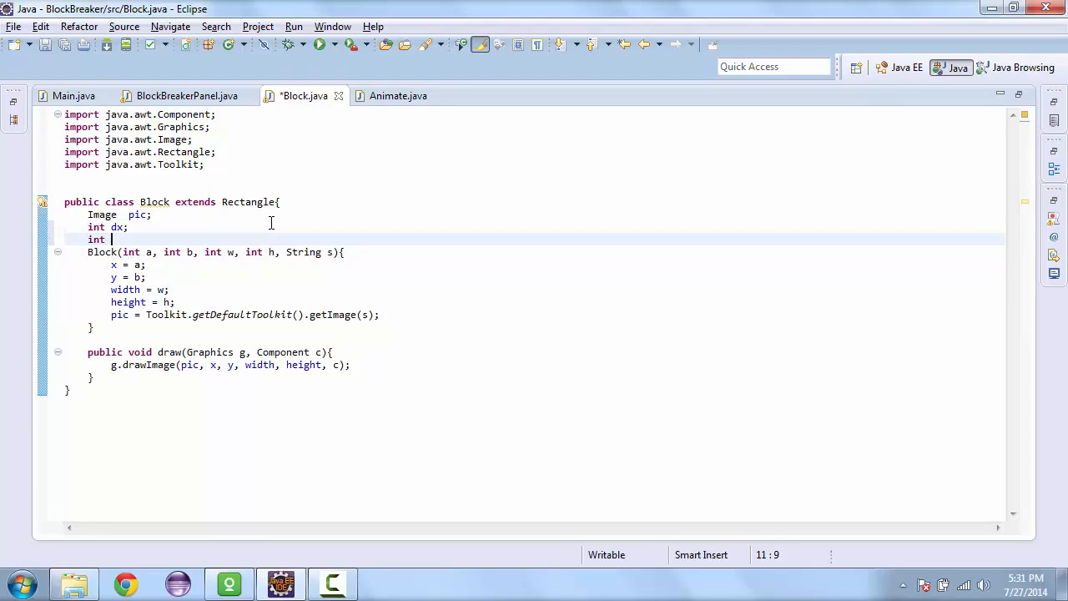
type("d")
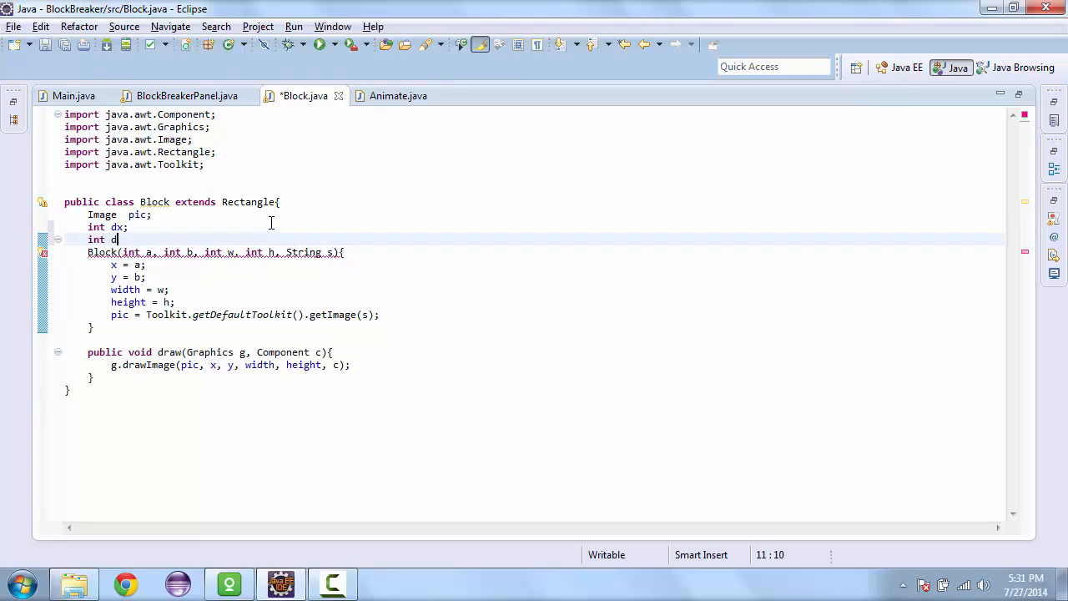
type("y")
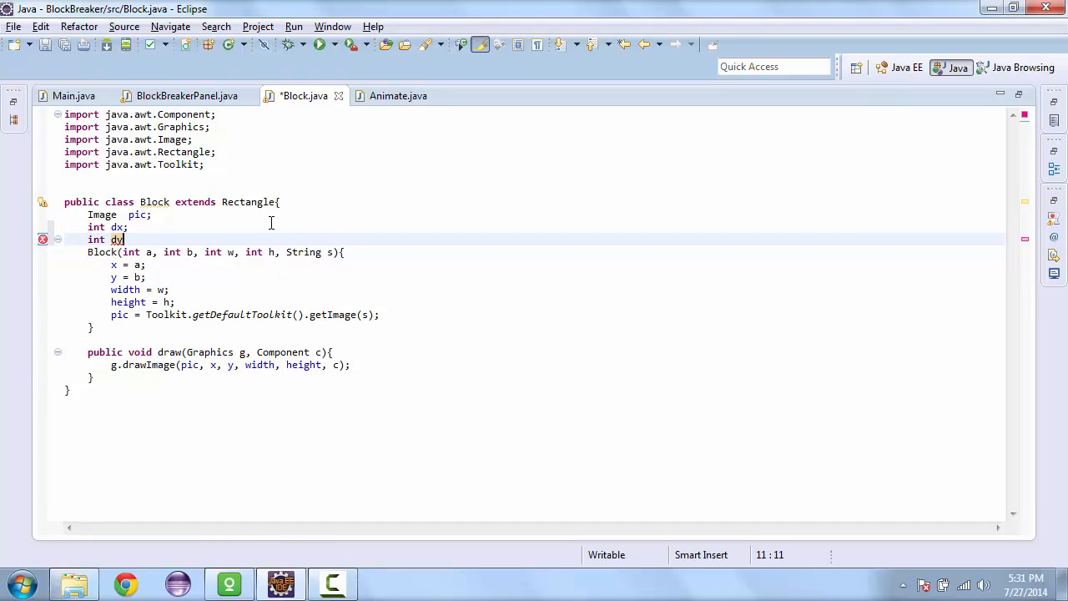
left_click(124, 227)
type(" = ")
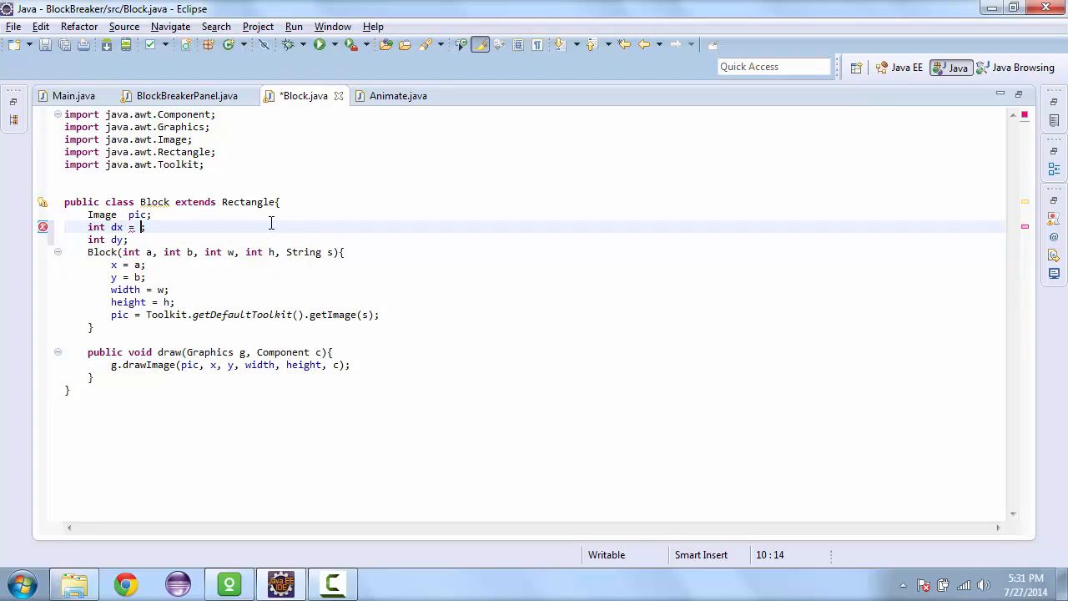
type("3;")
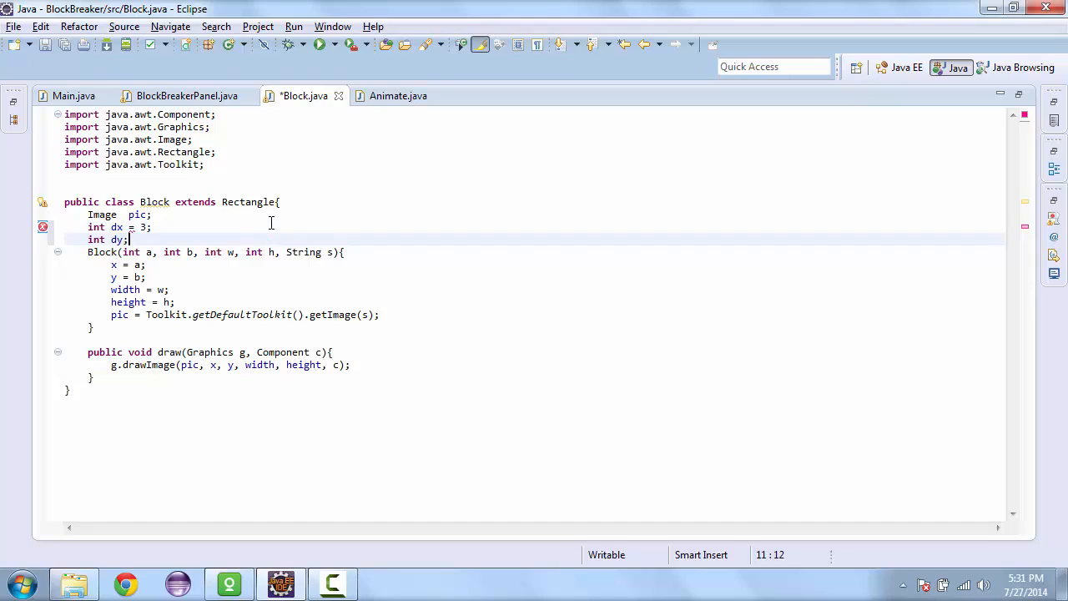
type("= -")
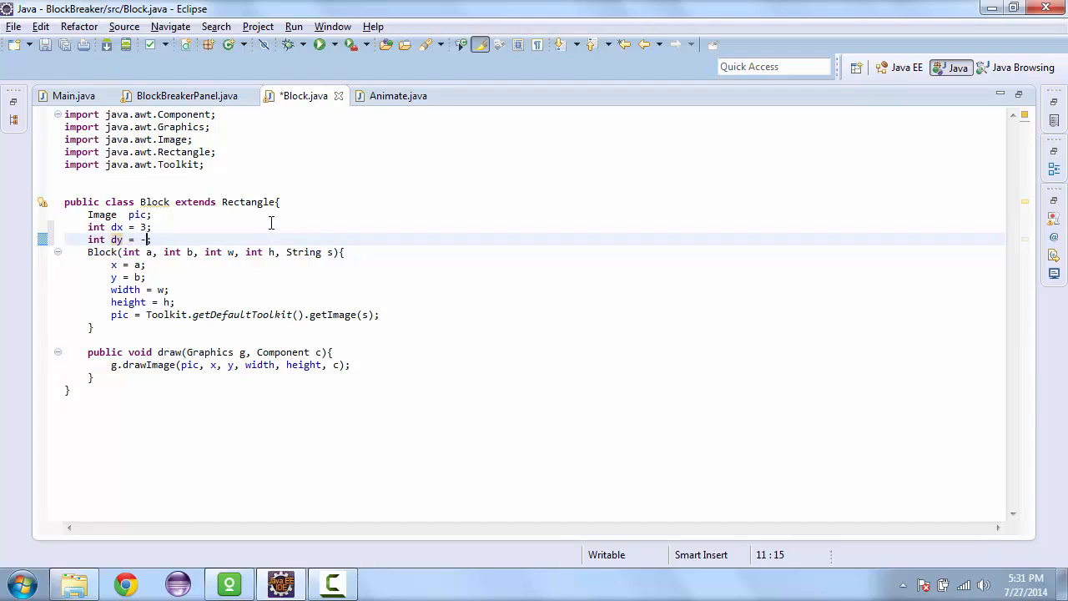
type("3;")
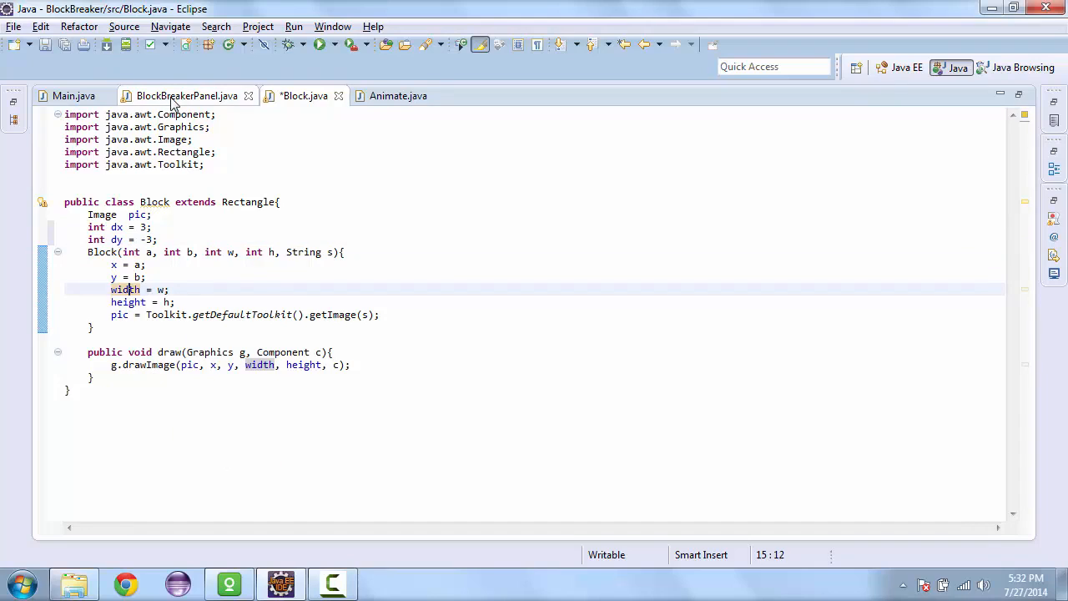
- In BlockBreakerPanel's update(), start a for loop over each Block ba in ball
left_click(186, 95)
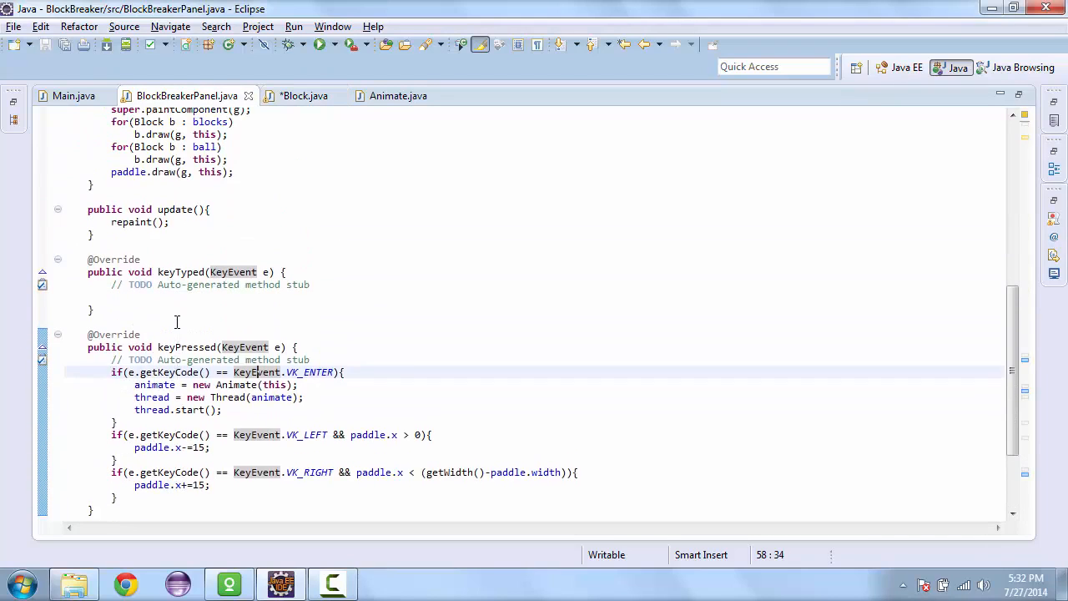
scroll("up", 3)
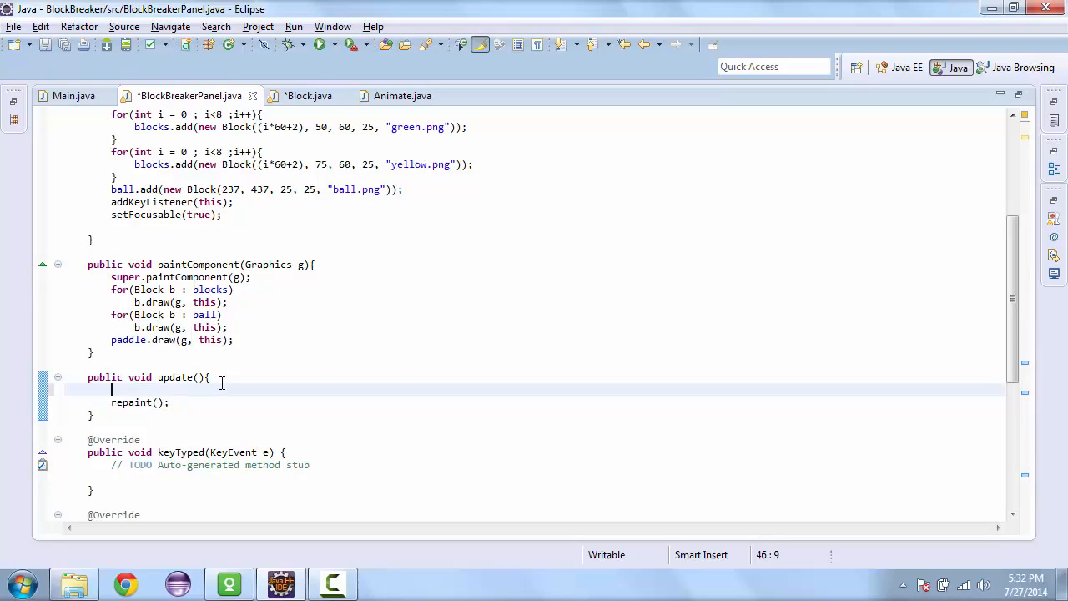
type("fo")
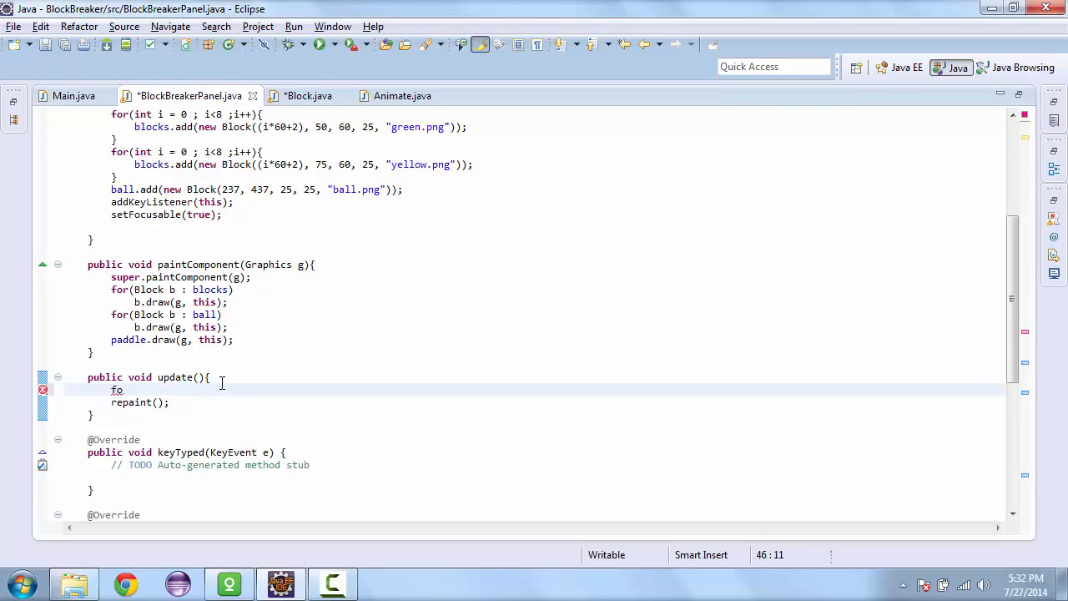
type("r(b")
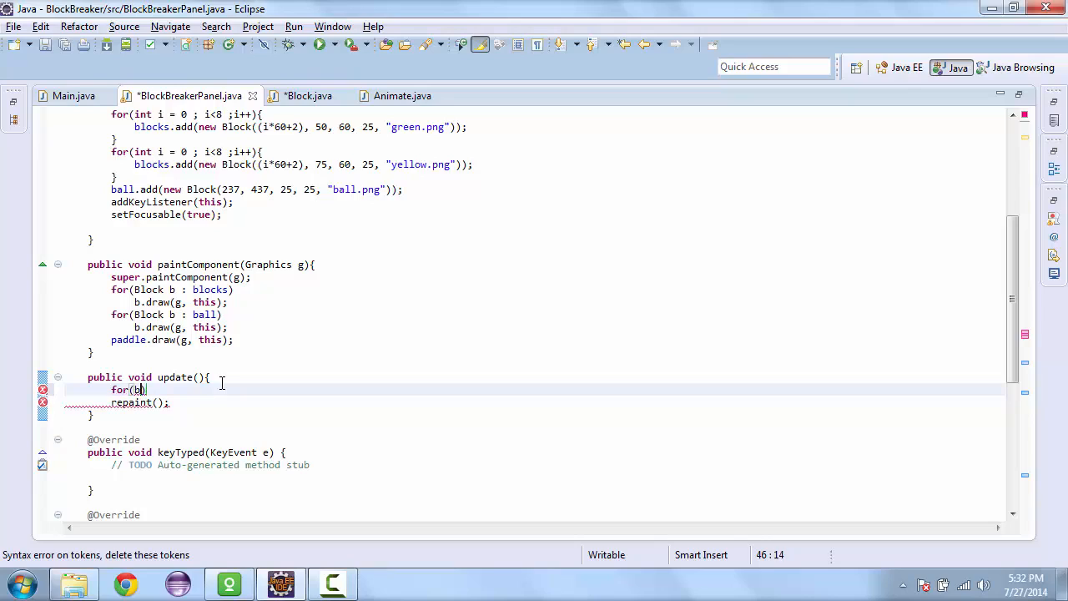
type("lock b")
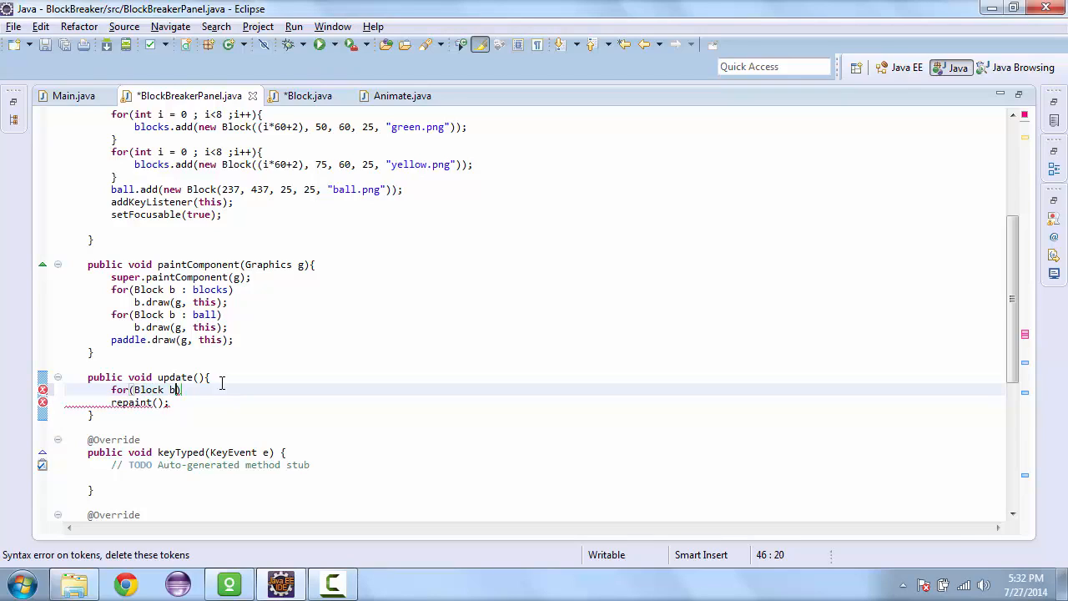
type("a")
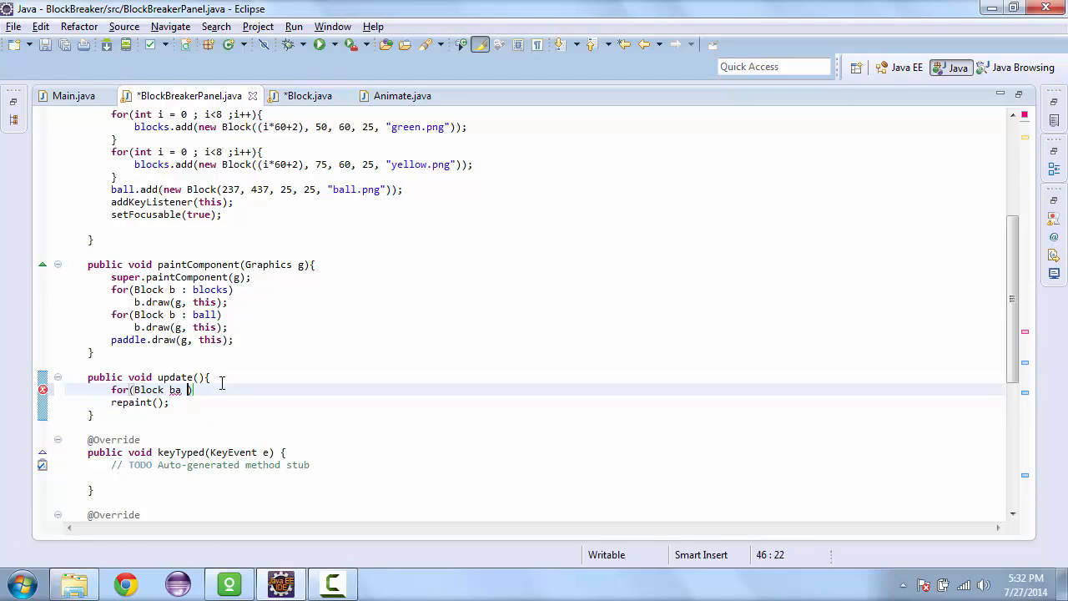
type(": ball)")
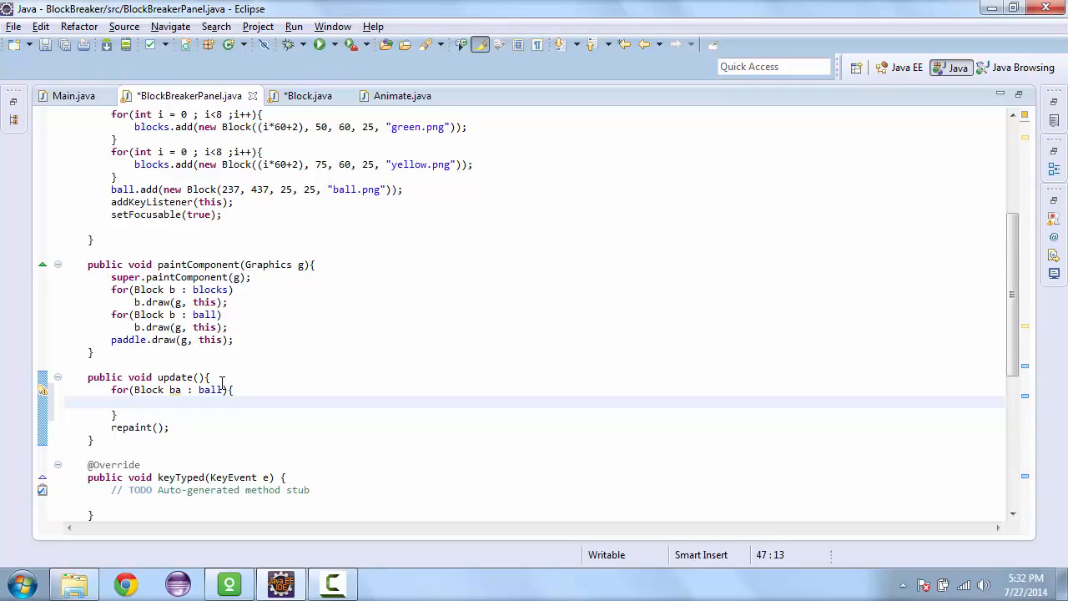
- Make the loop add dx to ba.x and dy to ba.y, then run the game
type("ba.")
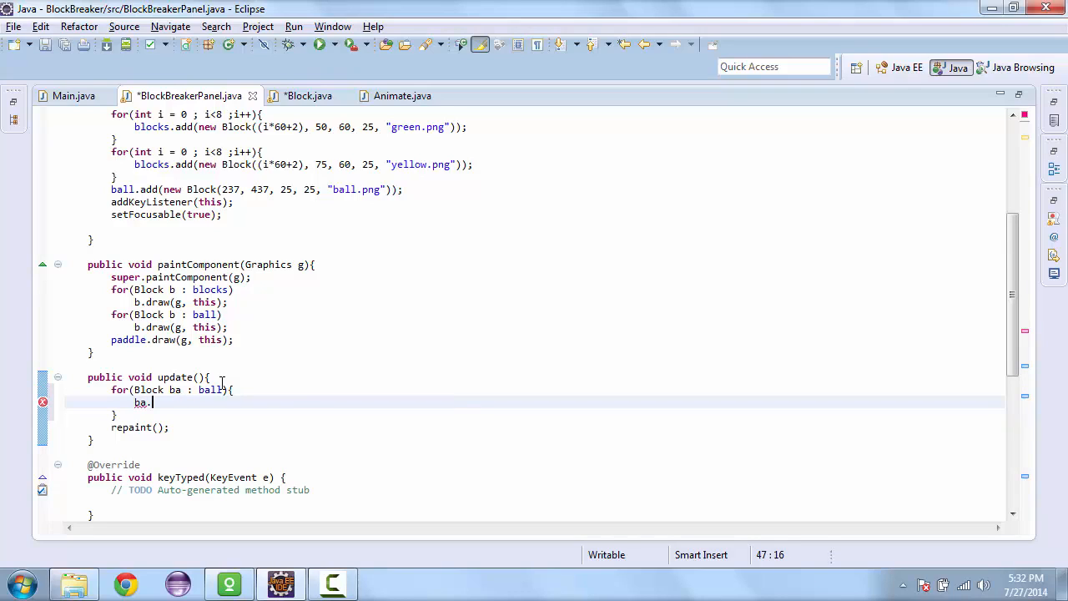
type("x+")
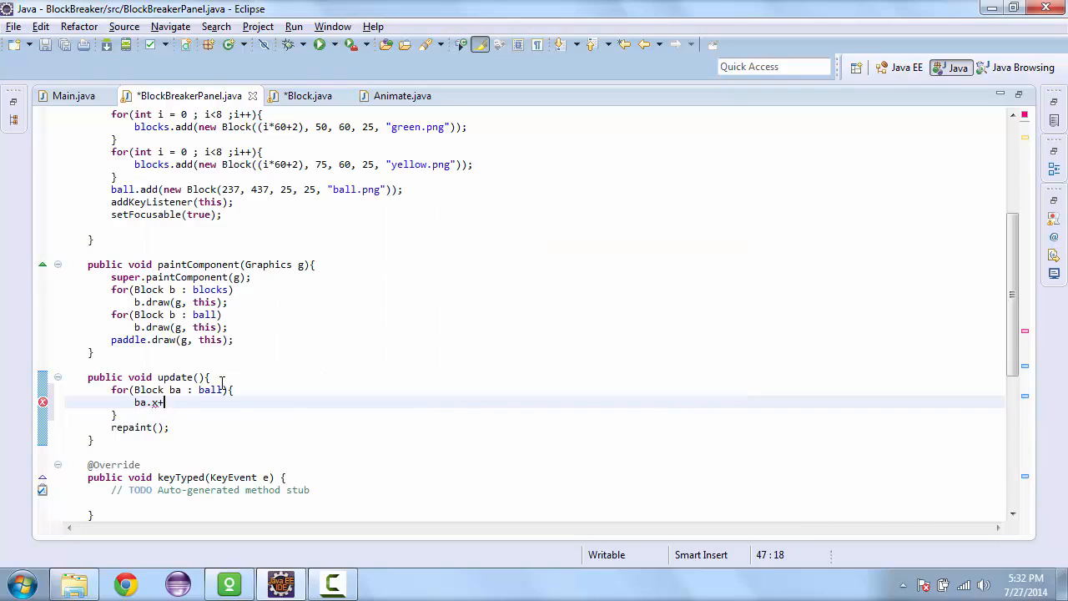
type("=")
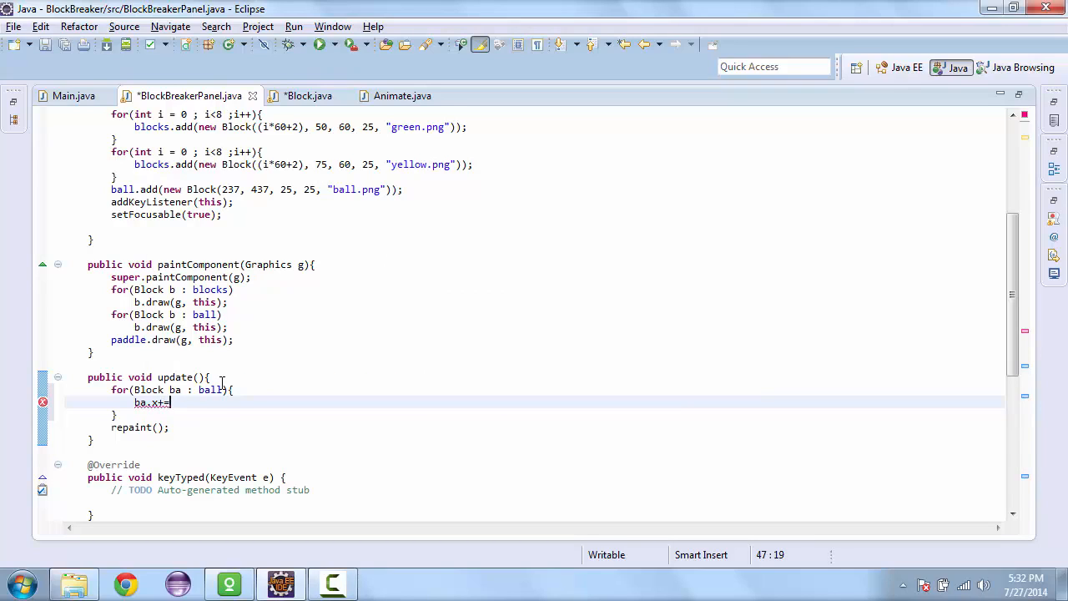
type("ba.")
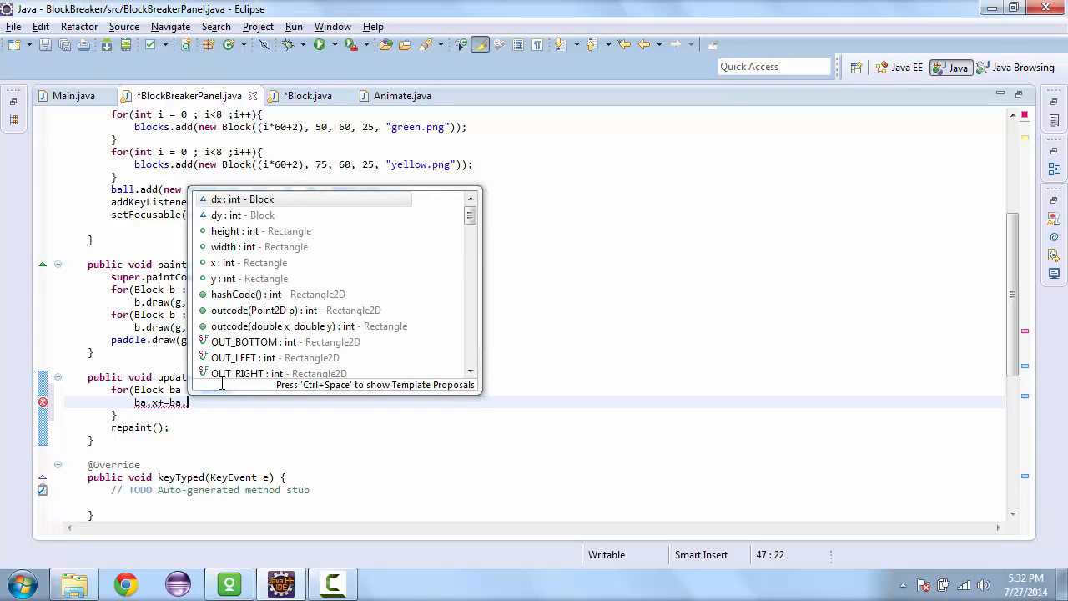
type("dx;")
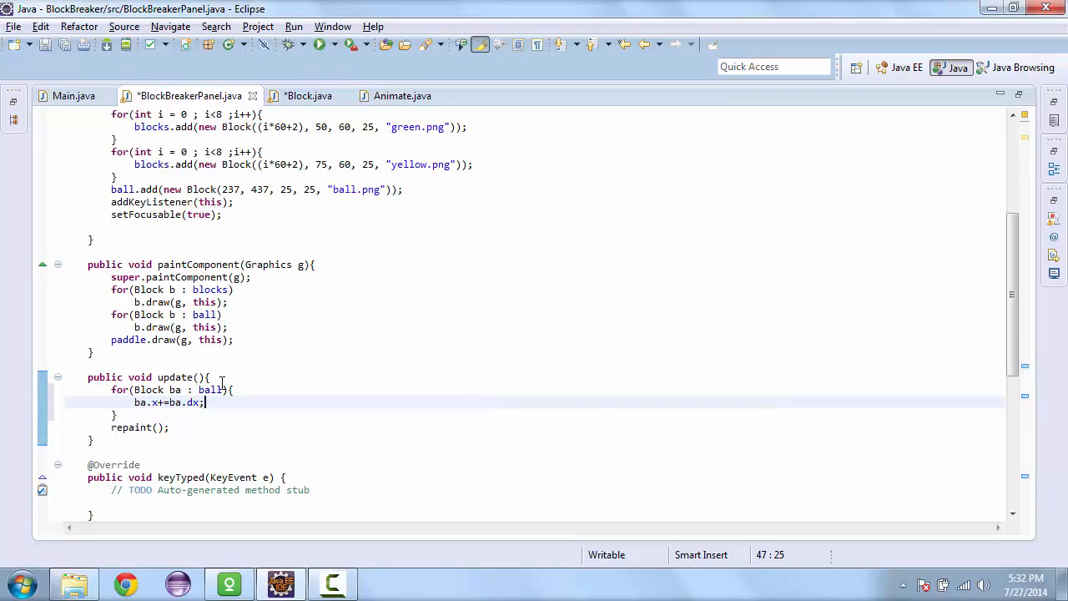
type("ba.y+=ba.b")
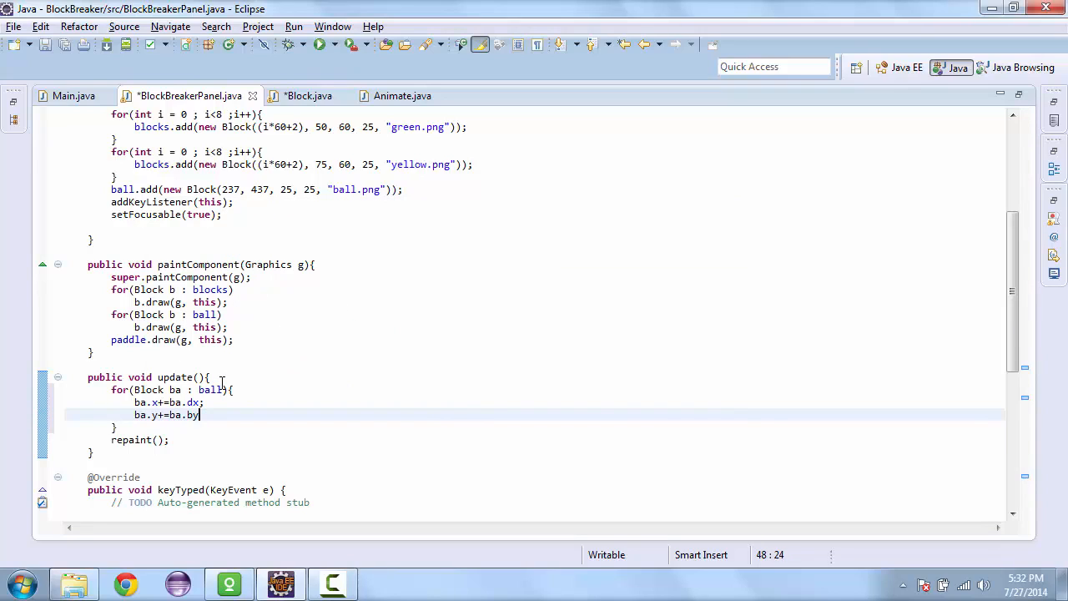
type("y")
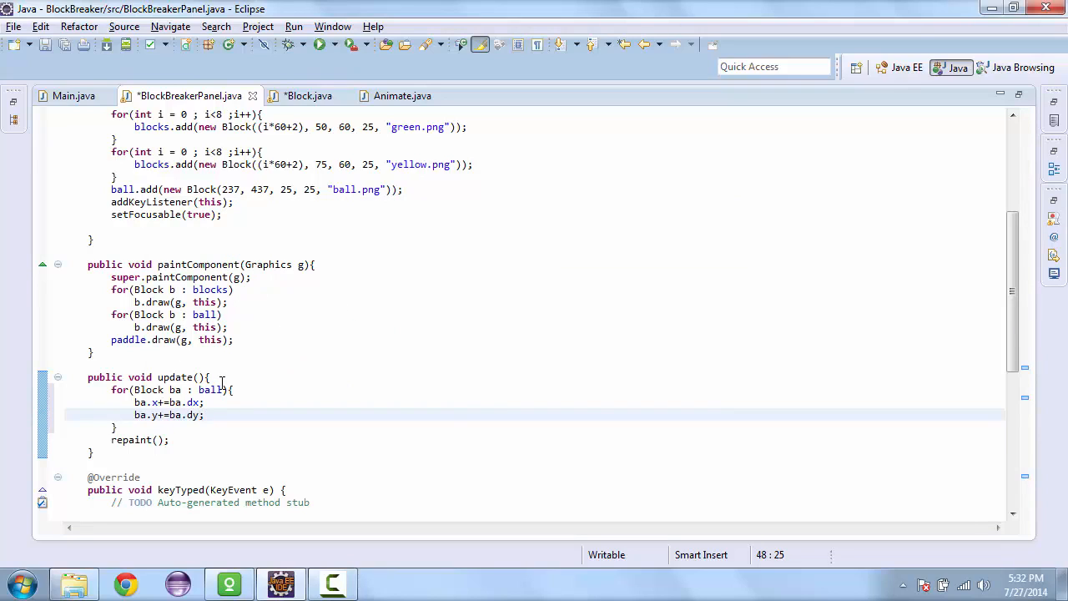
left_click(319, 44)
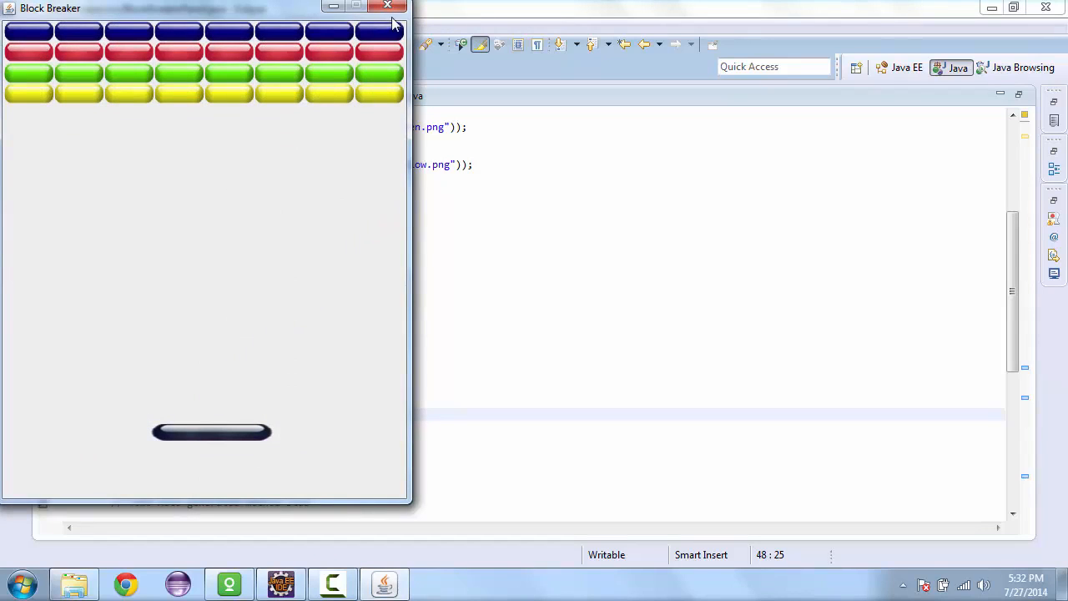
mouse_move(388, 7)
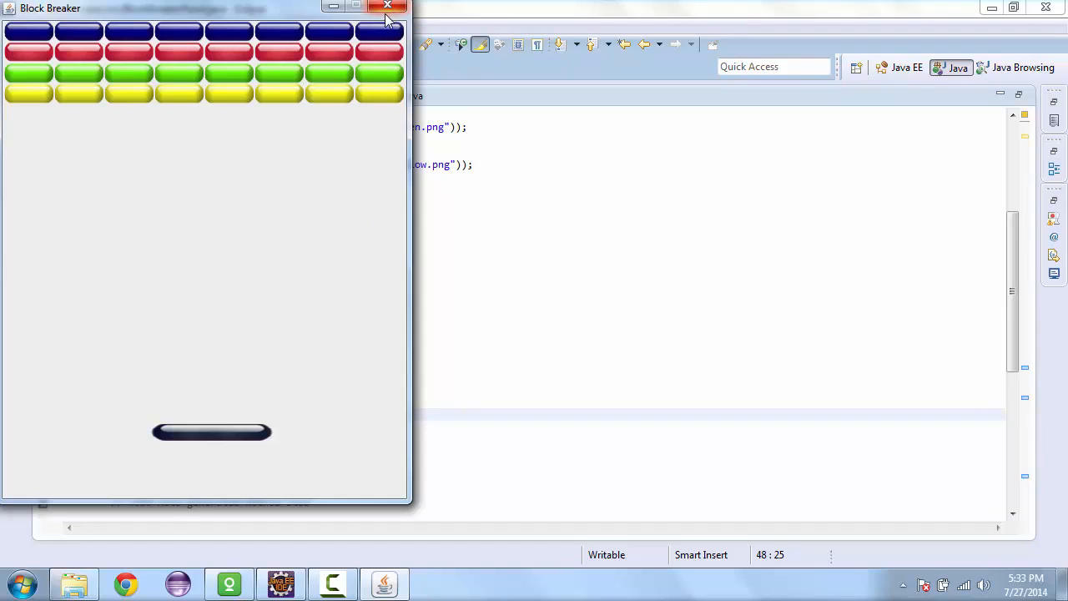
- Close the running Block Breaker game window
left_click(387, 6)
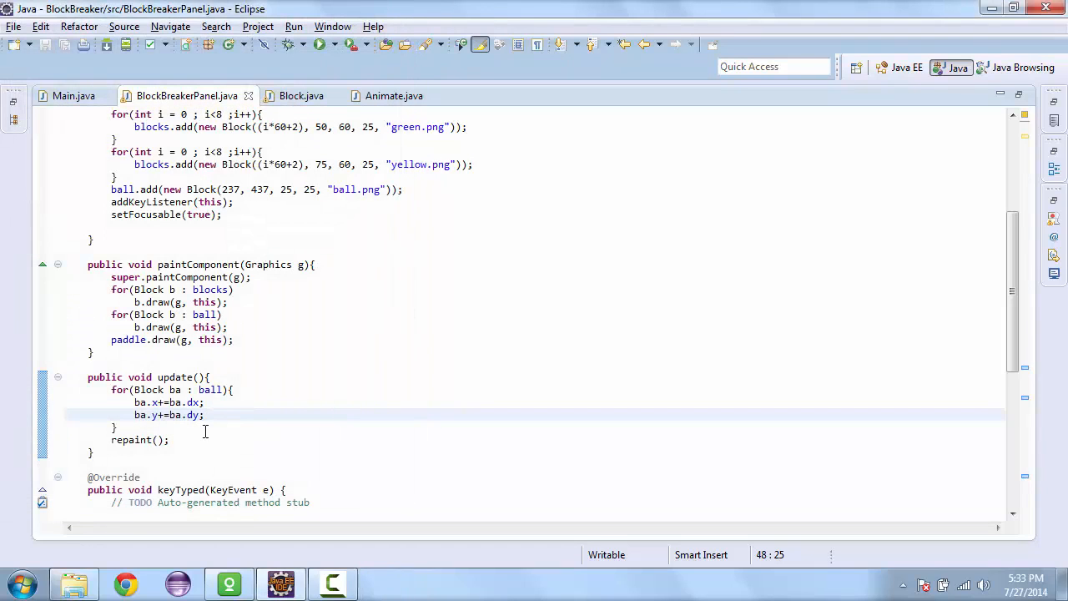
- Begin the check if(ba.x > getWidth()-size) and declare an int size = 25 field
left_click(205, 402)
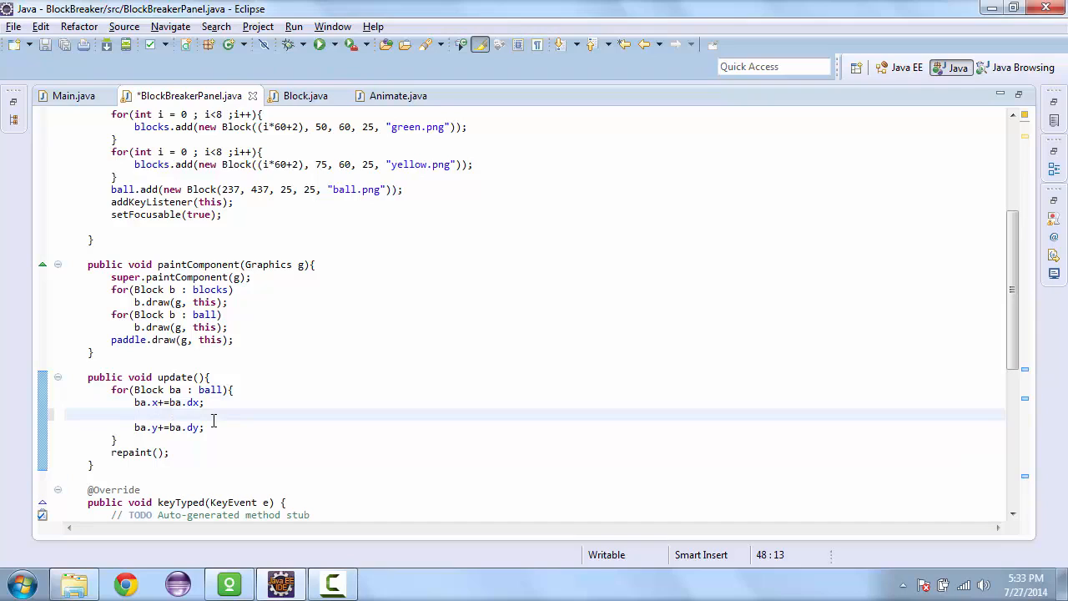
type("if(")
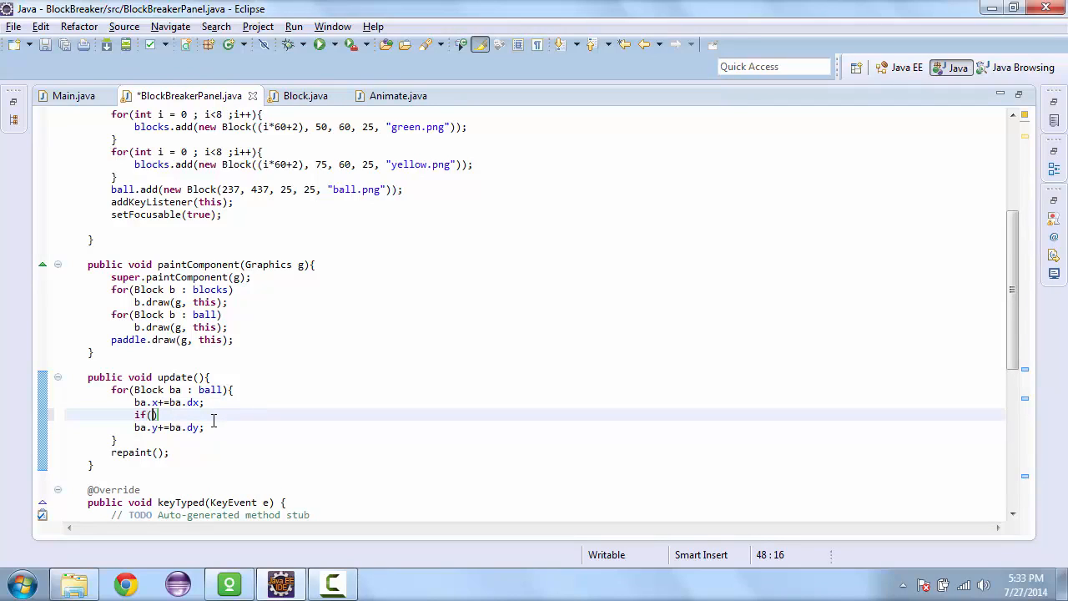
type("ba.x>")
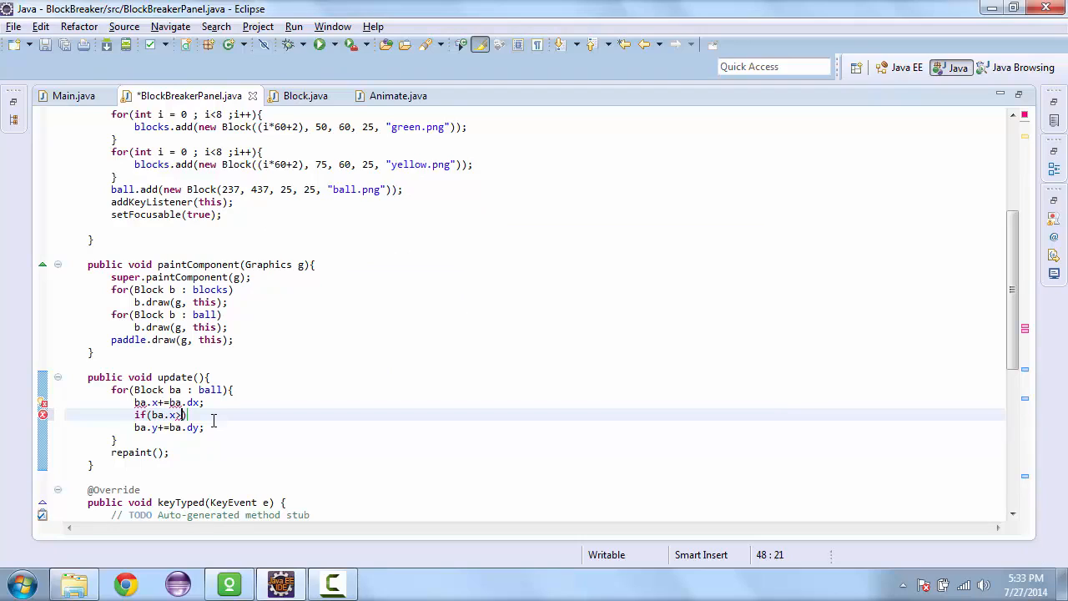
type("(getb")
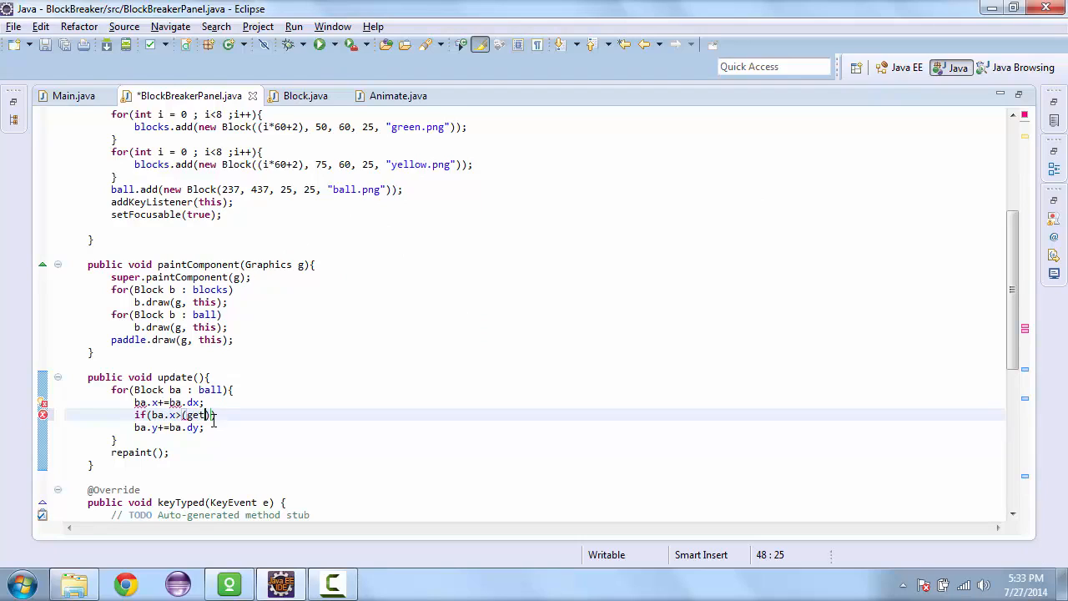
type("Width)")
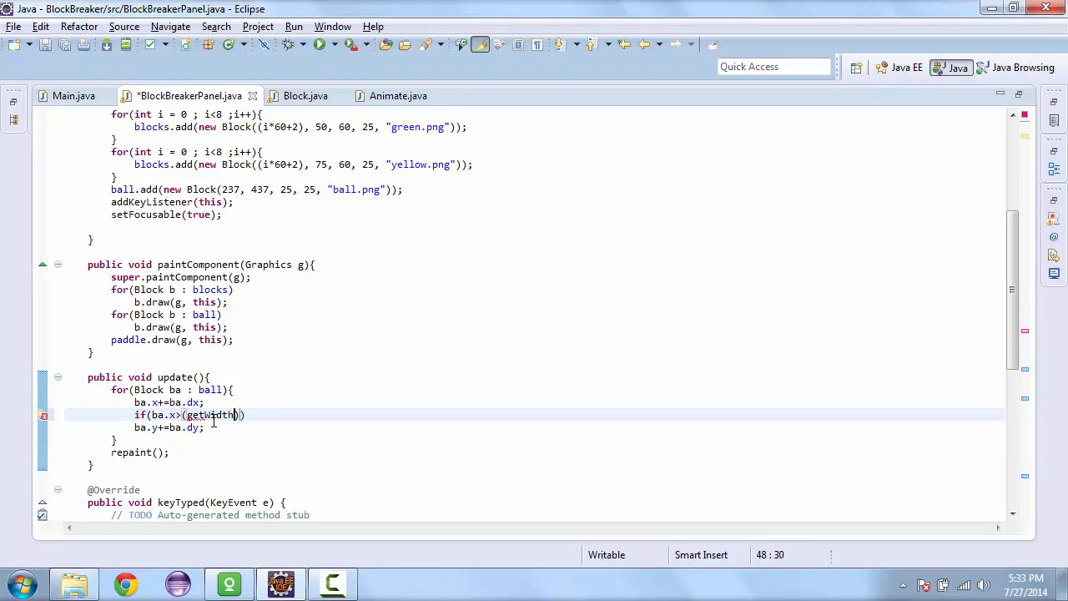
type("-size")
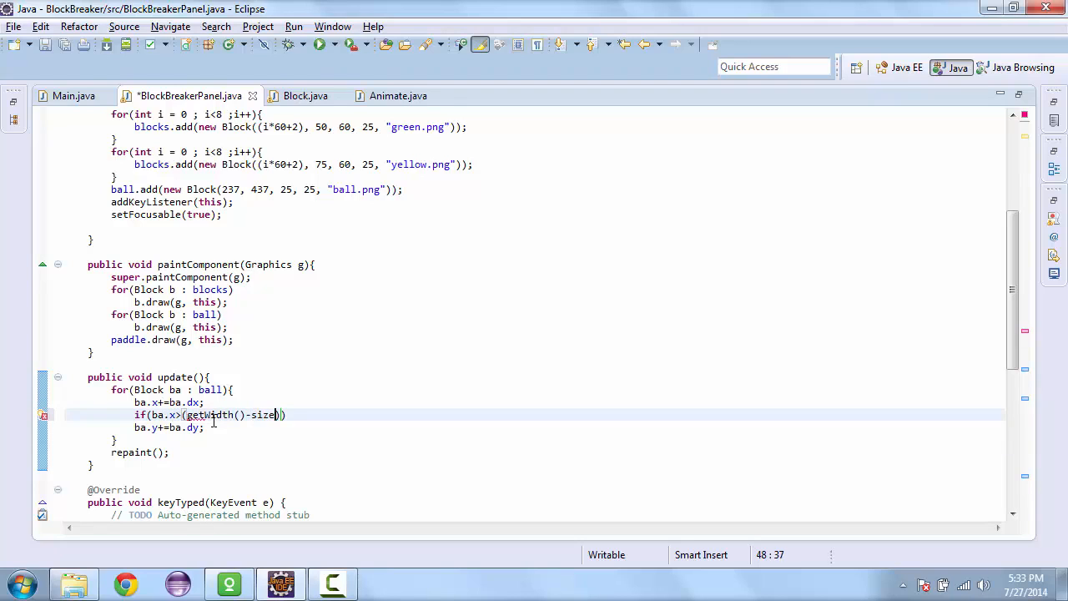
scroll("up", 3)
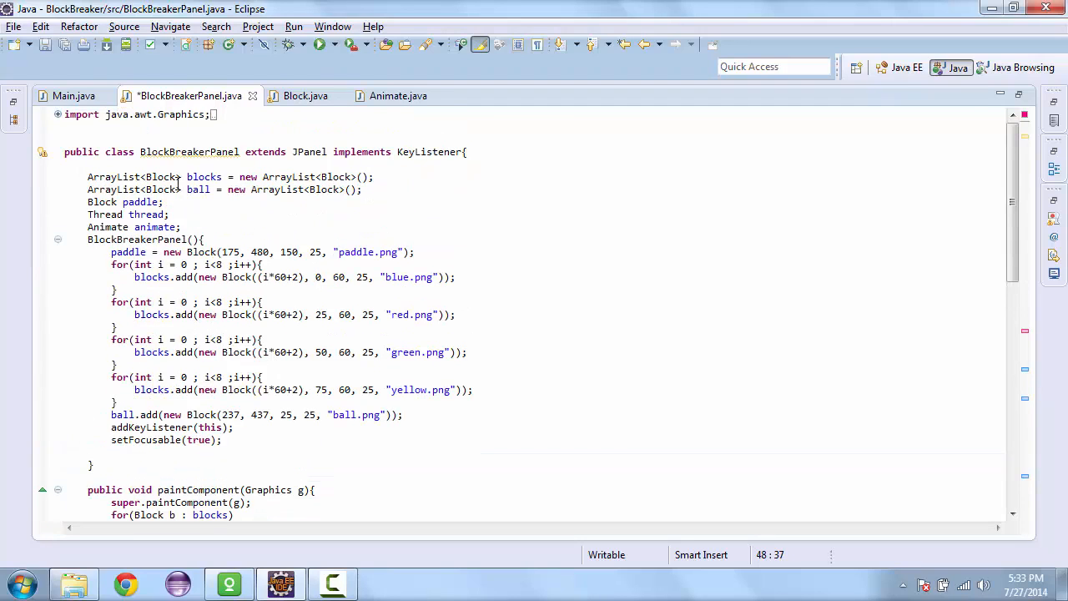
type("int size = 25;")
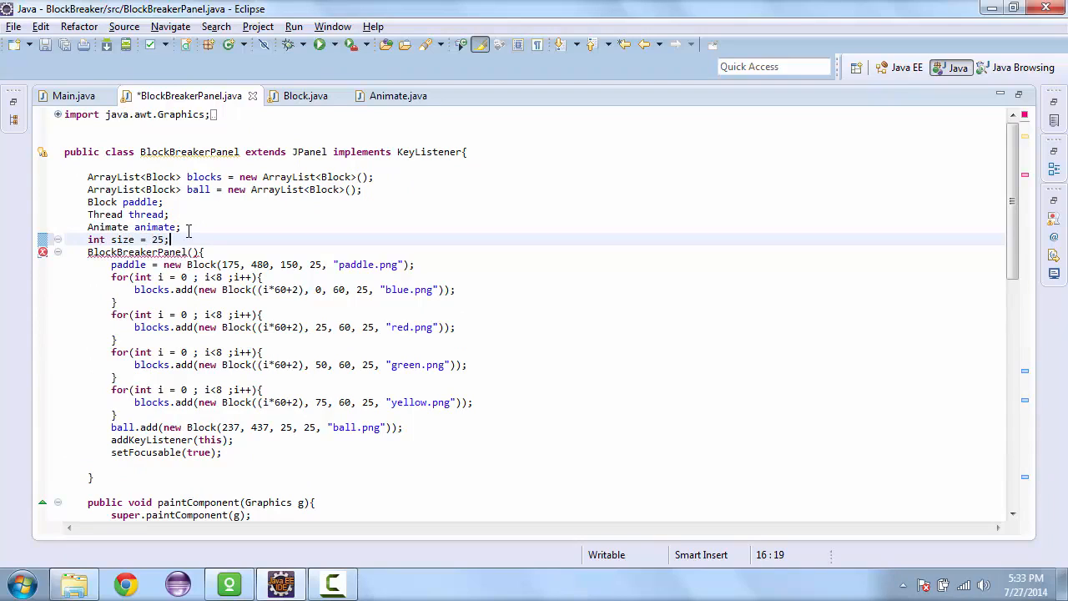
scroll("down", 3)
type("if(ba.x>(getWidth()-size) && ")
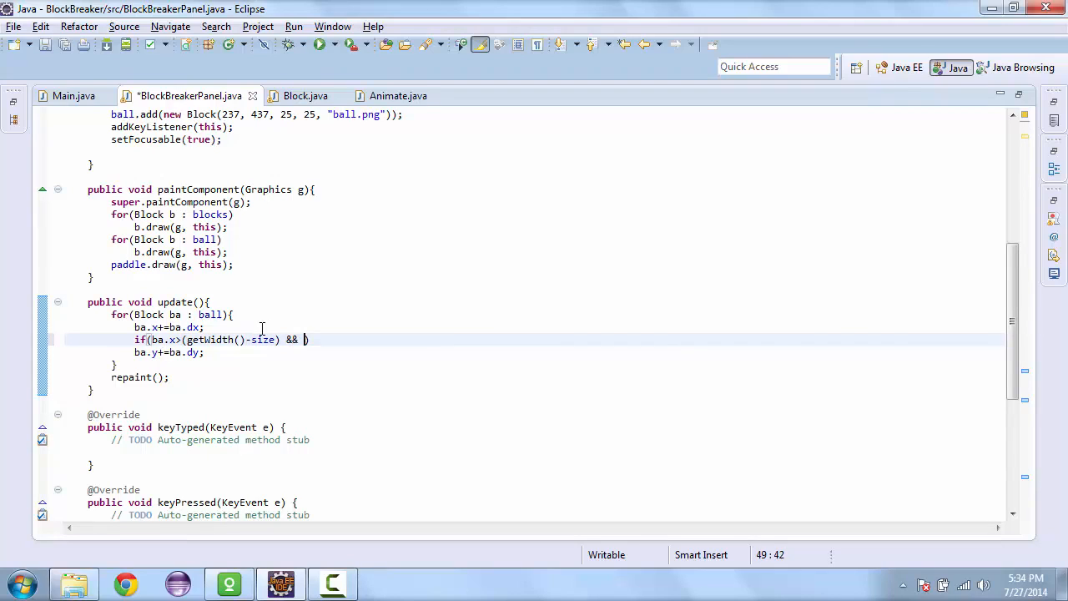
- Complete the condition with ba.dx > 0 || ba.x < 0, reversing ba.dx with *= -1
type("ba.d")
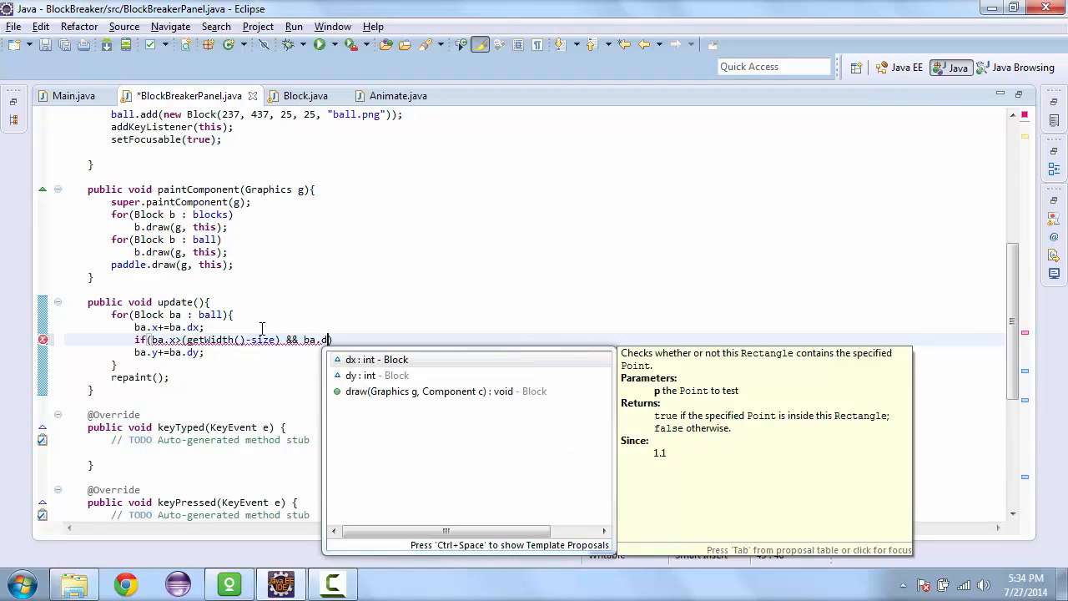
type("x")
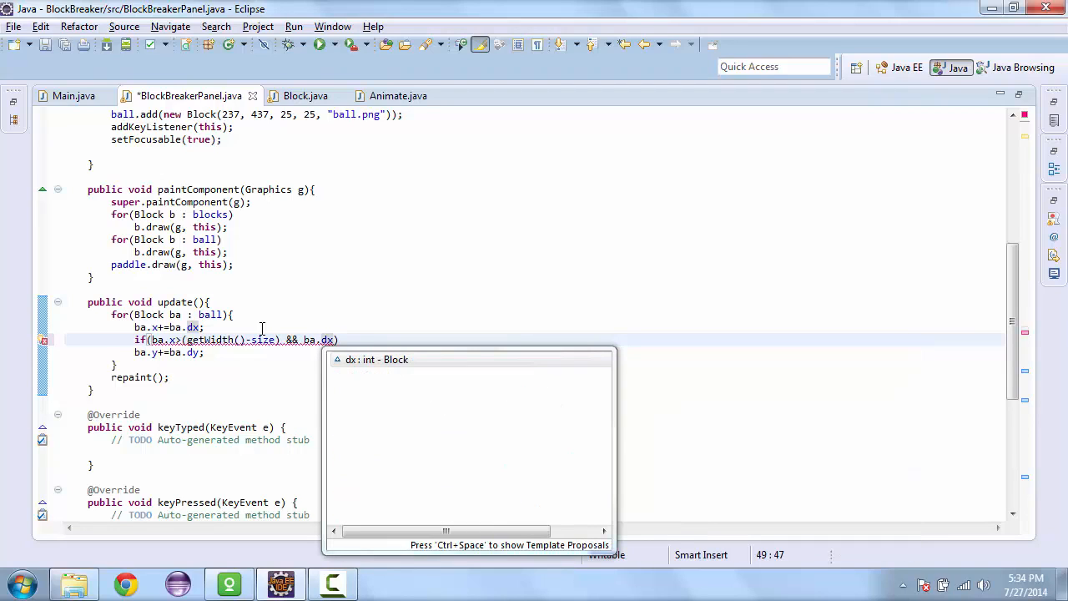
type(">0")
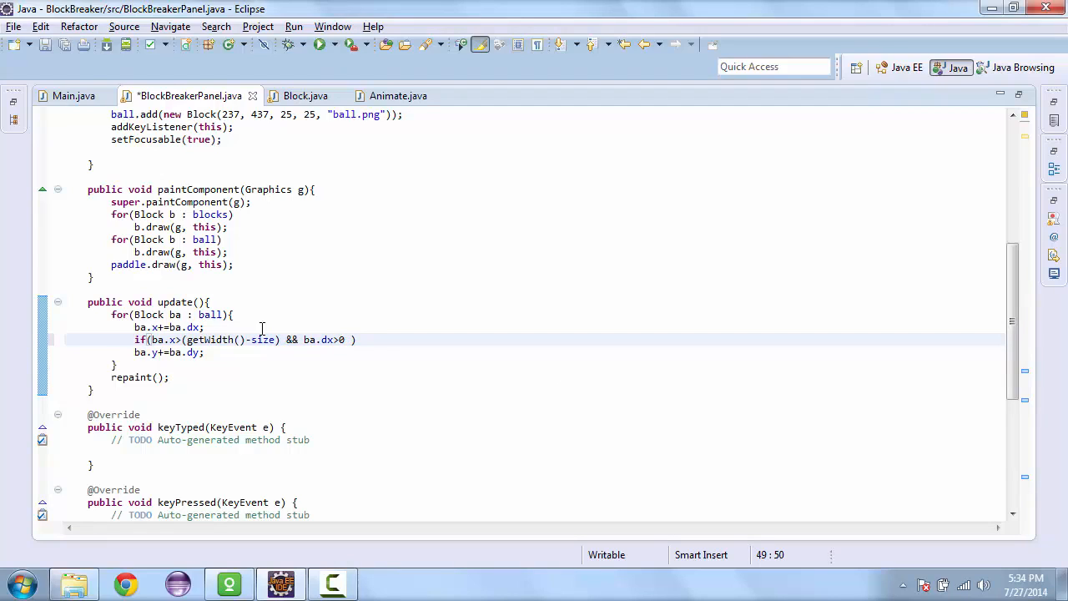
type("|| ba")
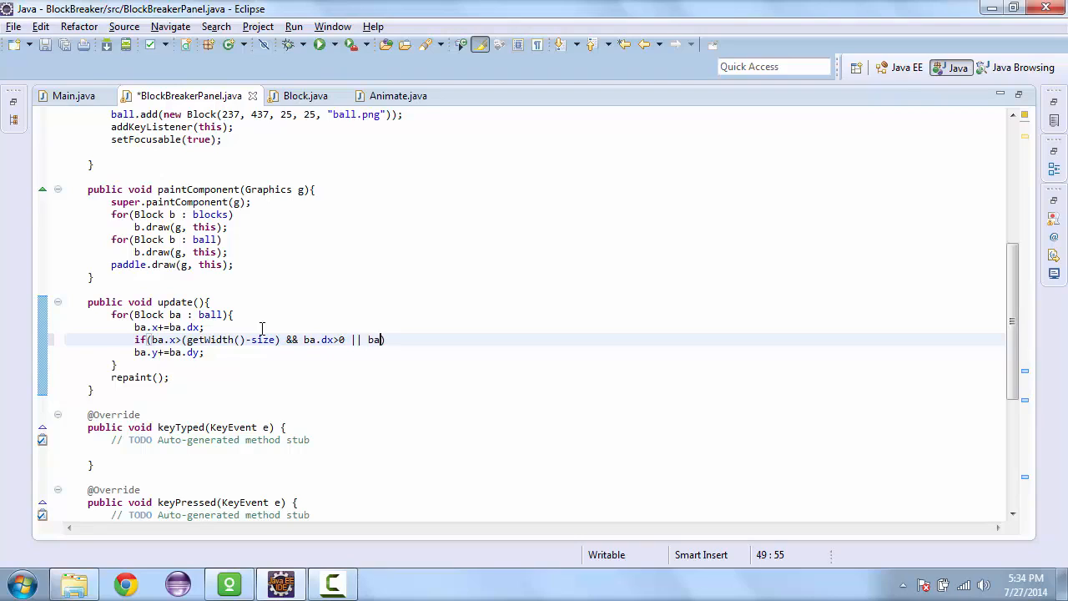
type(".x < 0")
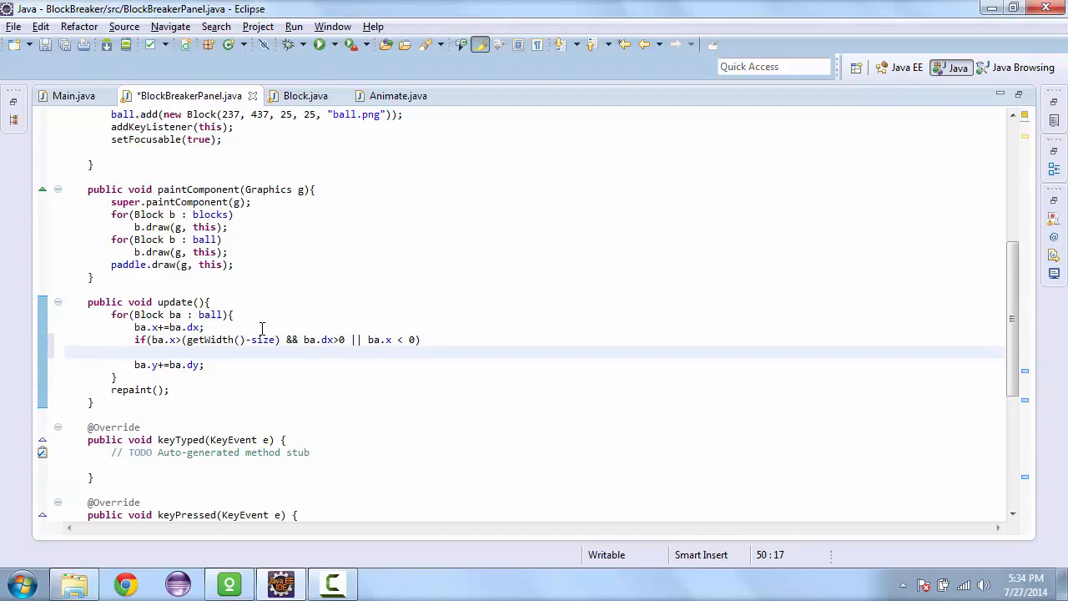
type("ba")
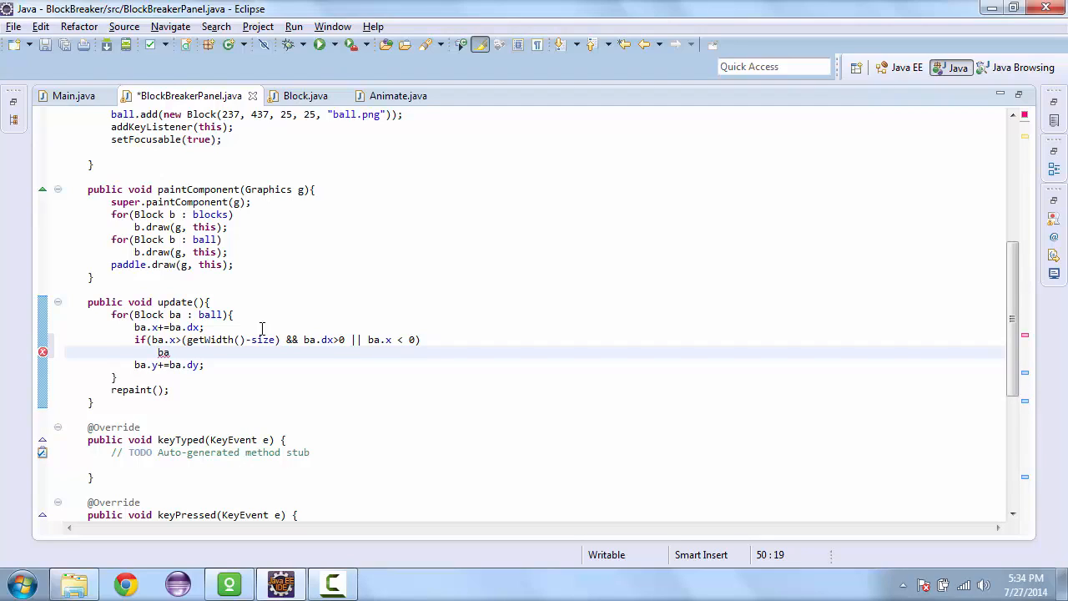
type("*")
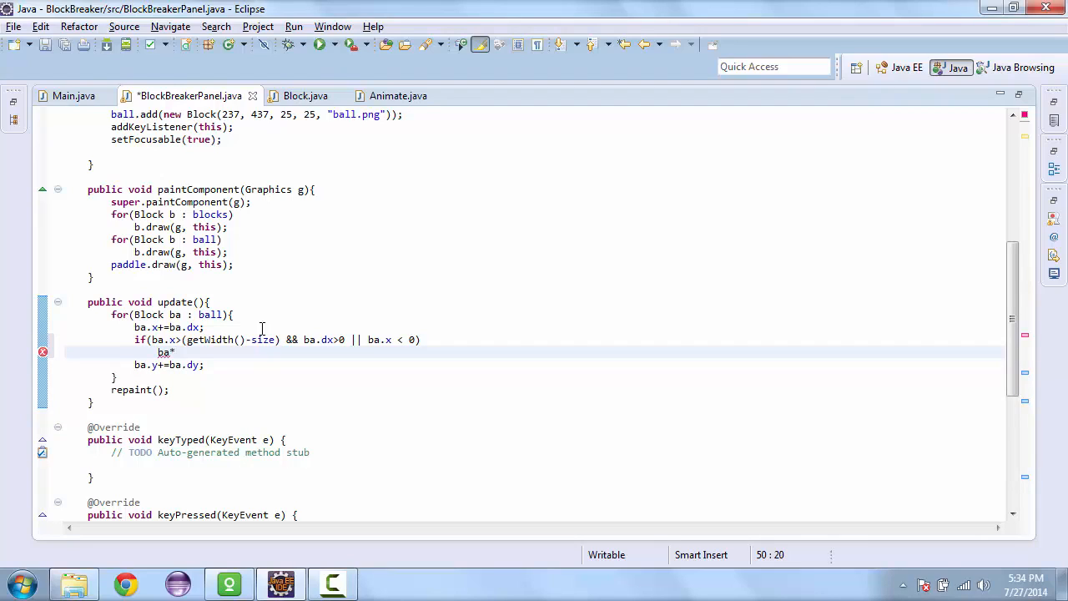
type("*=-1")
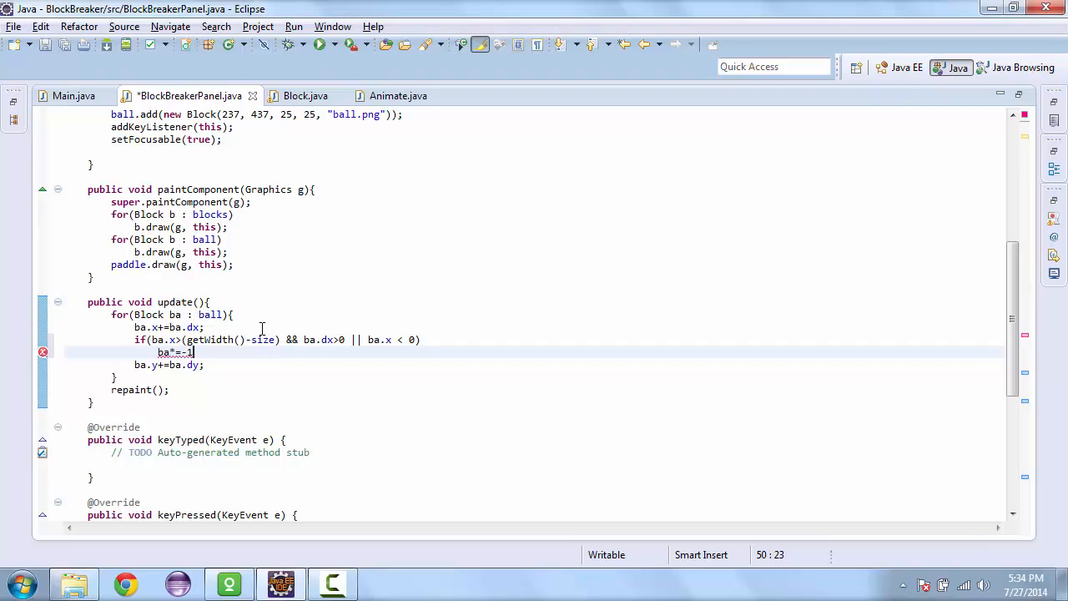
type("1")
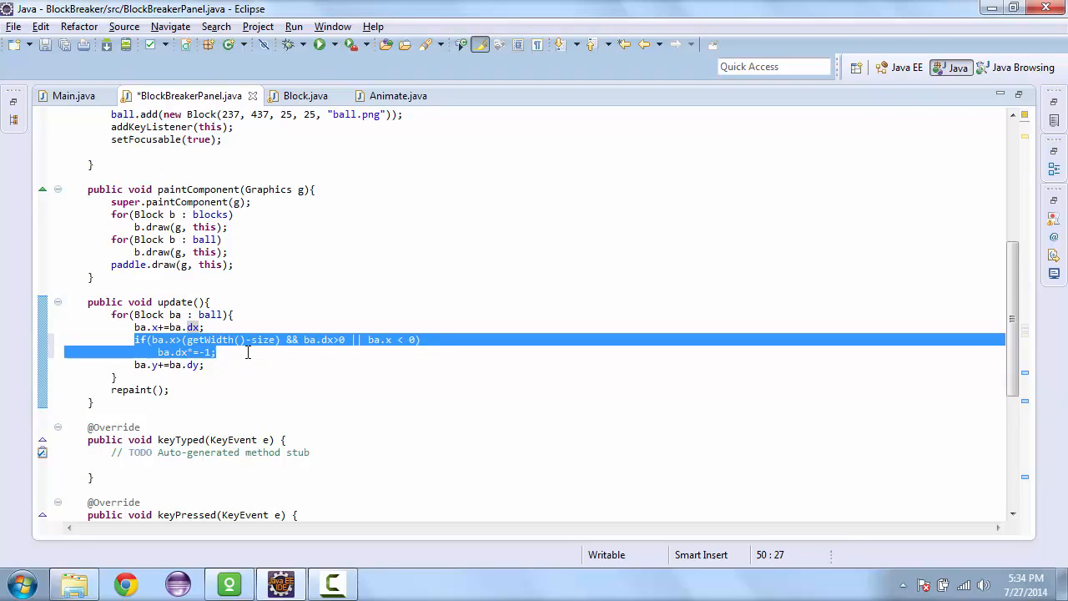
type("if(ba")
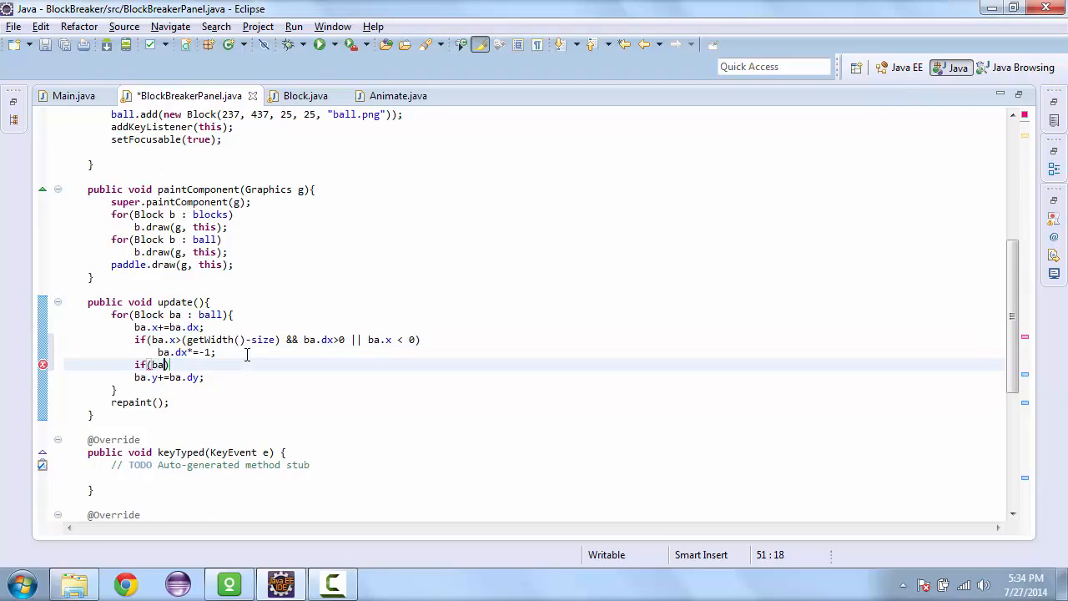
- Add if(ba.y < 0 || ba.intersects(paddle)) ba.dy *= -1; to update()
type("y < 0")
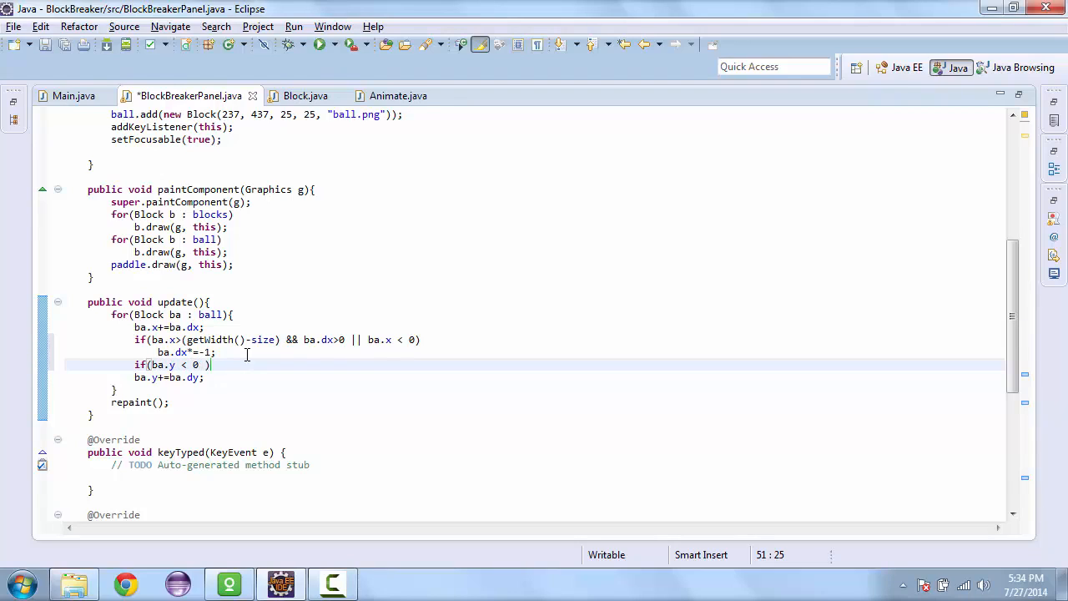
type("|| ba.insterst")
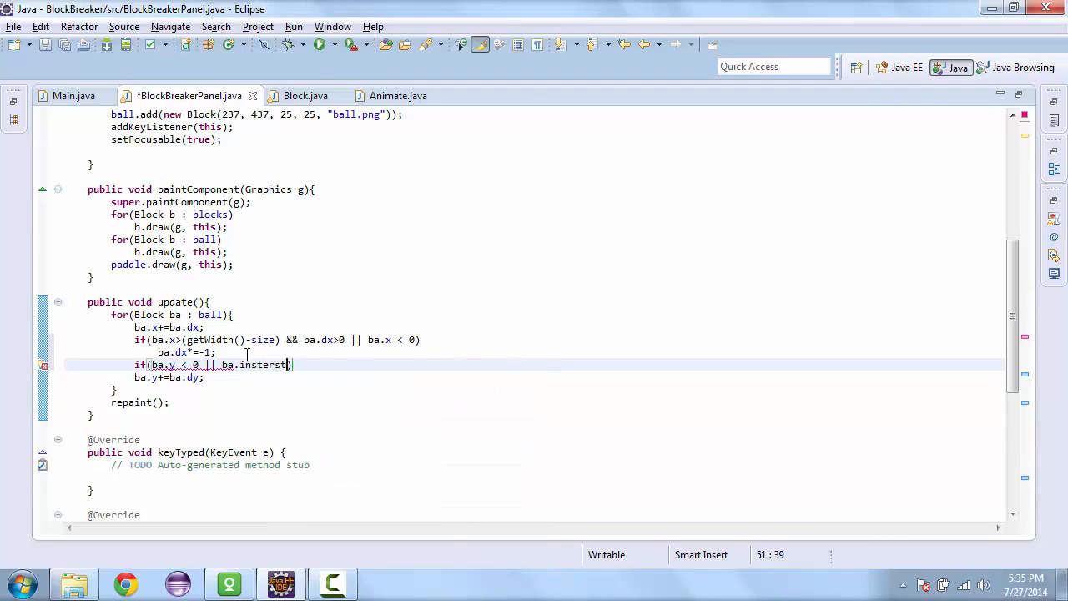
key("Backspace")
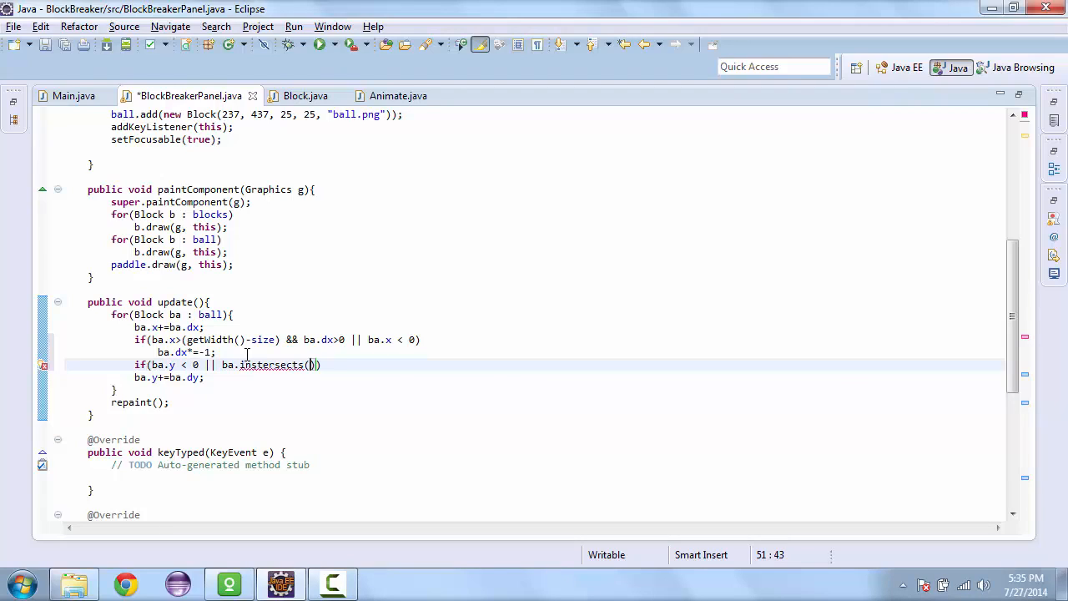
type("paddle")
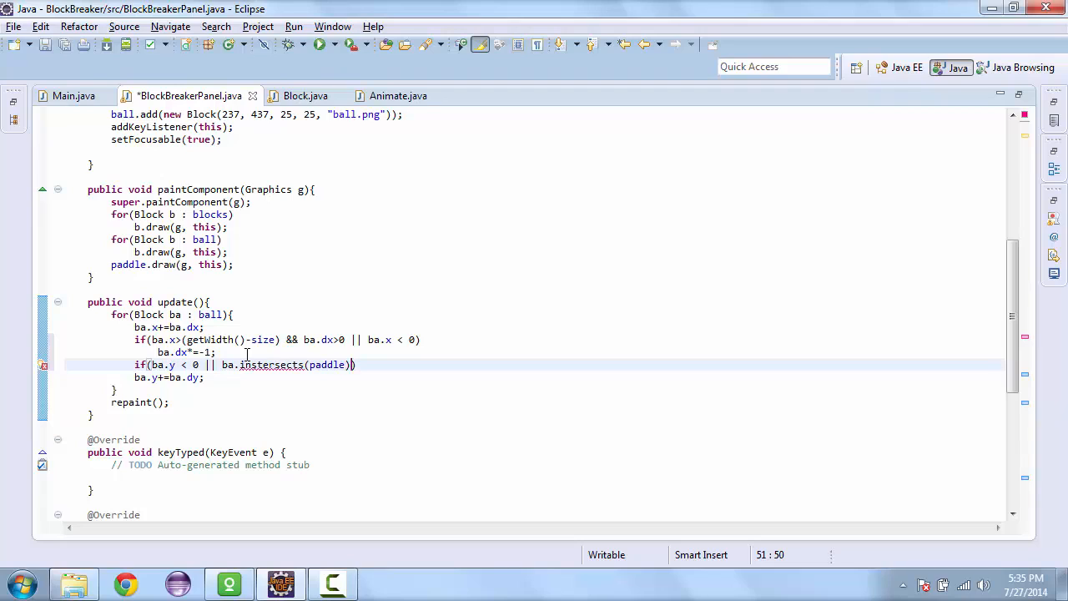
key("Return")
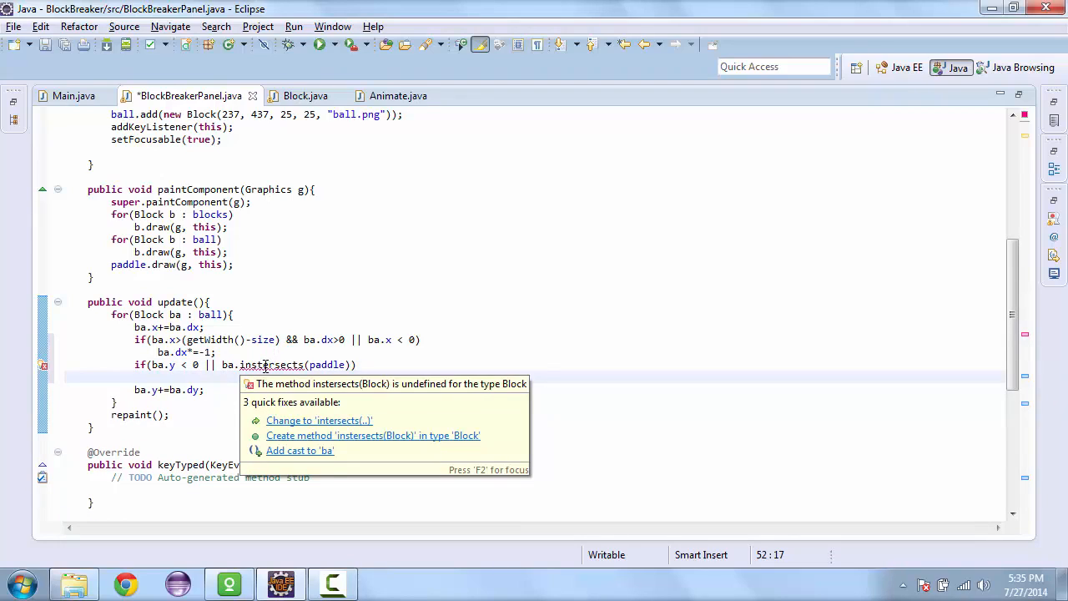
left_click(319, 420)
type("ba.")
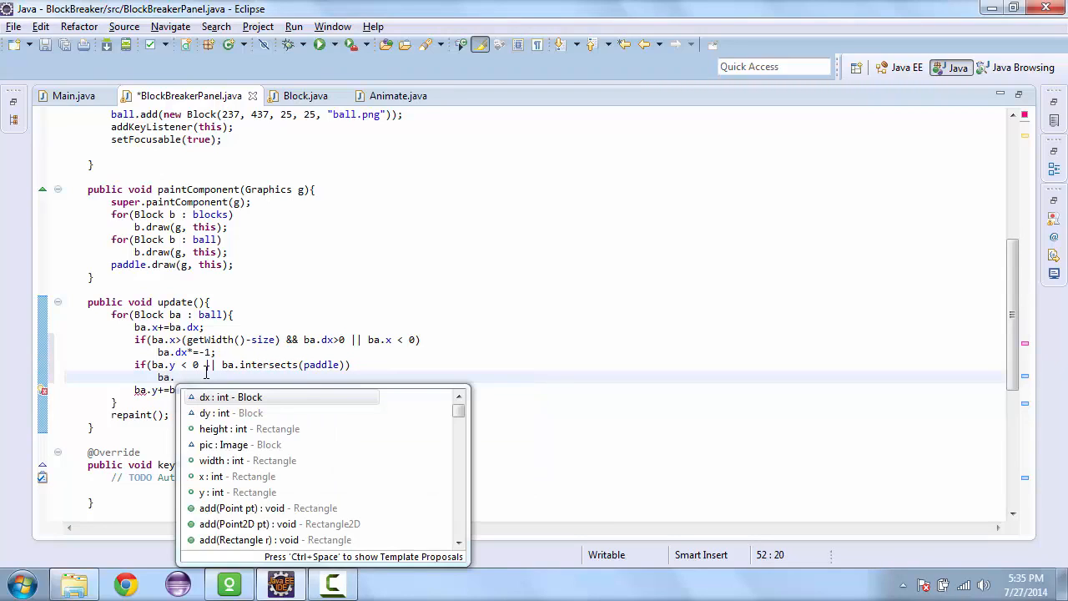
type("dy*")
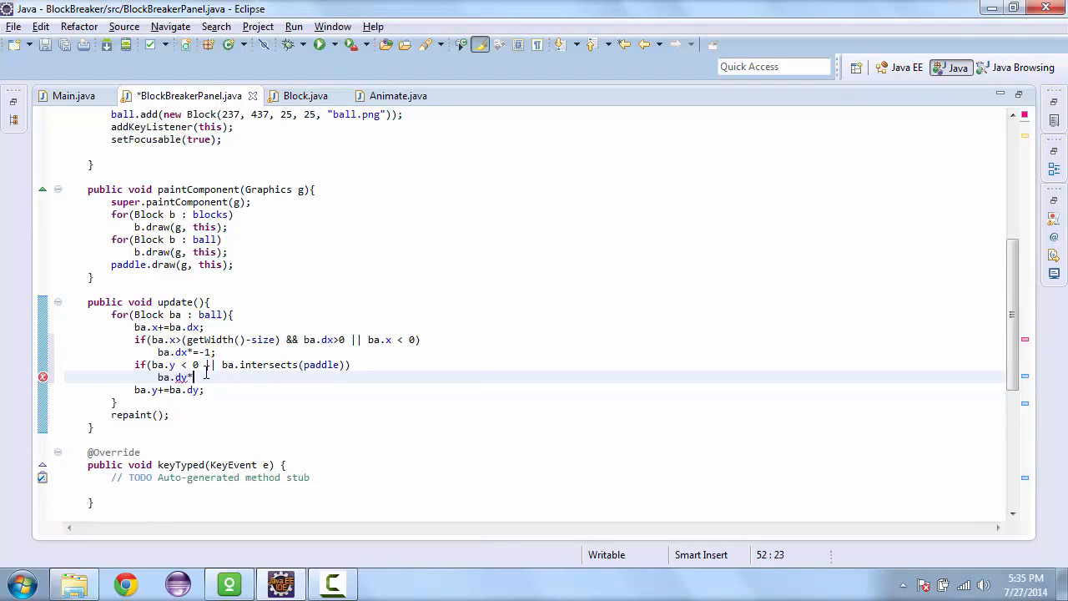
type("-1;")
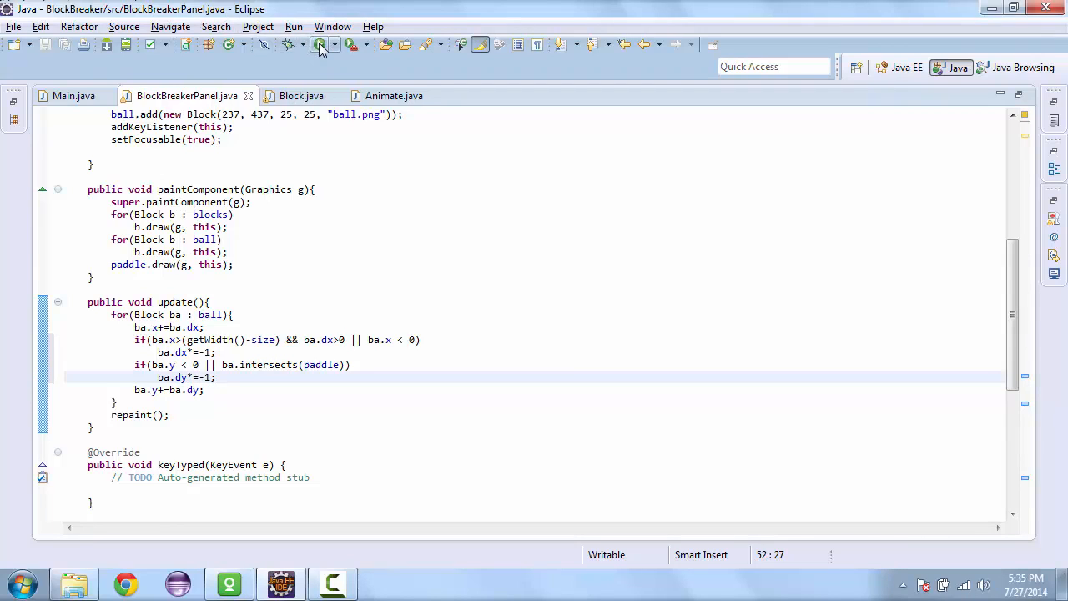
left_click(321, 45)
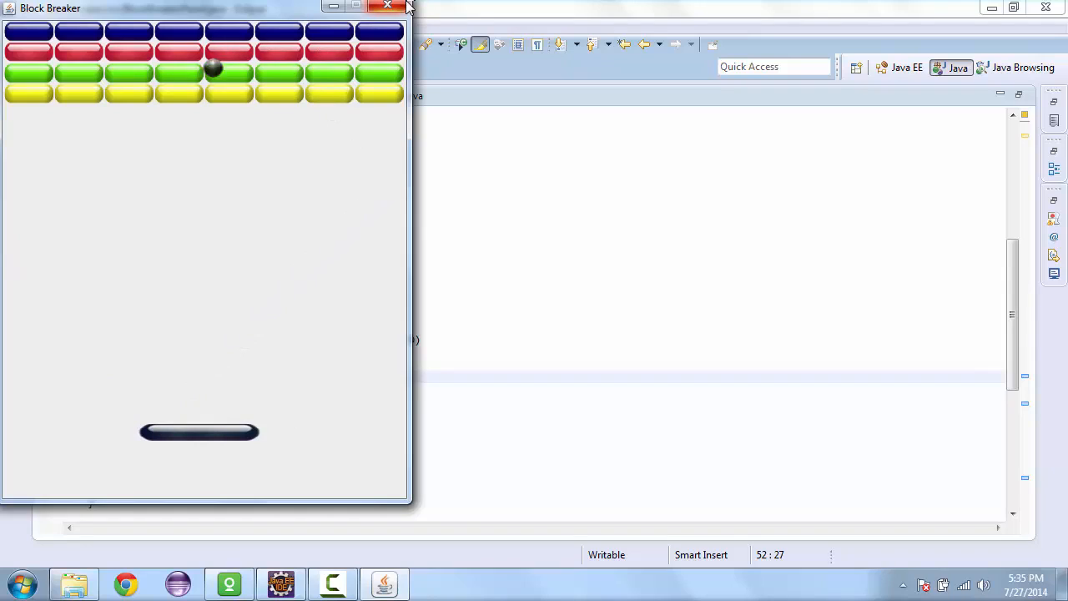
mouse_move(409, 6)
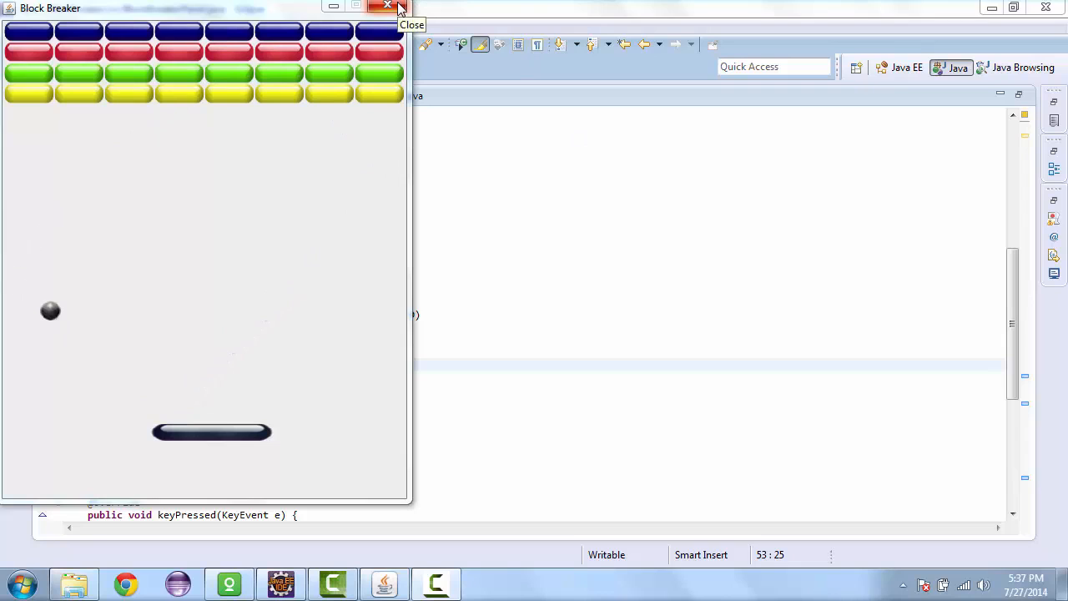
left_click(387, 7)
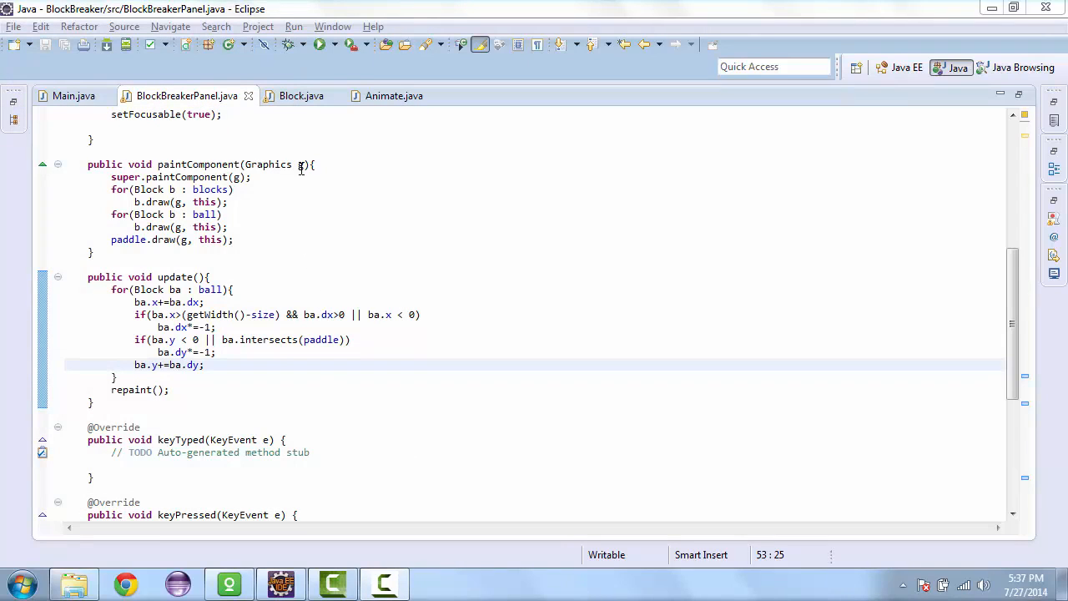
- Add boolean destroyed = false; below the dx and dy fields in Block.java
left_click(302, 95)
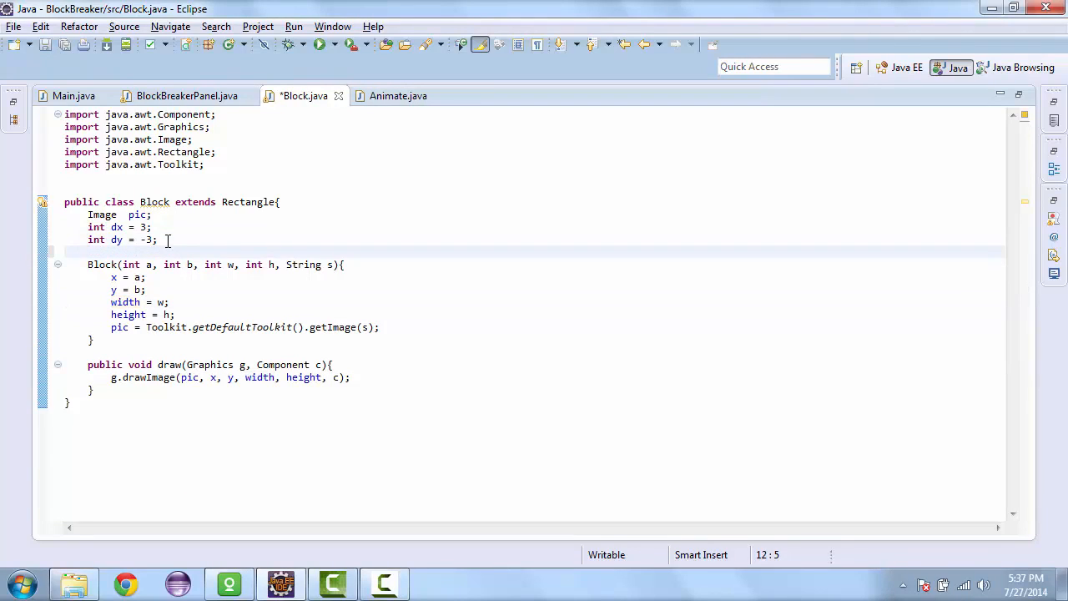
type("boolen")
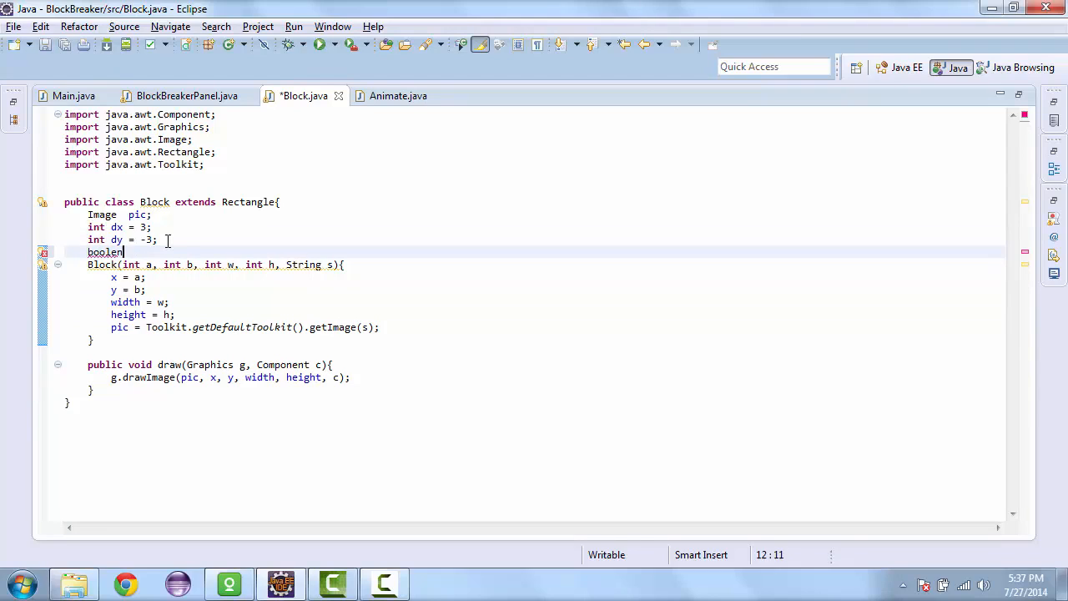
type("=")
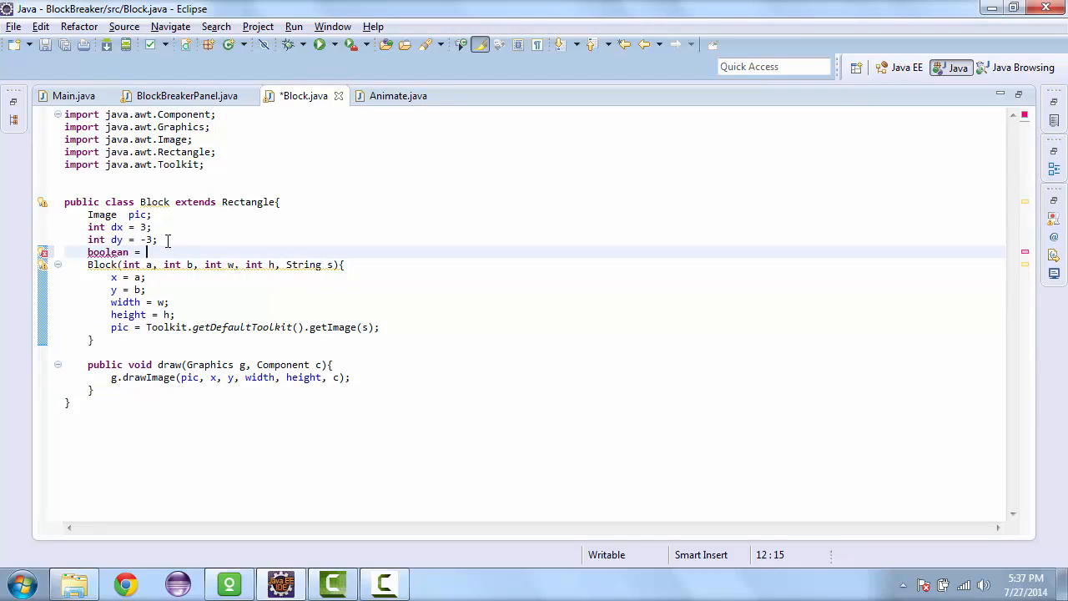
type("des")
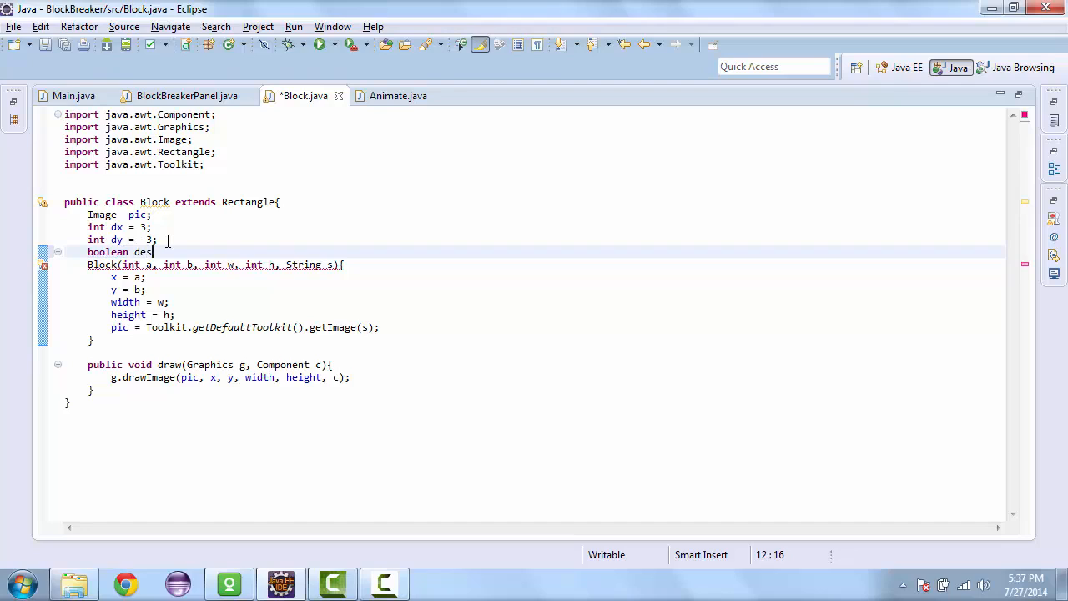
type("tro")
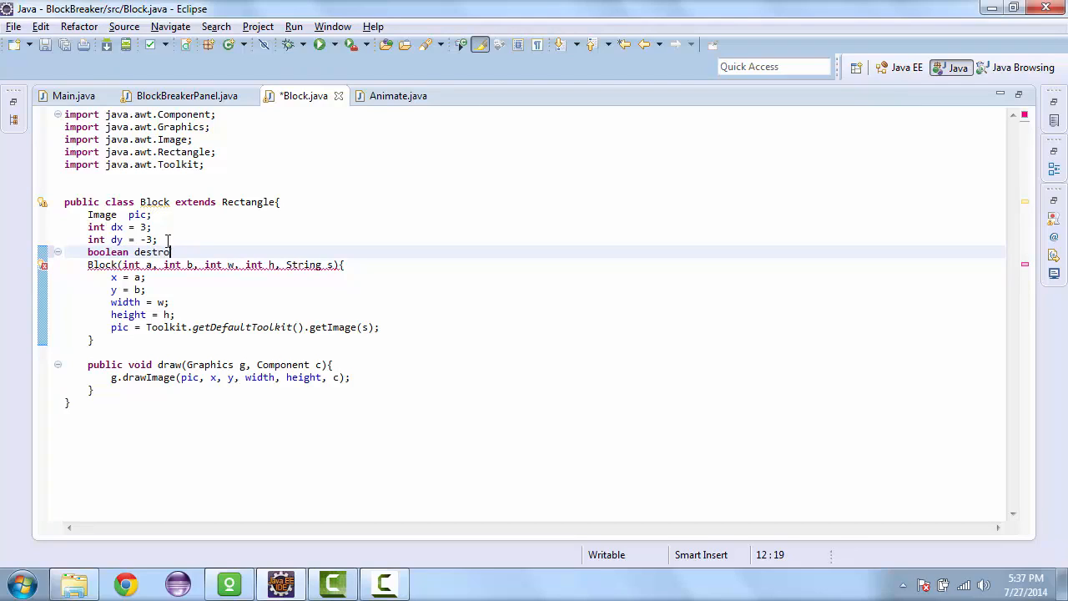
type("yed =")
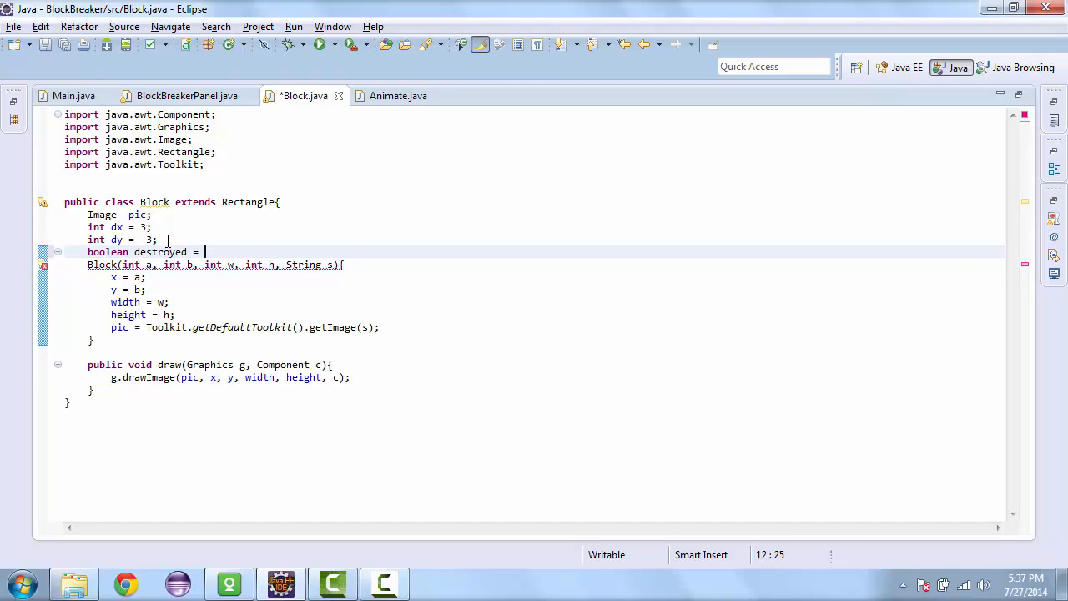
type("false;")
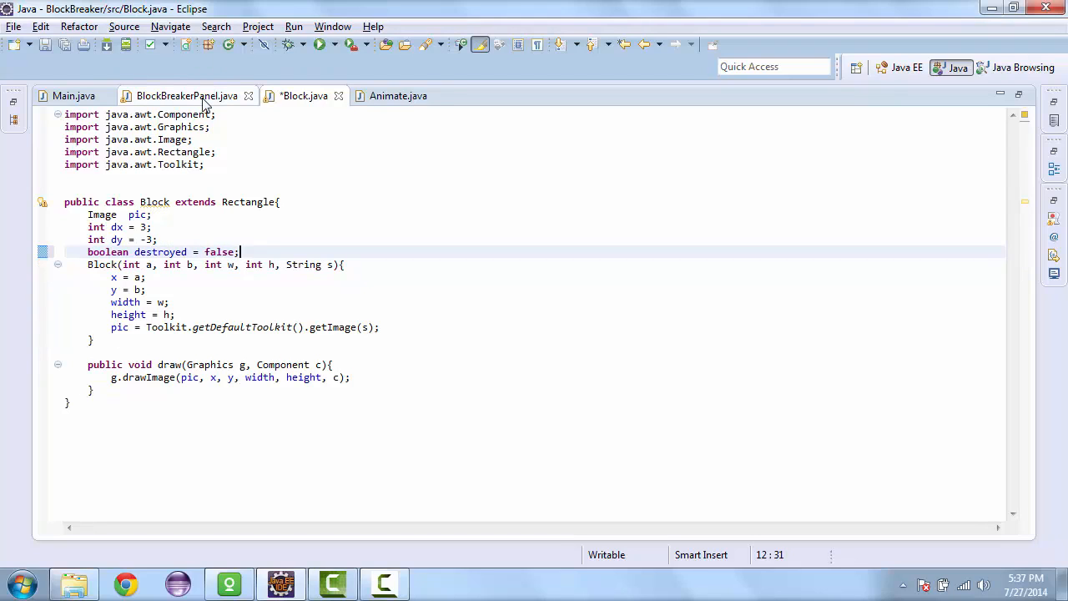
- Switch to BlockBreakerPanel.java and scroll through it to review update()
left_click(186, 95)
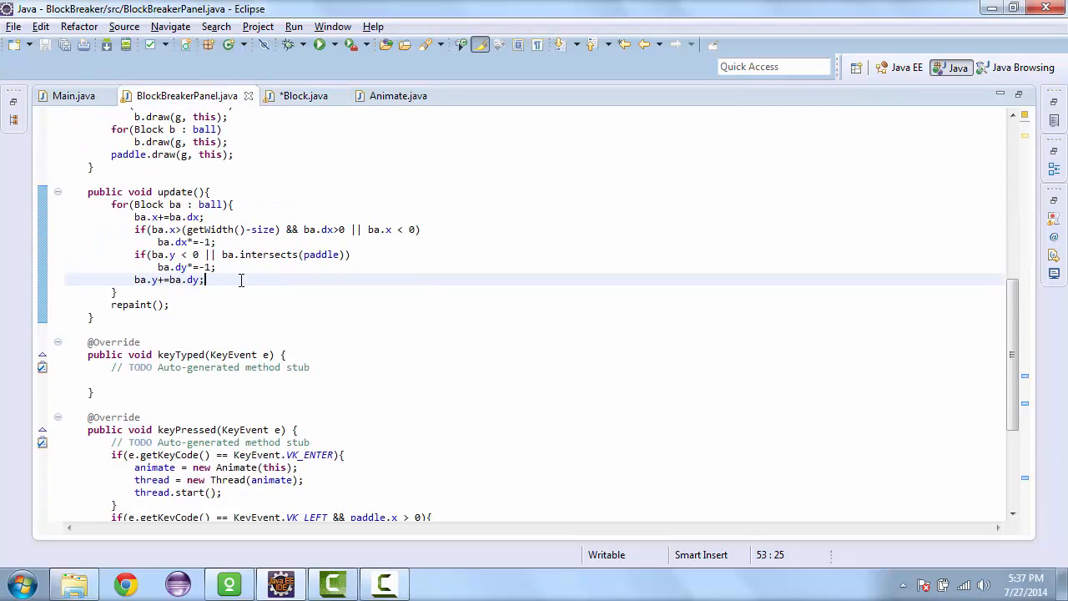
scroll("up", 3)
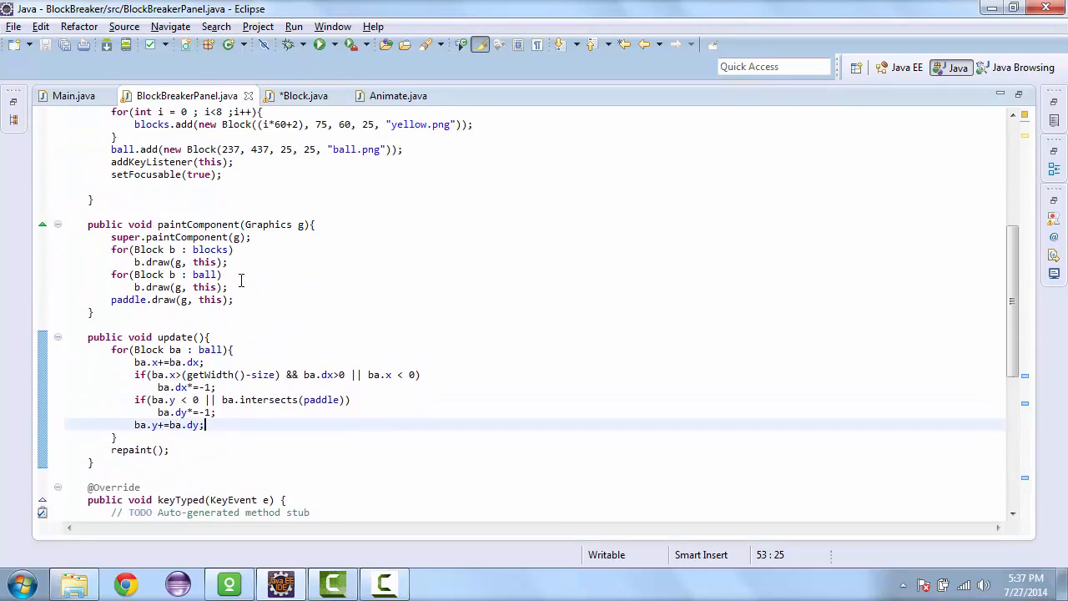
scroll("up", 3)
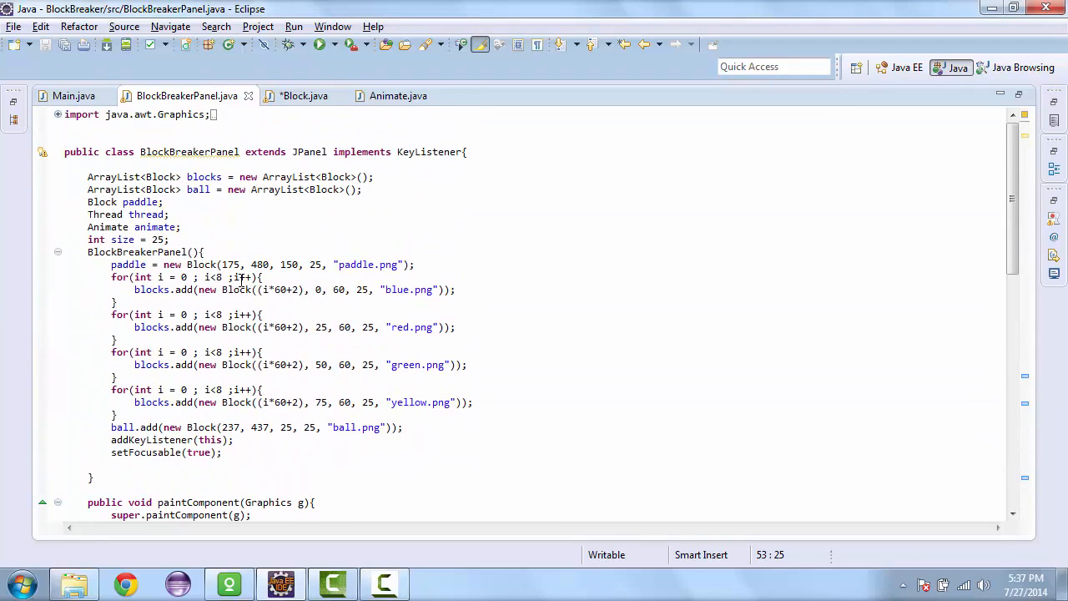
scroll("down", 3)
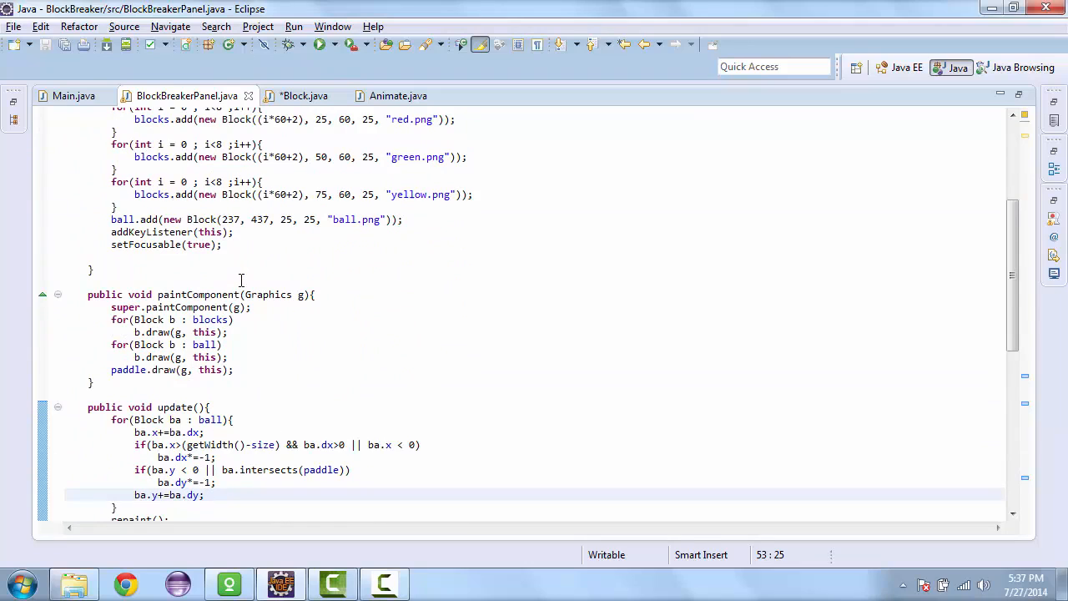
scroll("down", 3)
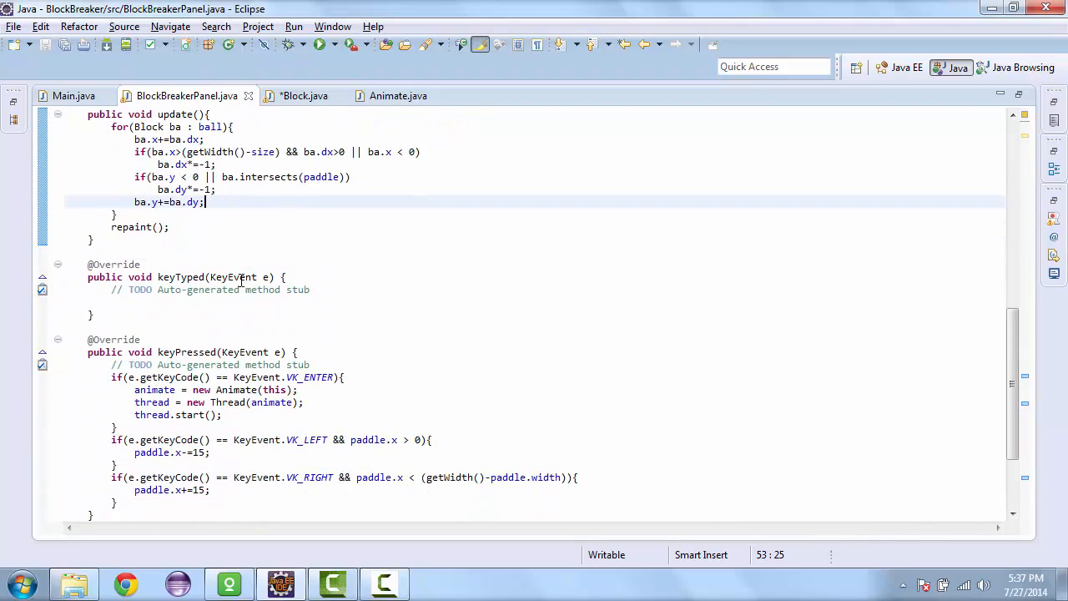
scroll("up", 3)
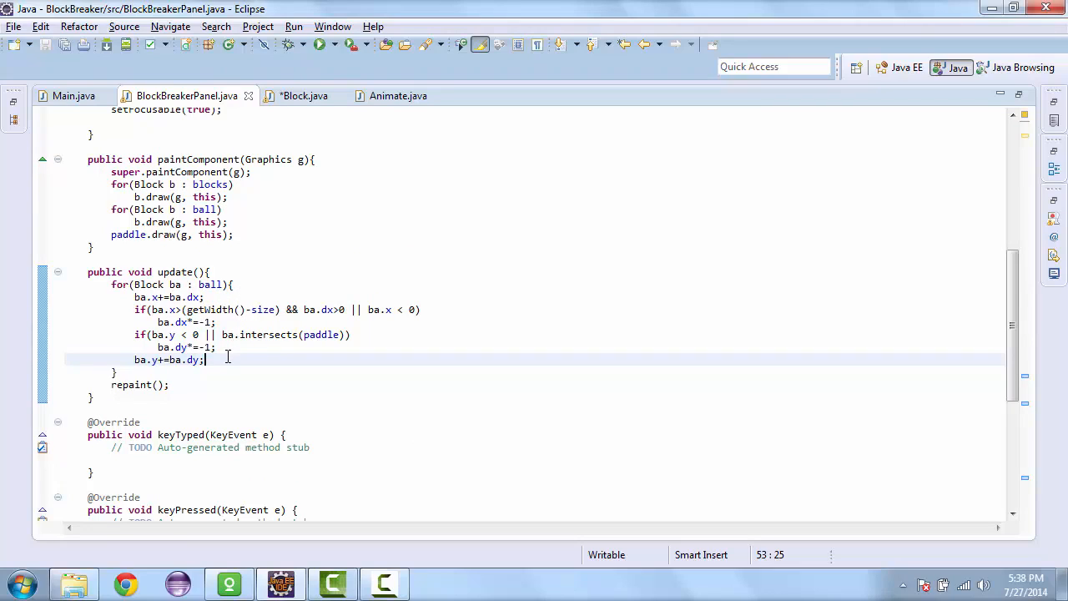
- After ba.y+=ba.dy, add an empty for(Block b : blocks) loop, Quick-fixing the Blocks typo
key("Return")
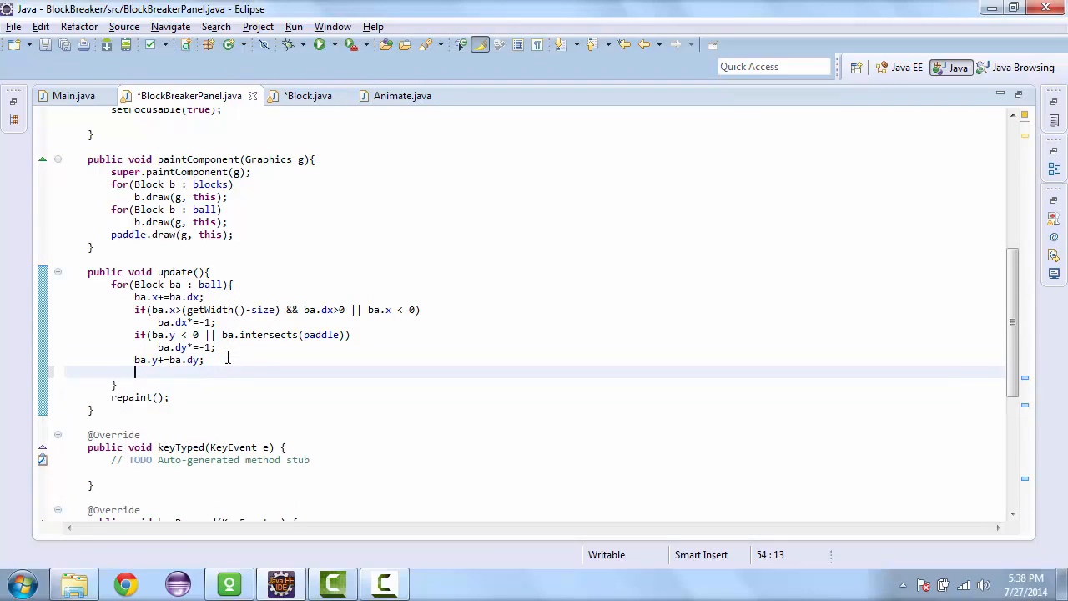
type("fo")
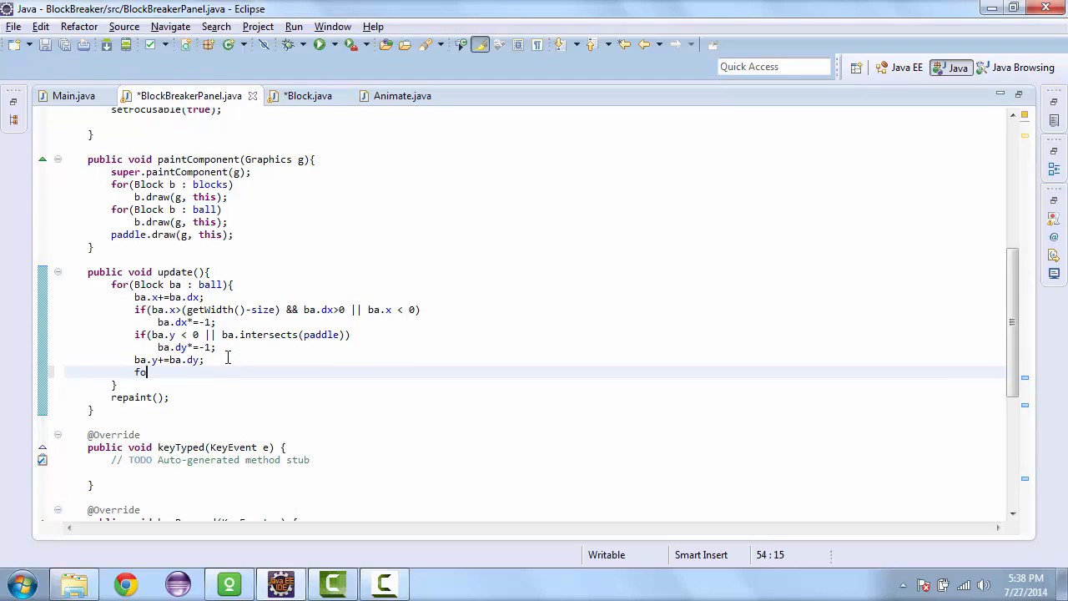
type("r(")
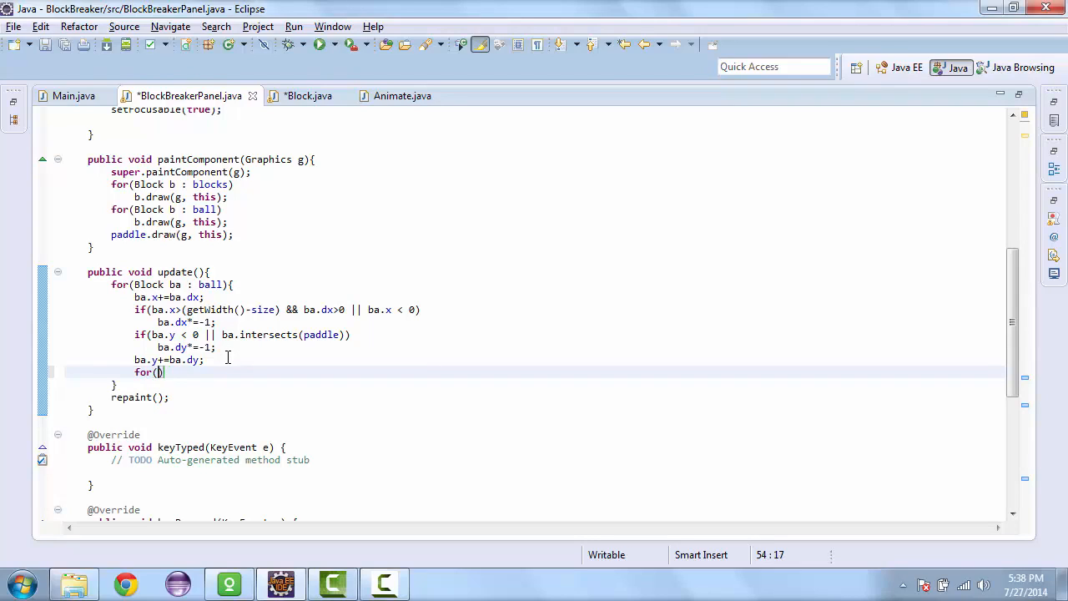
type("Blocks b : b")
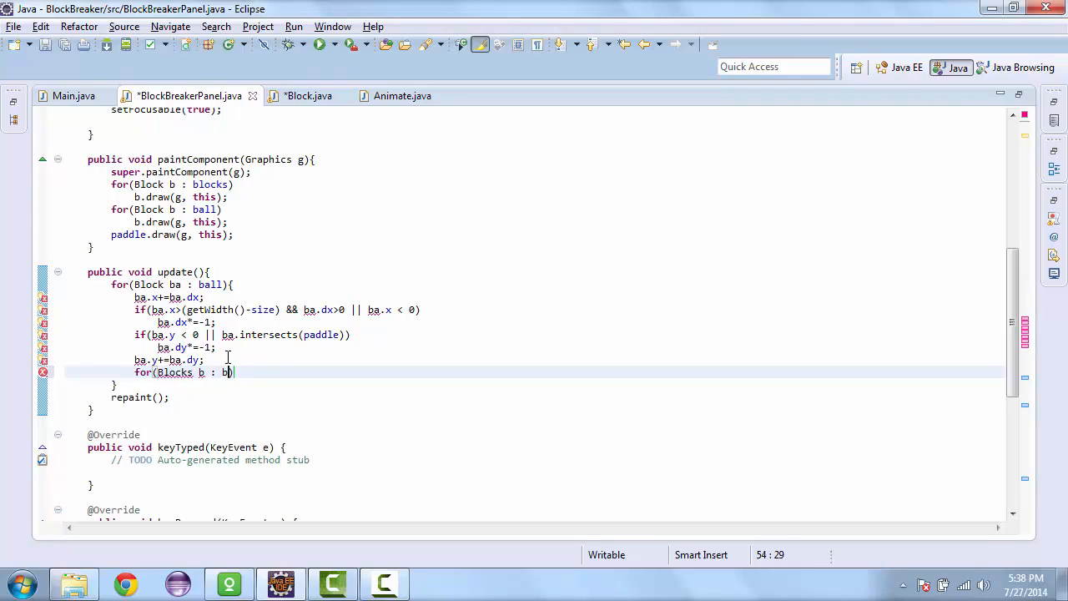
type("locks")
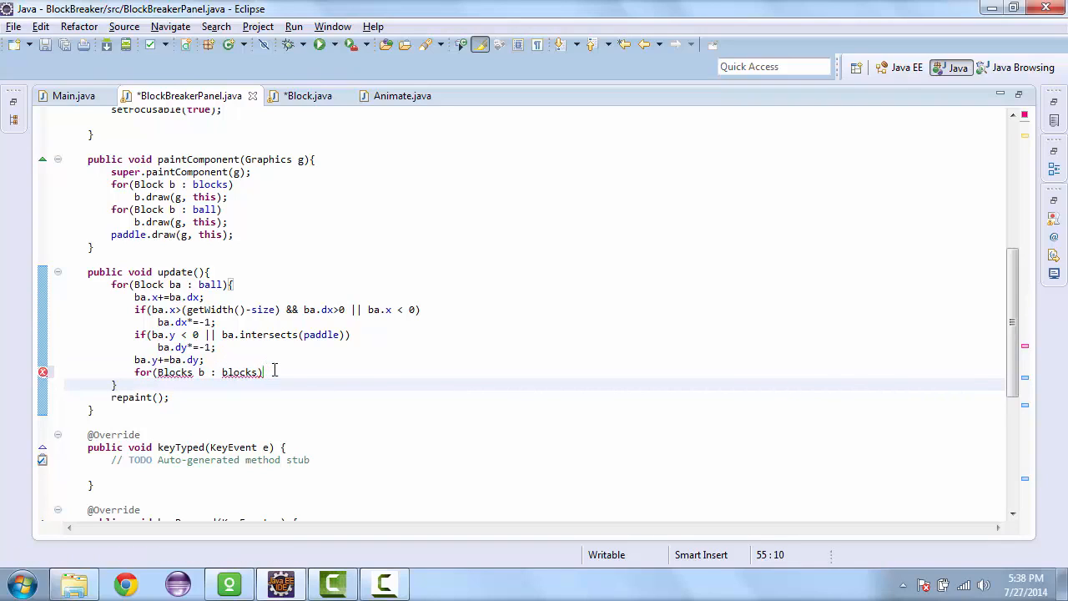
type("{")
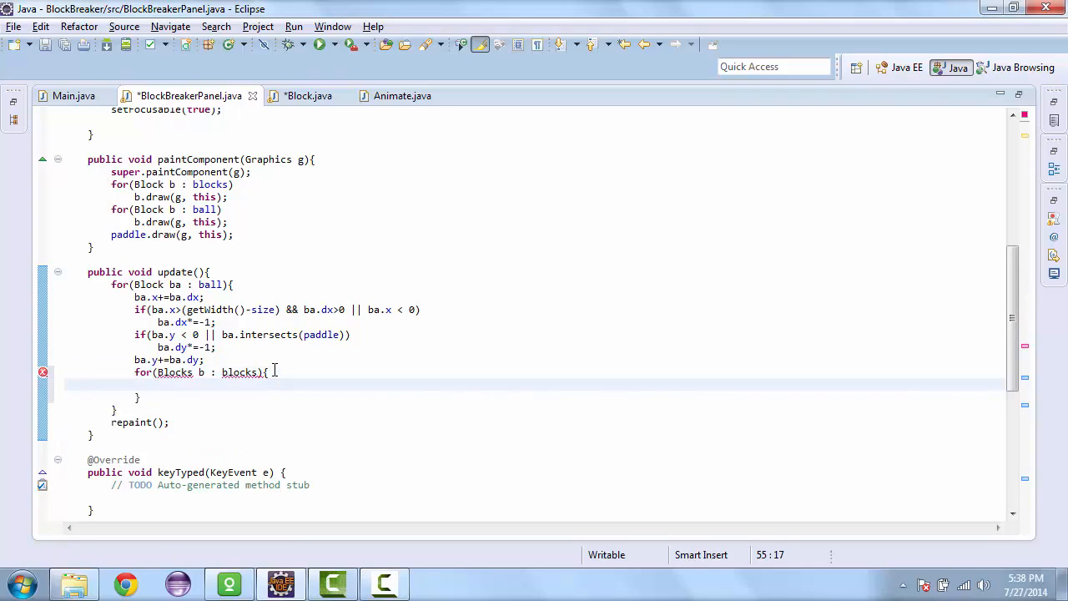
left_click(190, 372)
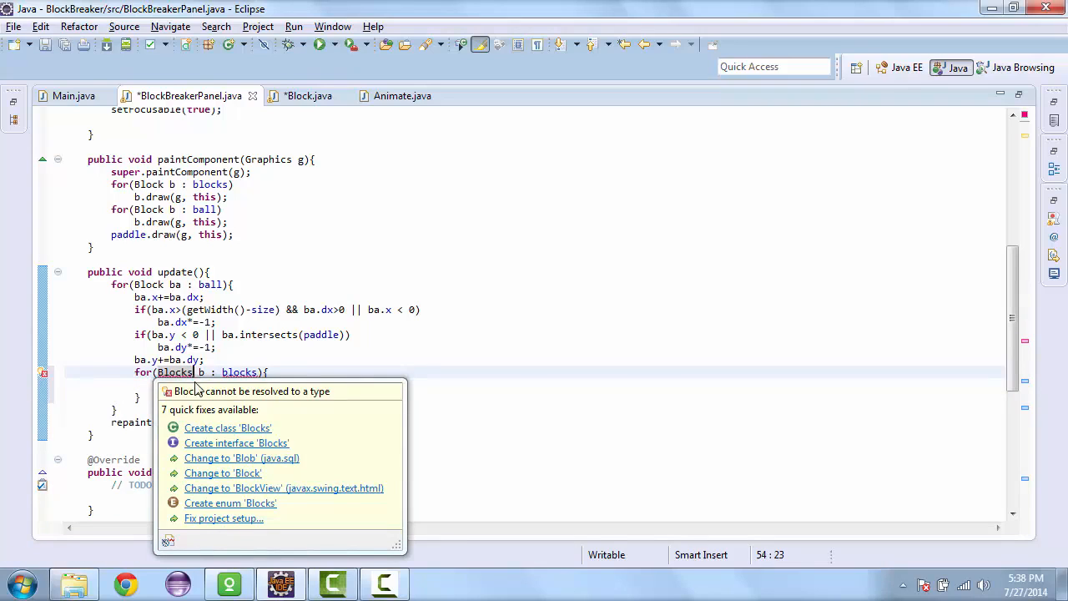
left_click(222, 474)
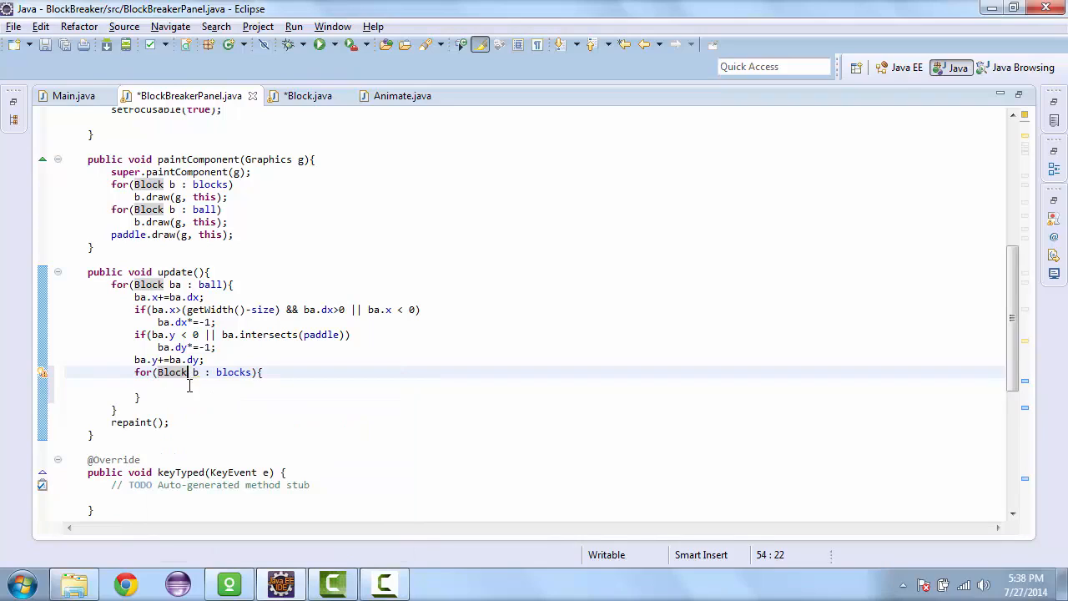
left_click(188, 384)
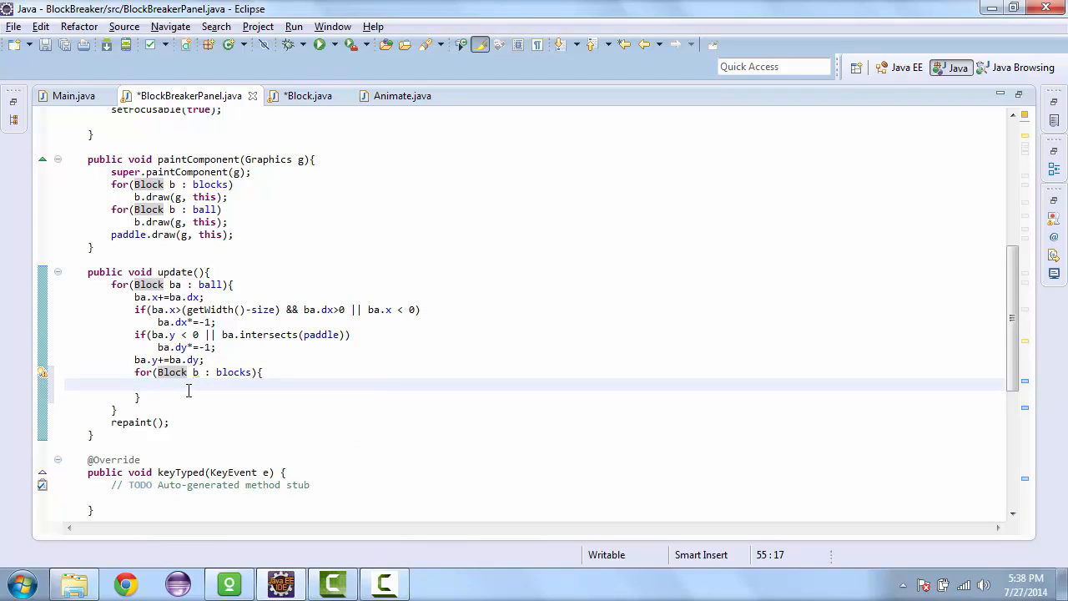
- Add an if checking that the ball intersects block b and !b.destroyed
type("if(ba")
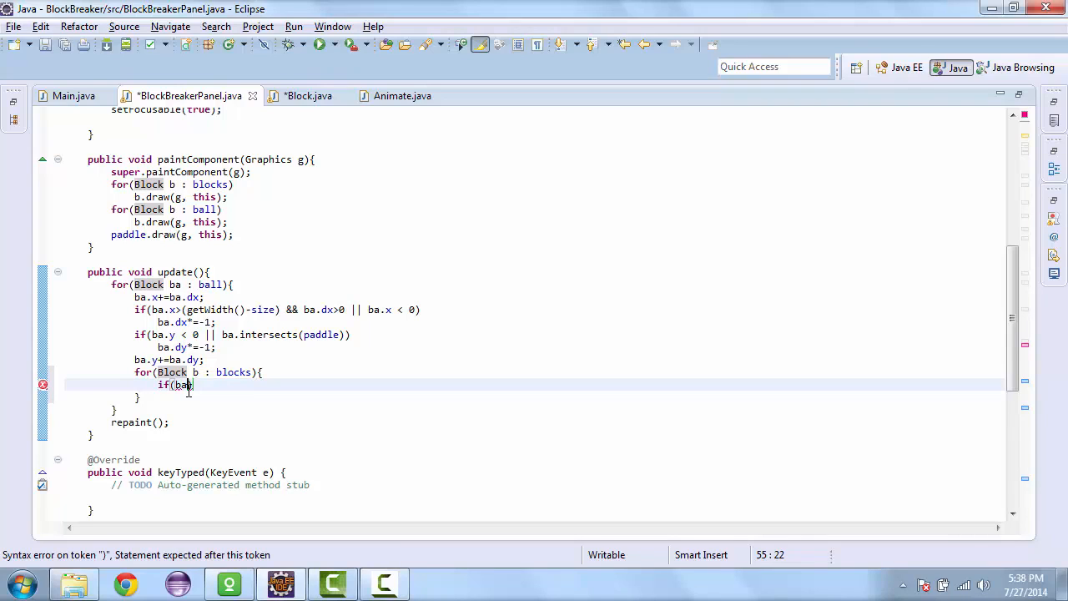
type(".inst)")
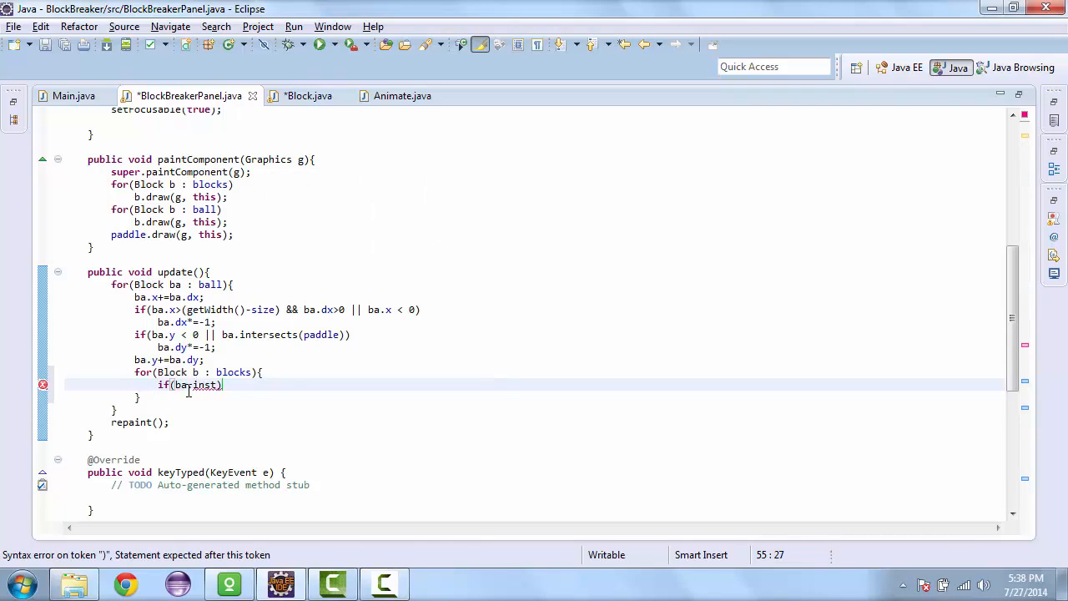
type("ersexc")
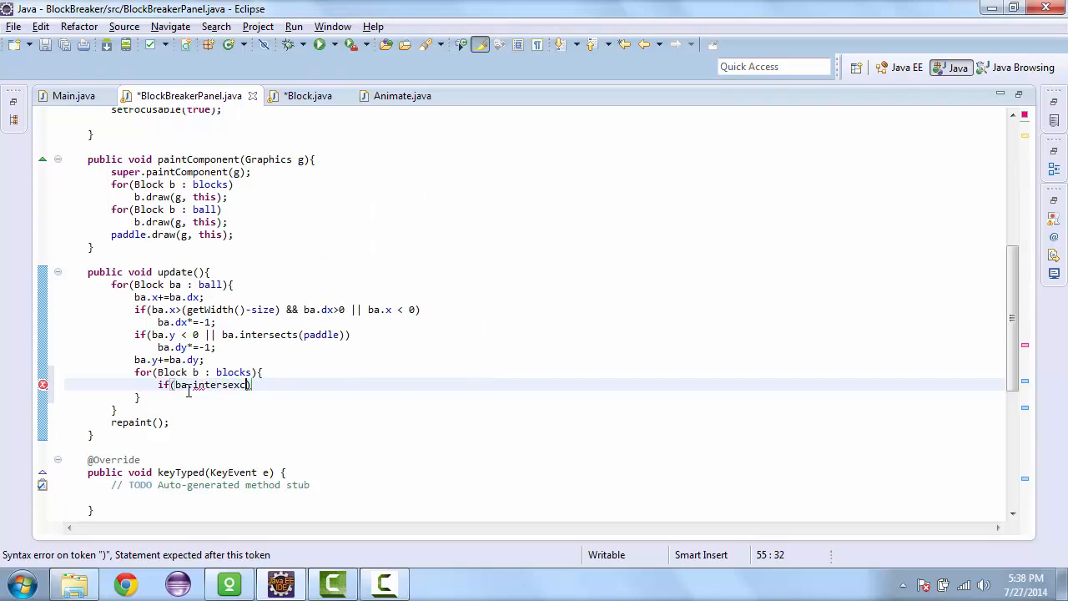
type("s")
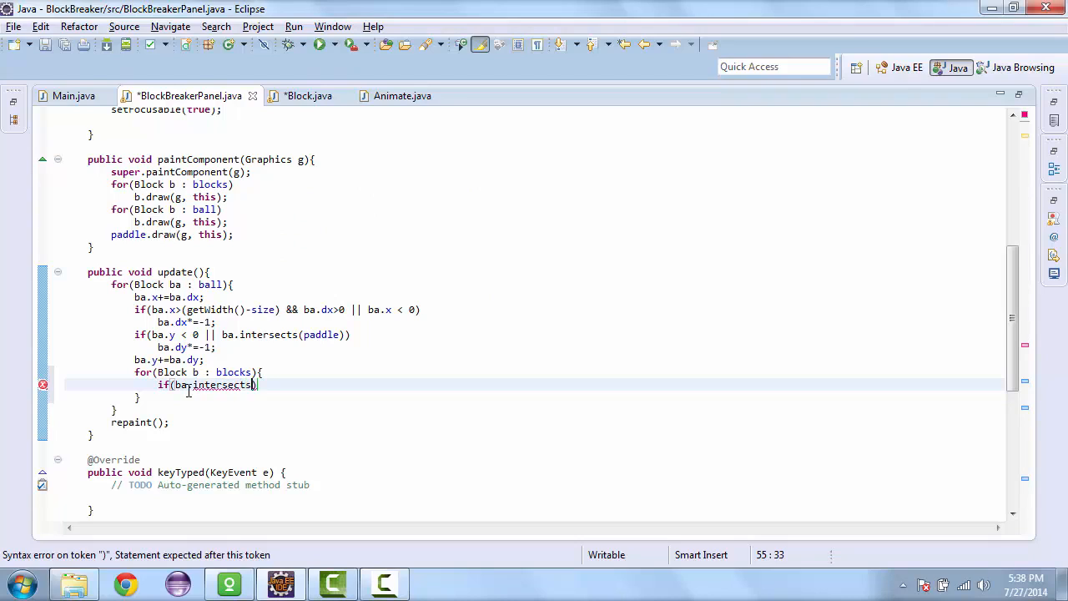
type("b")
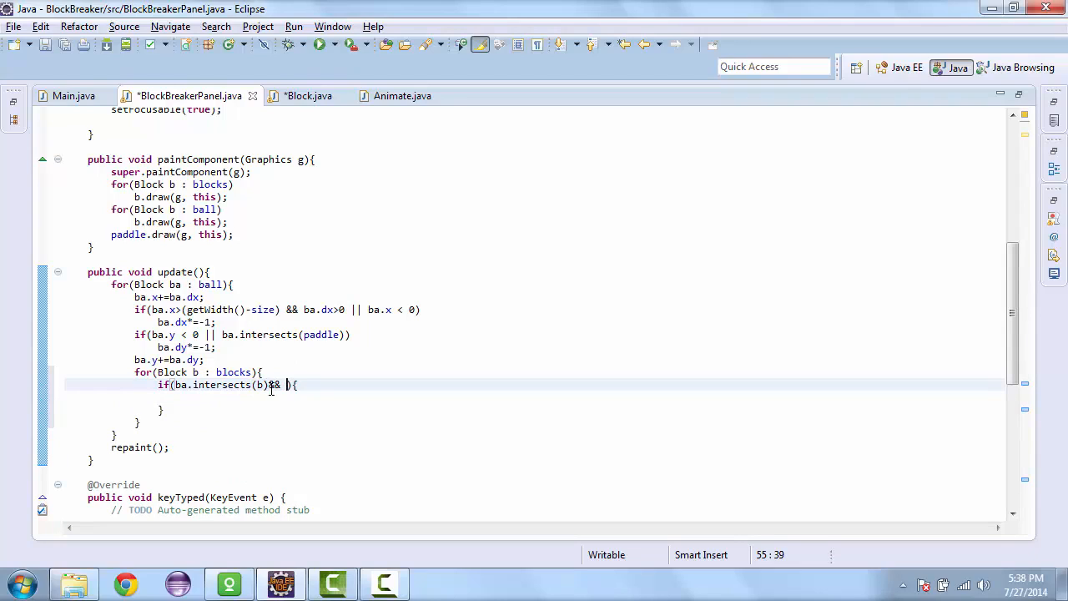
key("BackSpace")
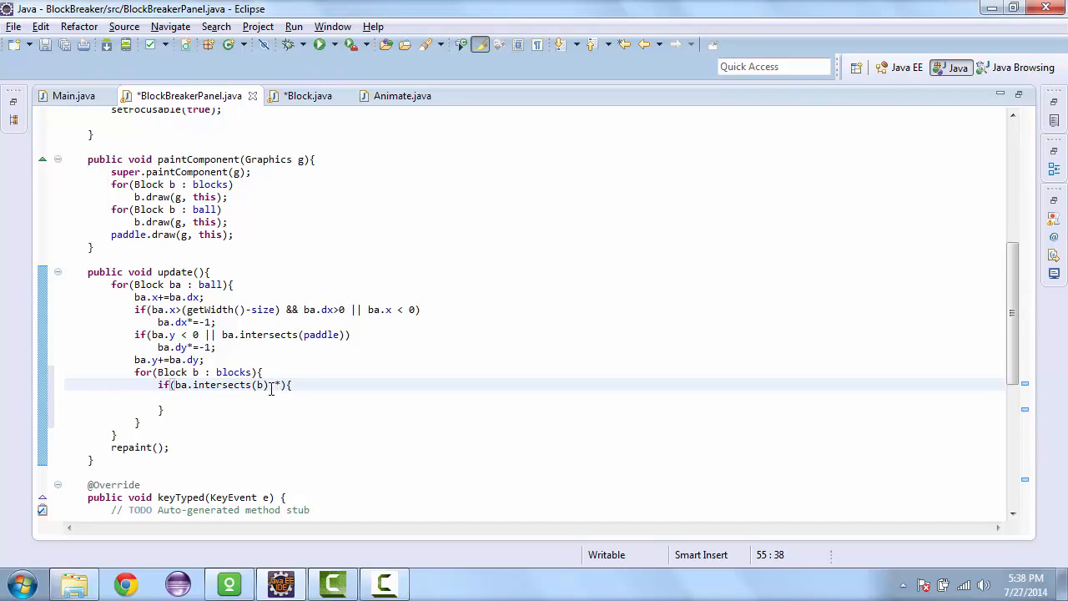
type("&& i")
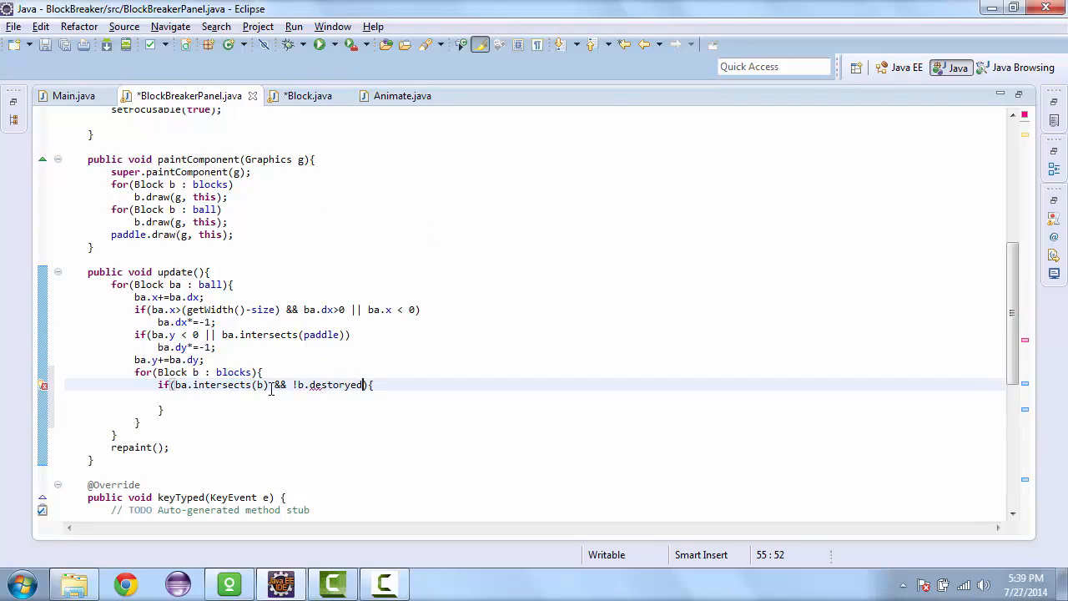
key("BackSpace")
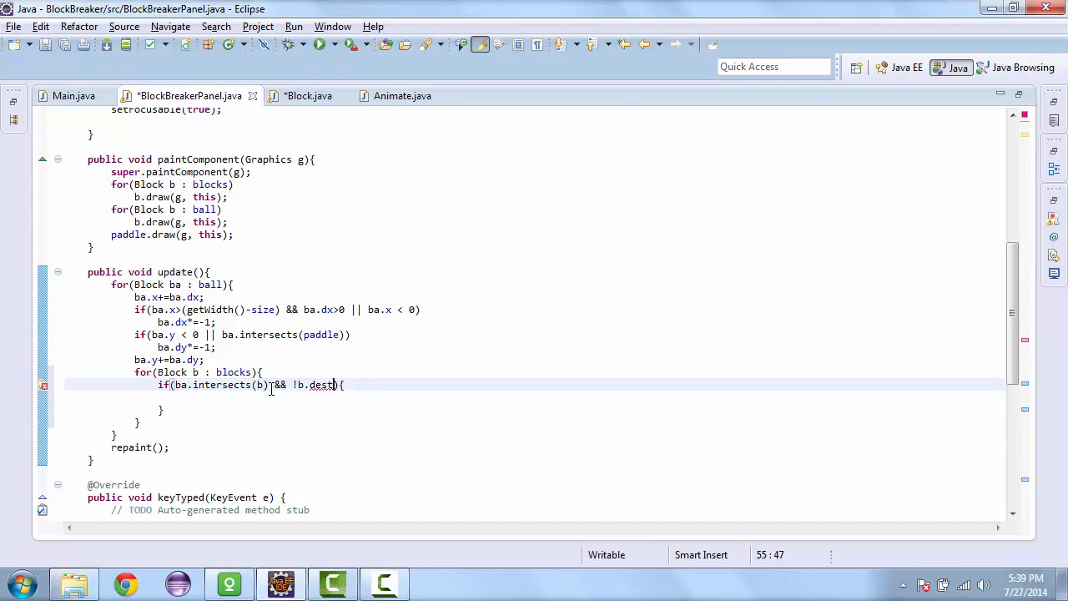
type("royed")
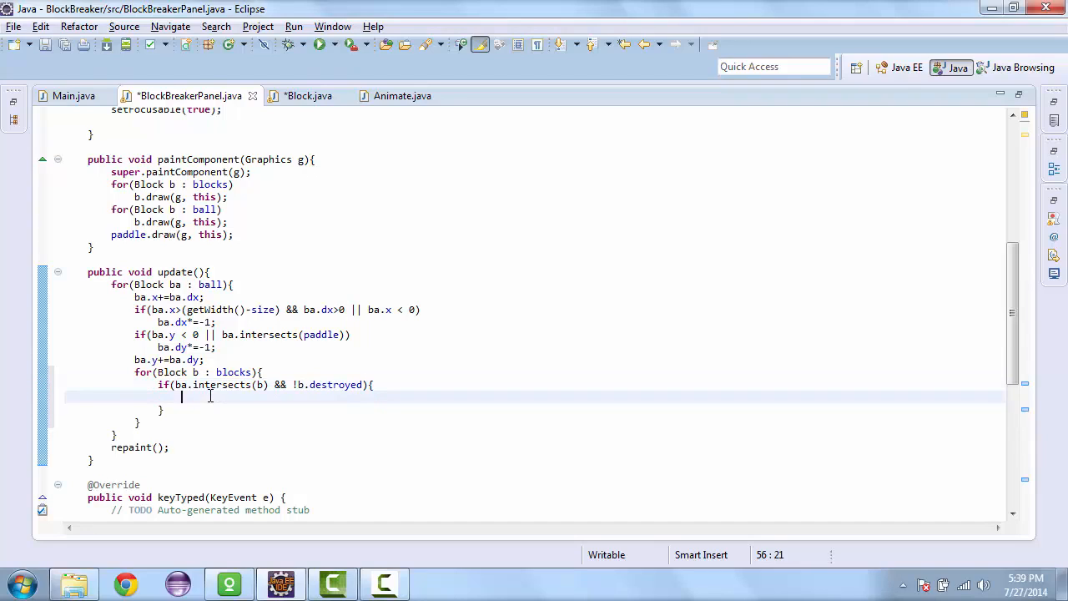
- Inside the collision if, set b.destroyed = true and ba.dy*=1
type("b.")
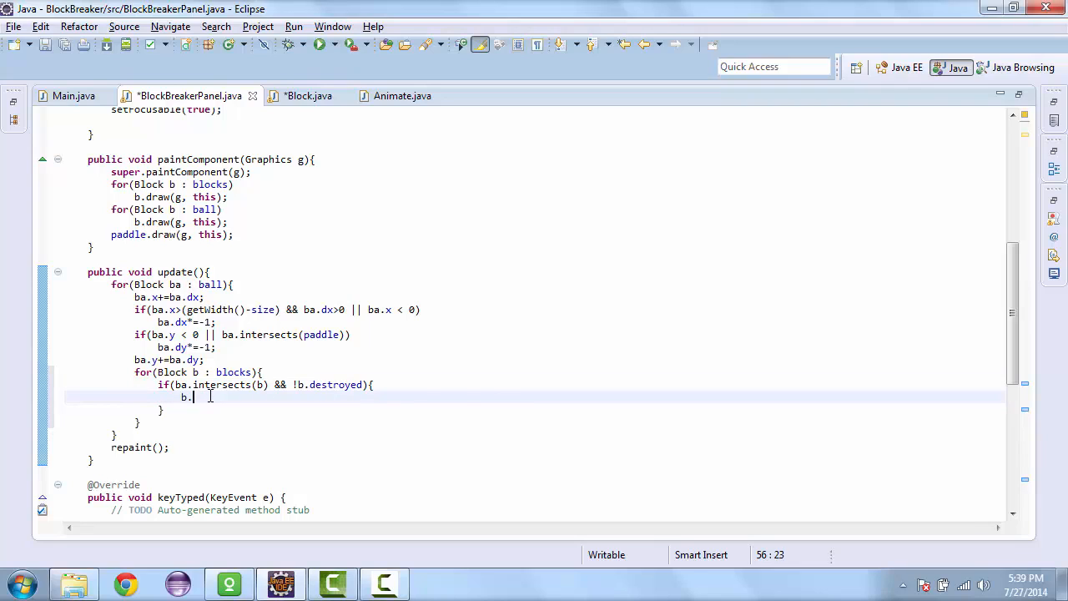
type("destr")
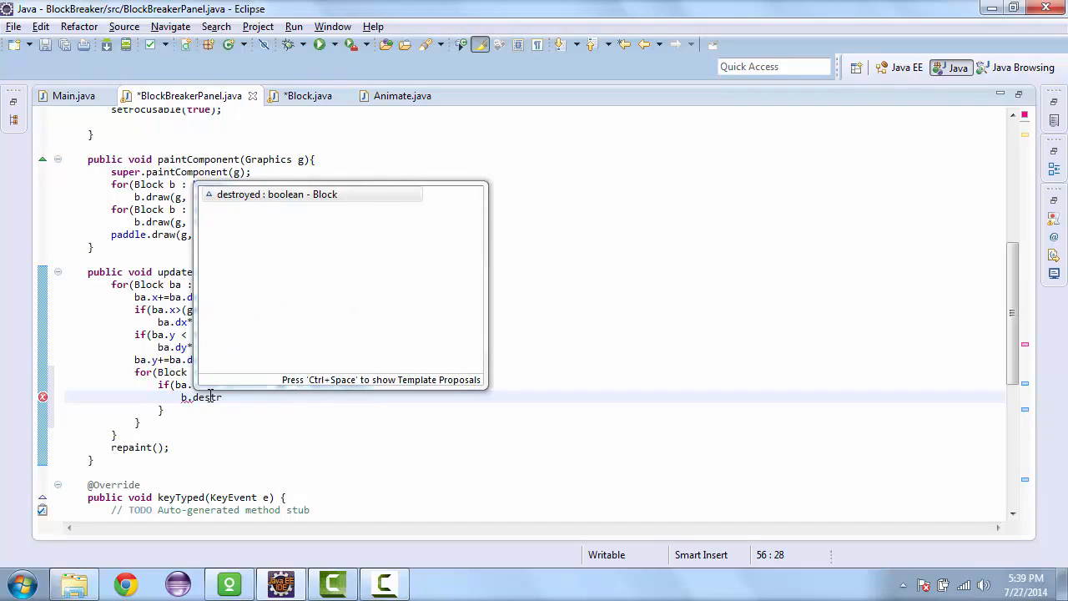
type("= t")
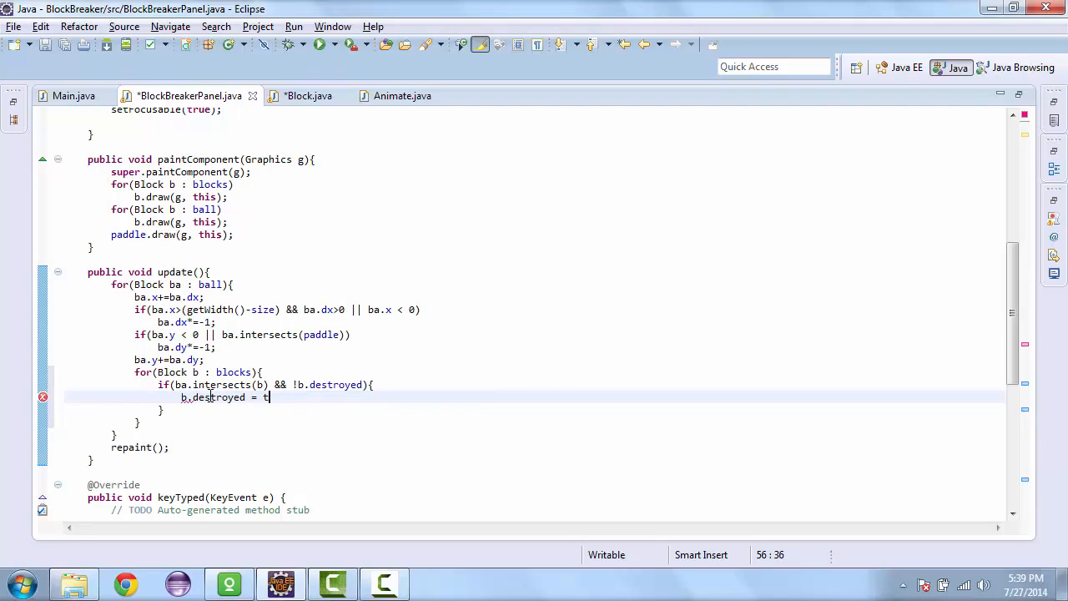
type("rue;")
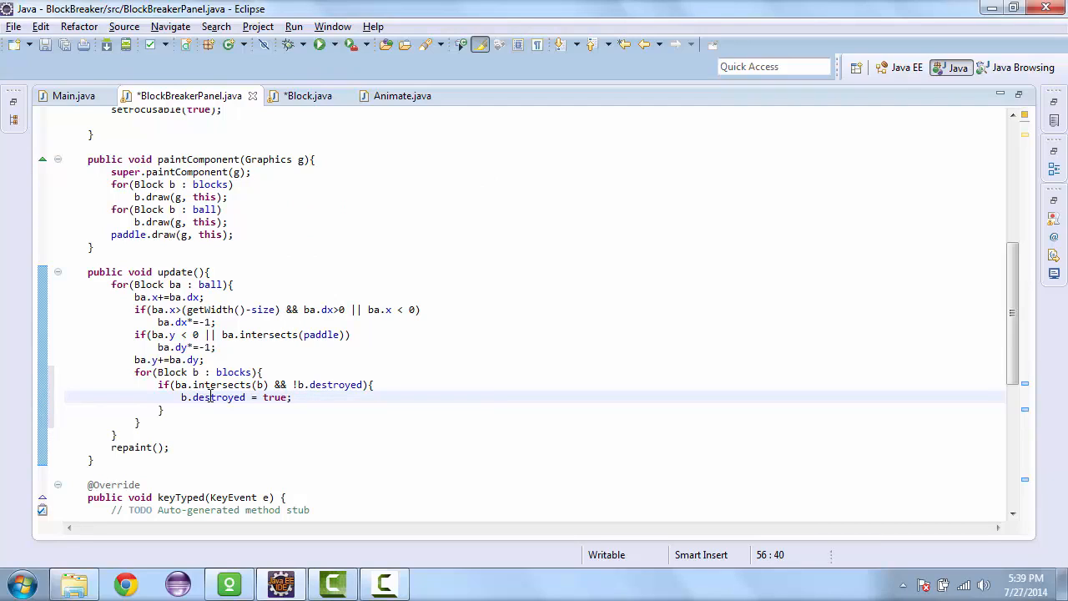
key("Return")
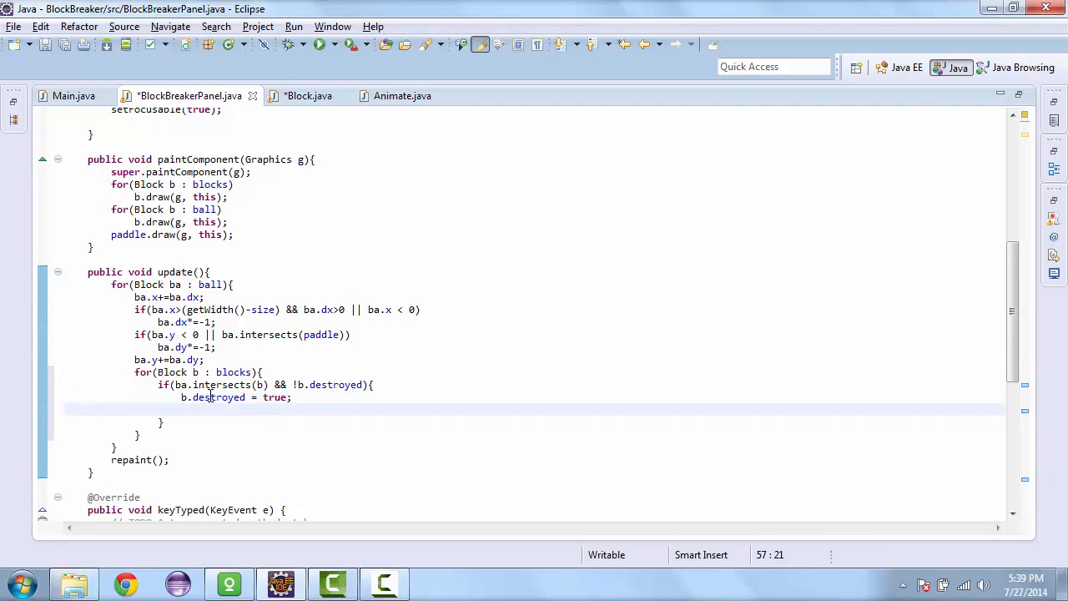
type("ba.")
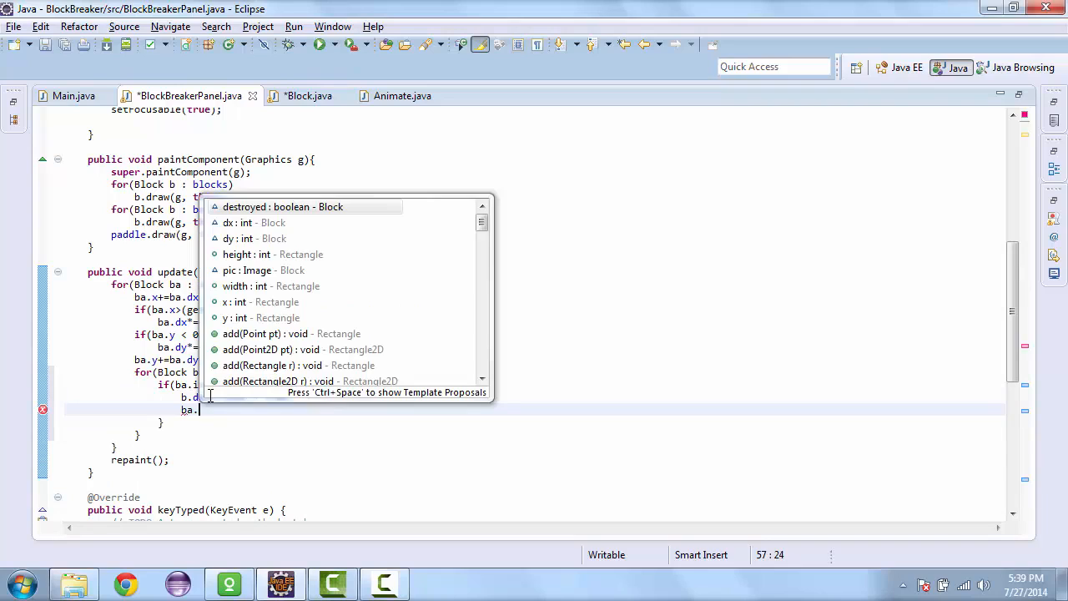
type("dy*=1")
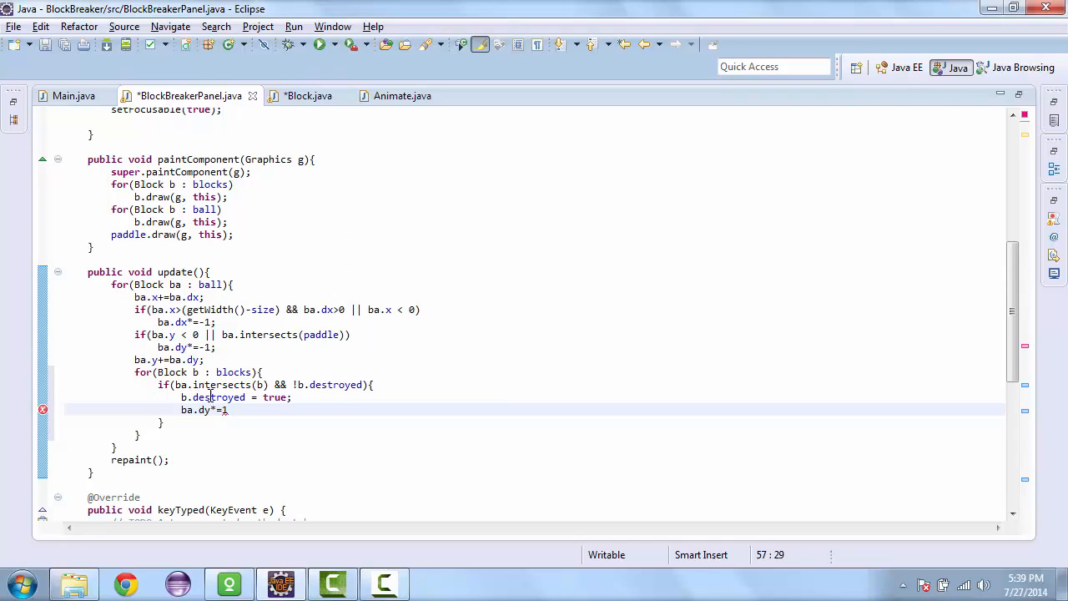
type(";")
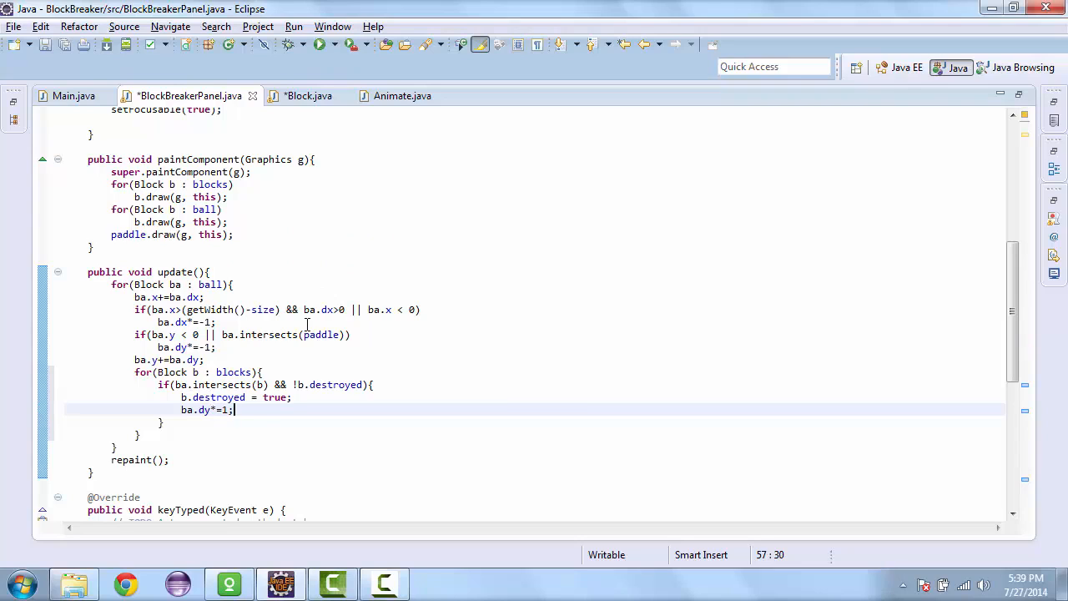
left_click(308, 95)
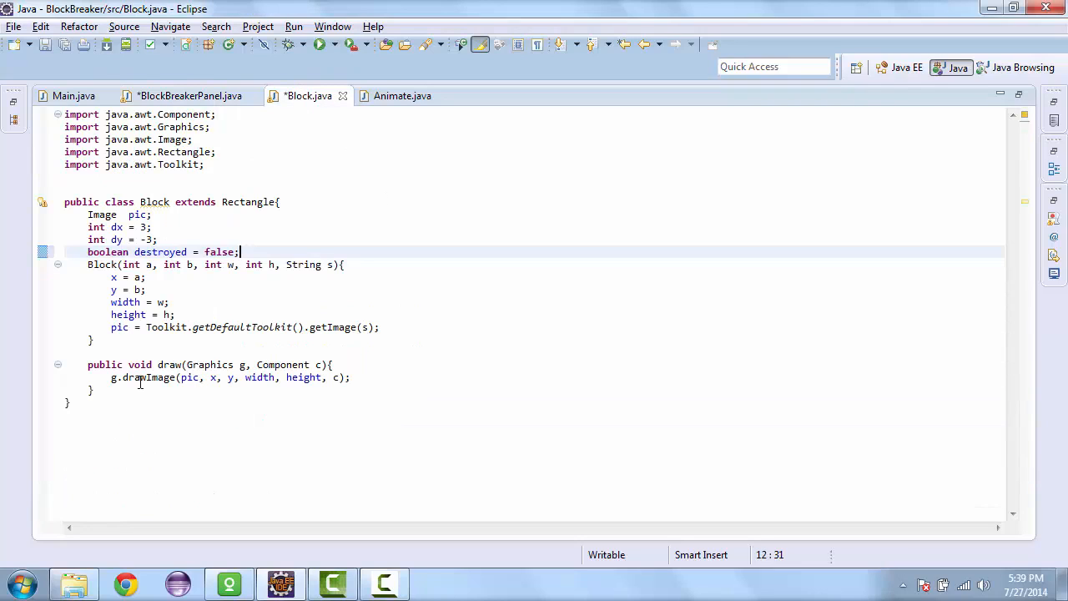
- In Block.java's draw(), wrap the g.drawImage call in if(!destroyed)
type("if")
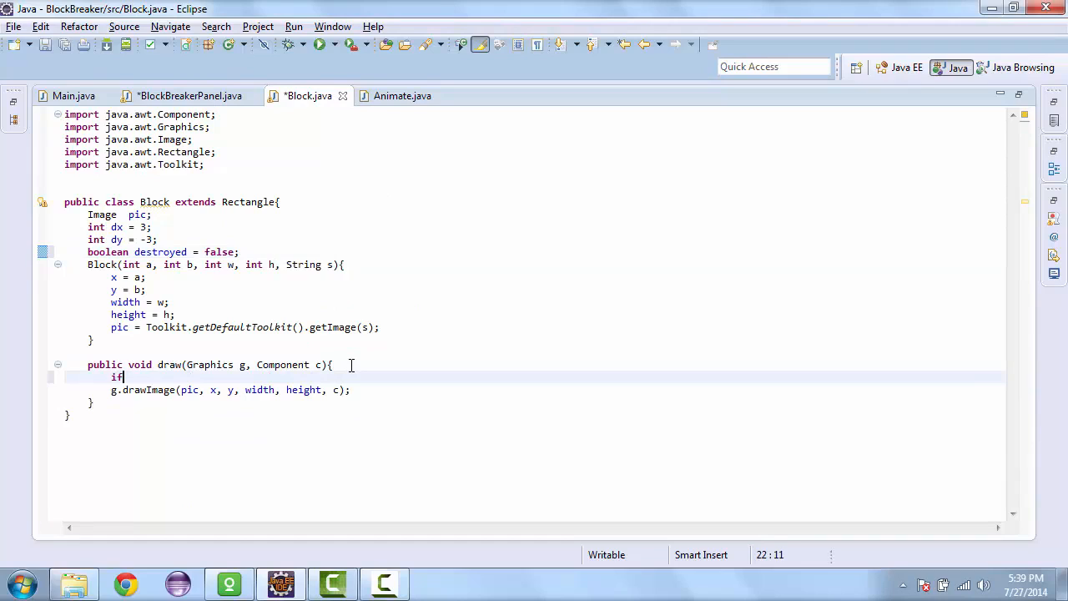
type("(")
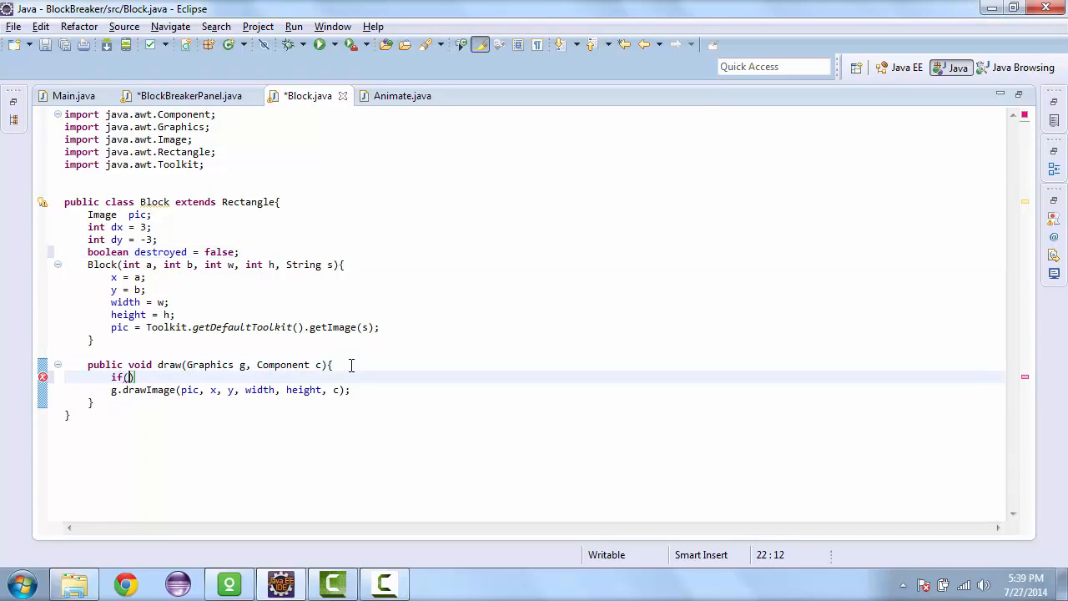
type("dd")
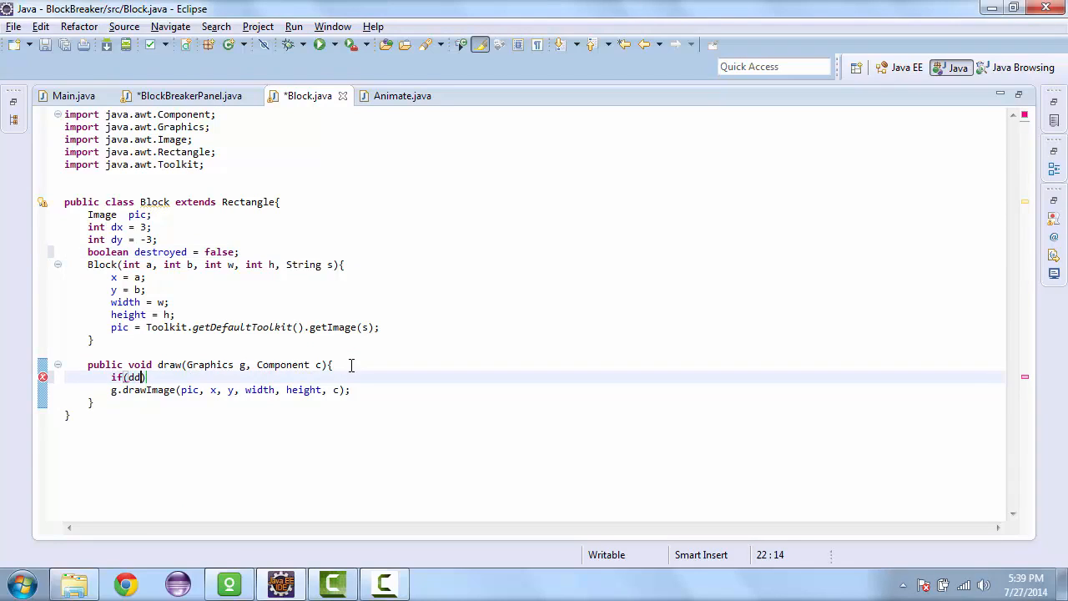
type("!")
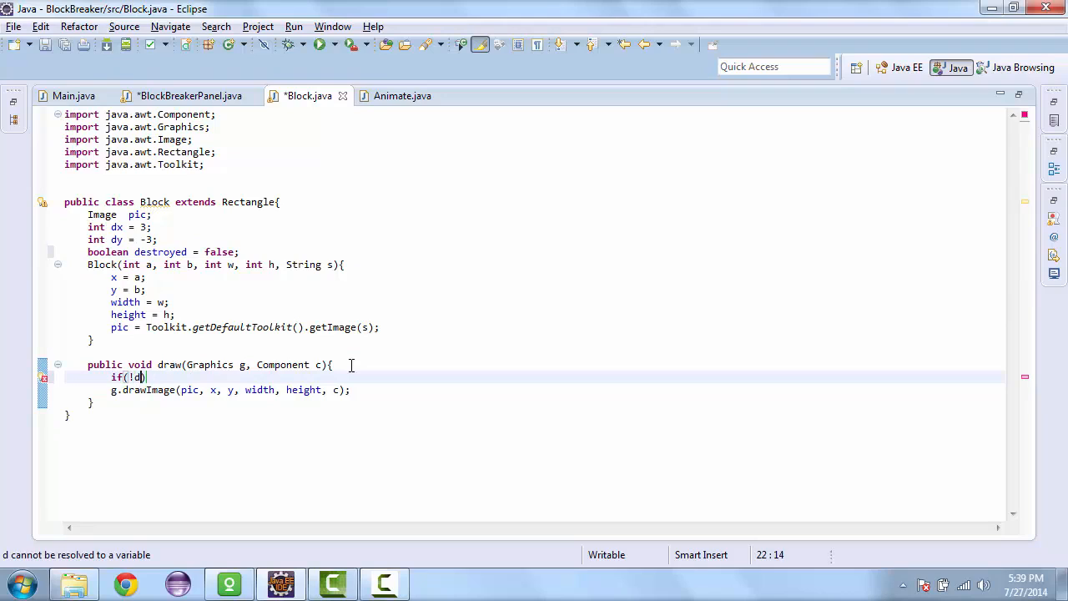
type("str")
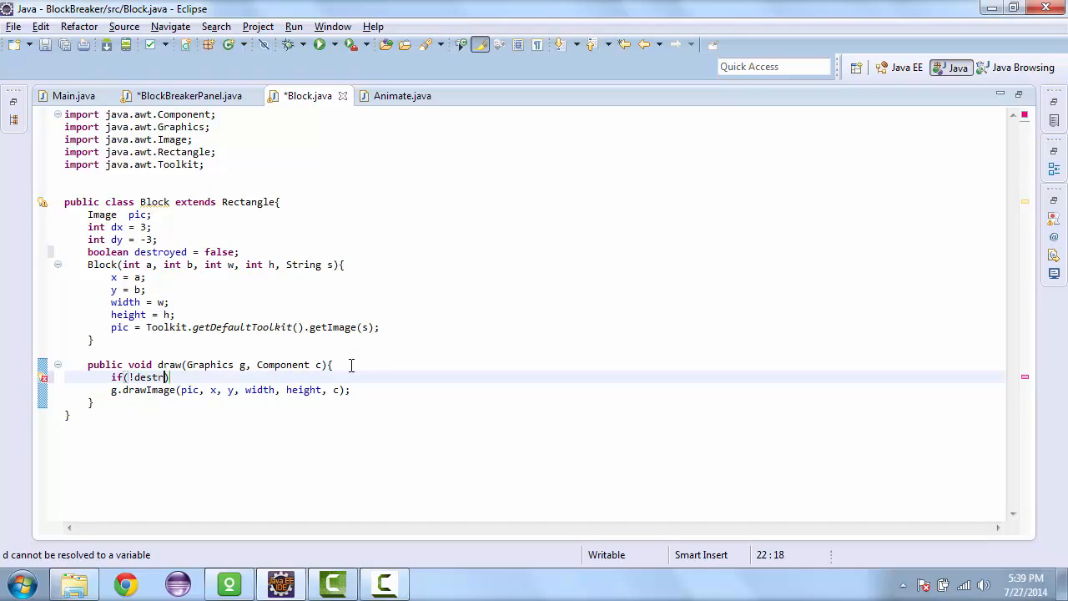
key("BackSpace")
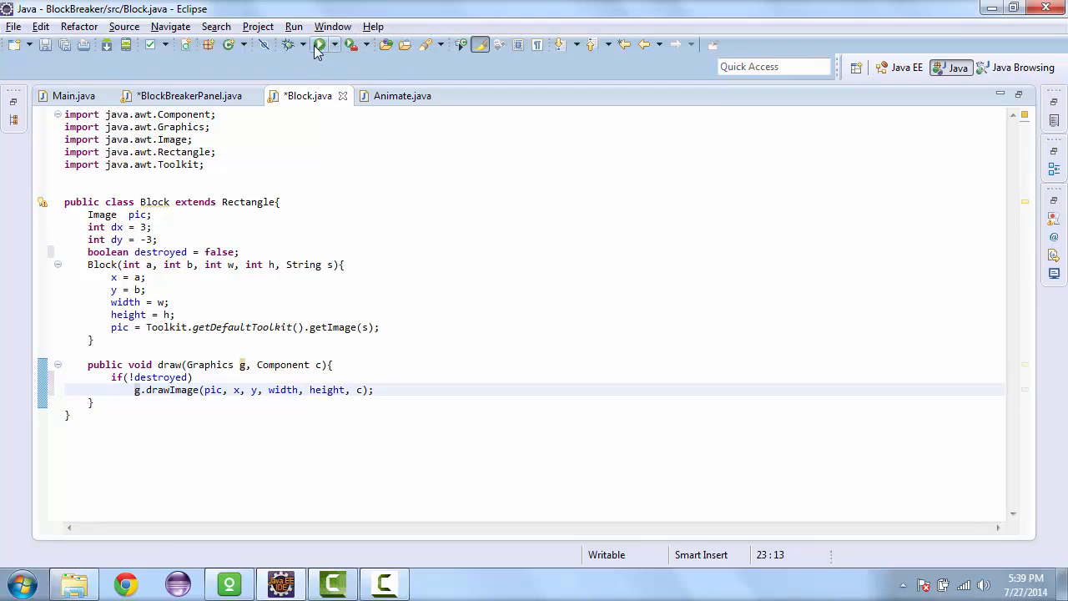
- Run the game to watch hit blocks disappear, then close its window
left_click(318, 44)
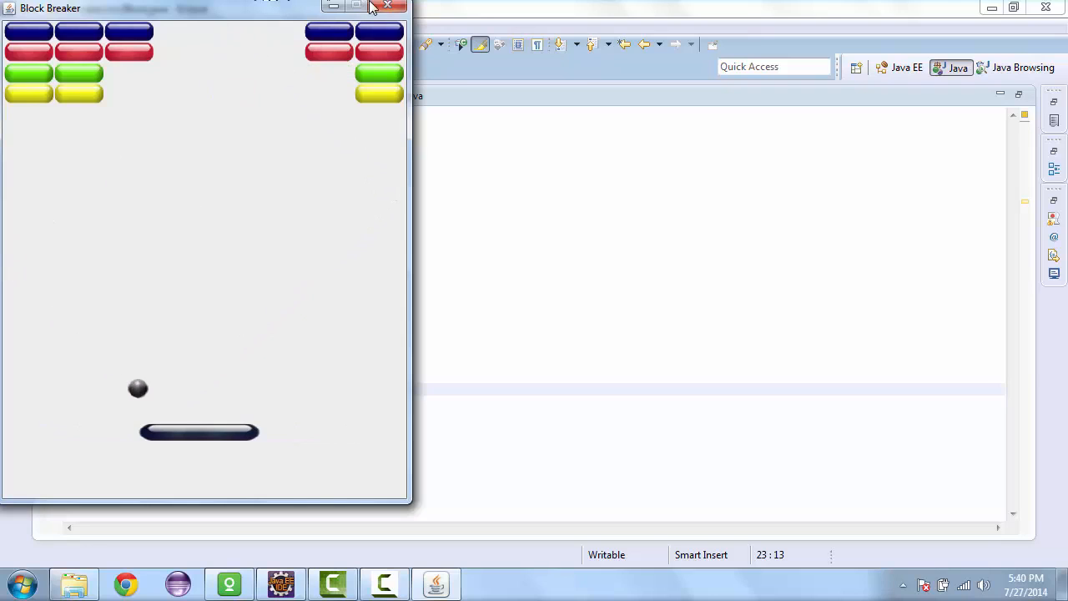
left_click(388, 6)
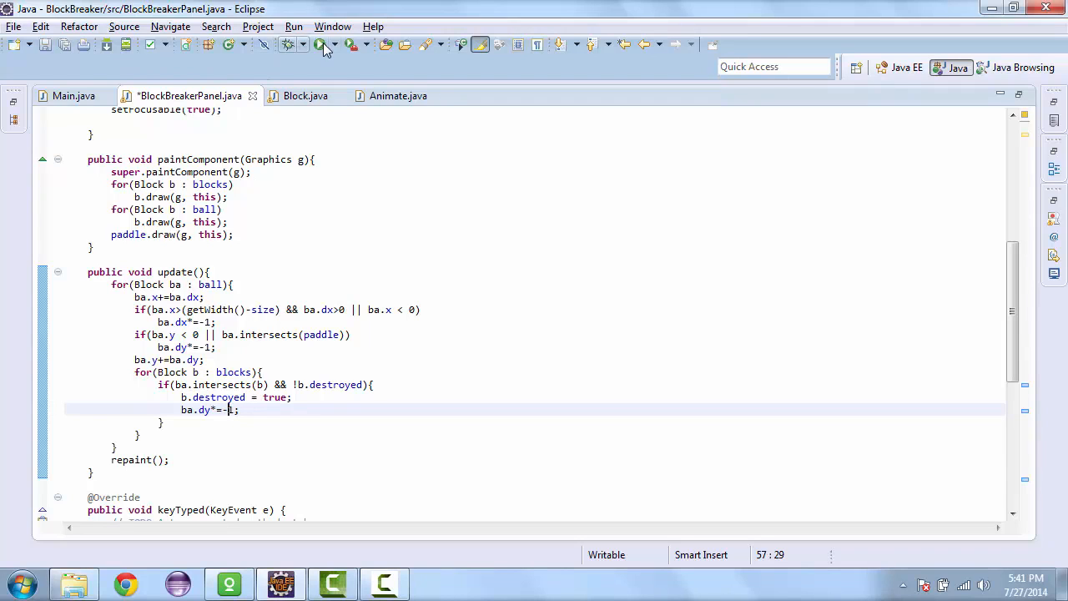
- Rerun the game to confirm the ball bounces off the blocks it breaks, then close it
left_click(326, 44)
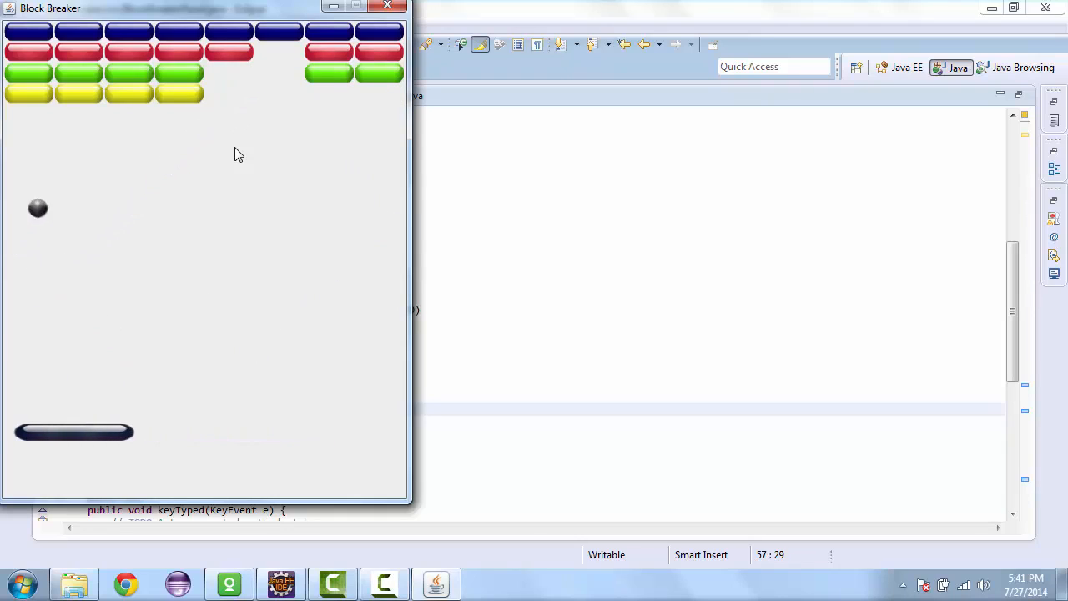
left_click(387, 5)
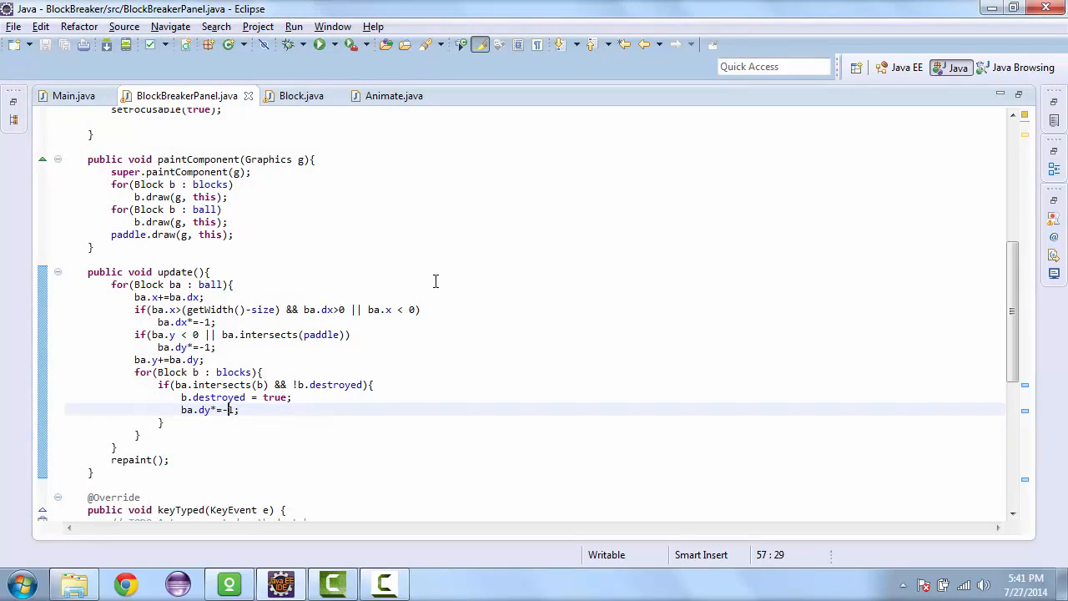